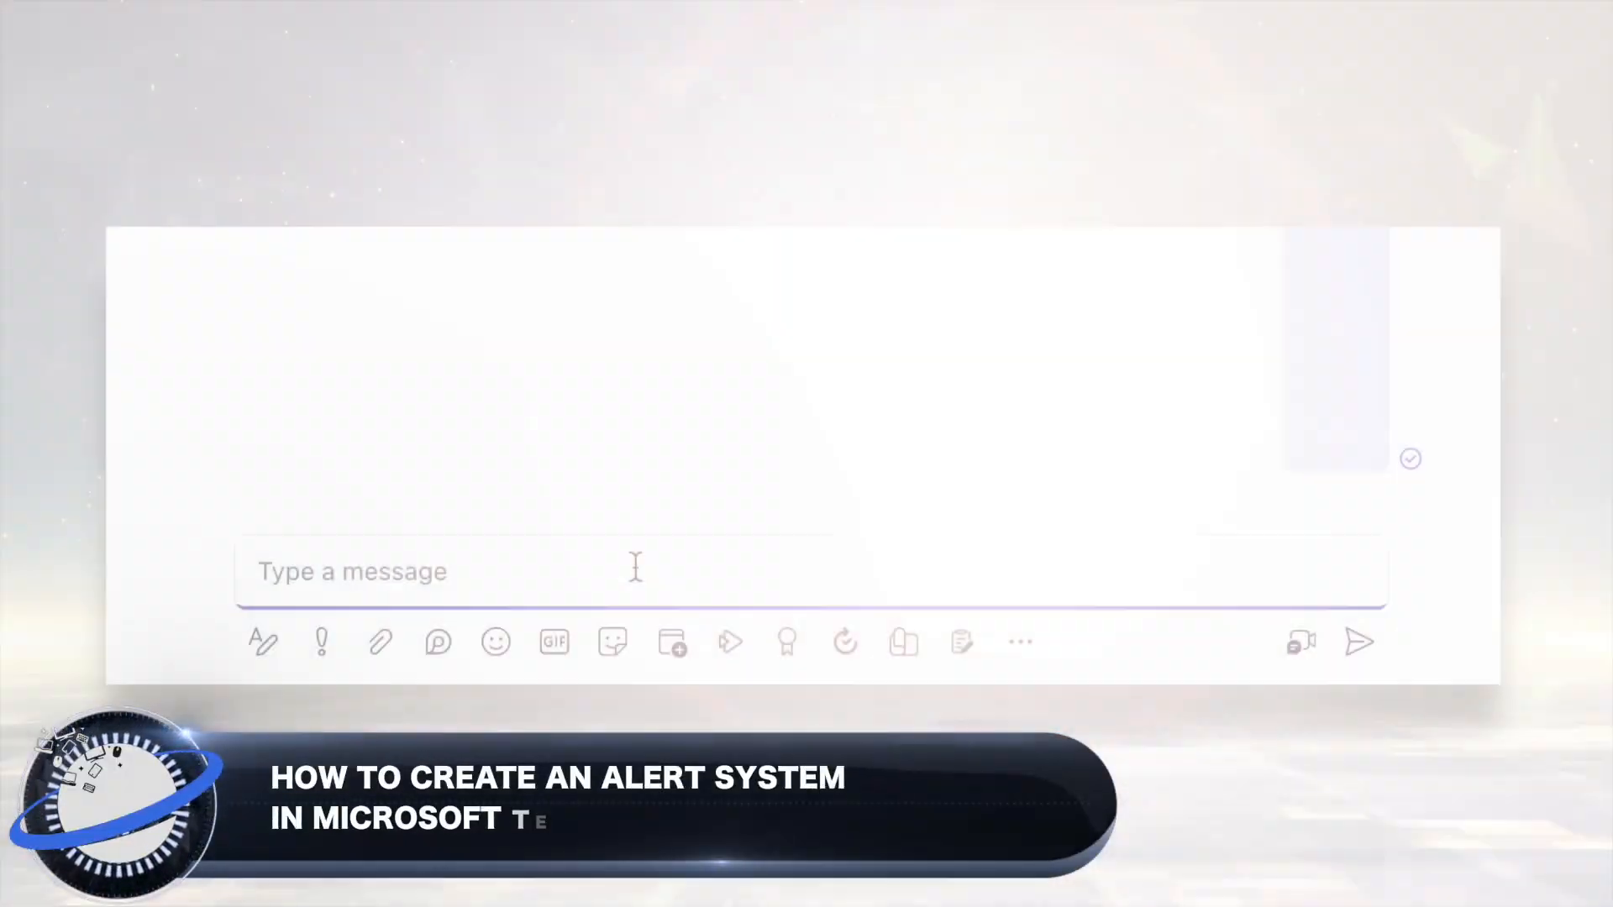
Step: Post 'what is the password?' in Teams, then open the resulting Security Alert email in Outlook
type("what is t")
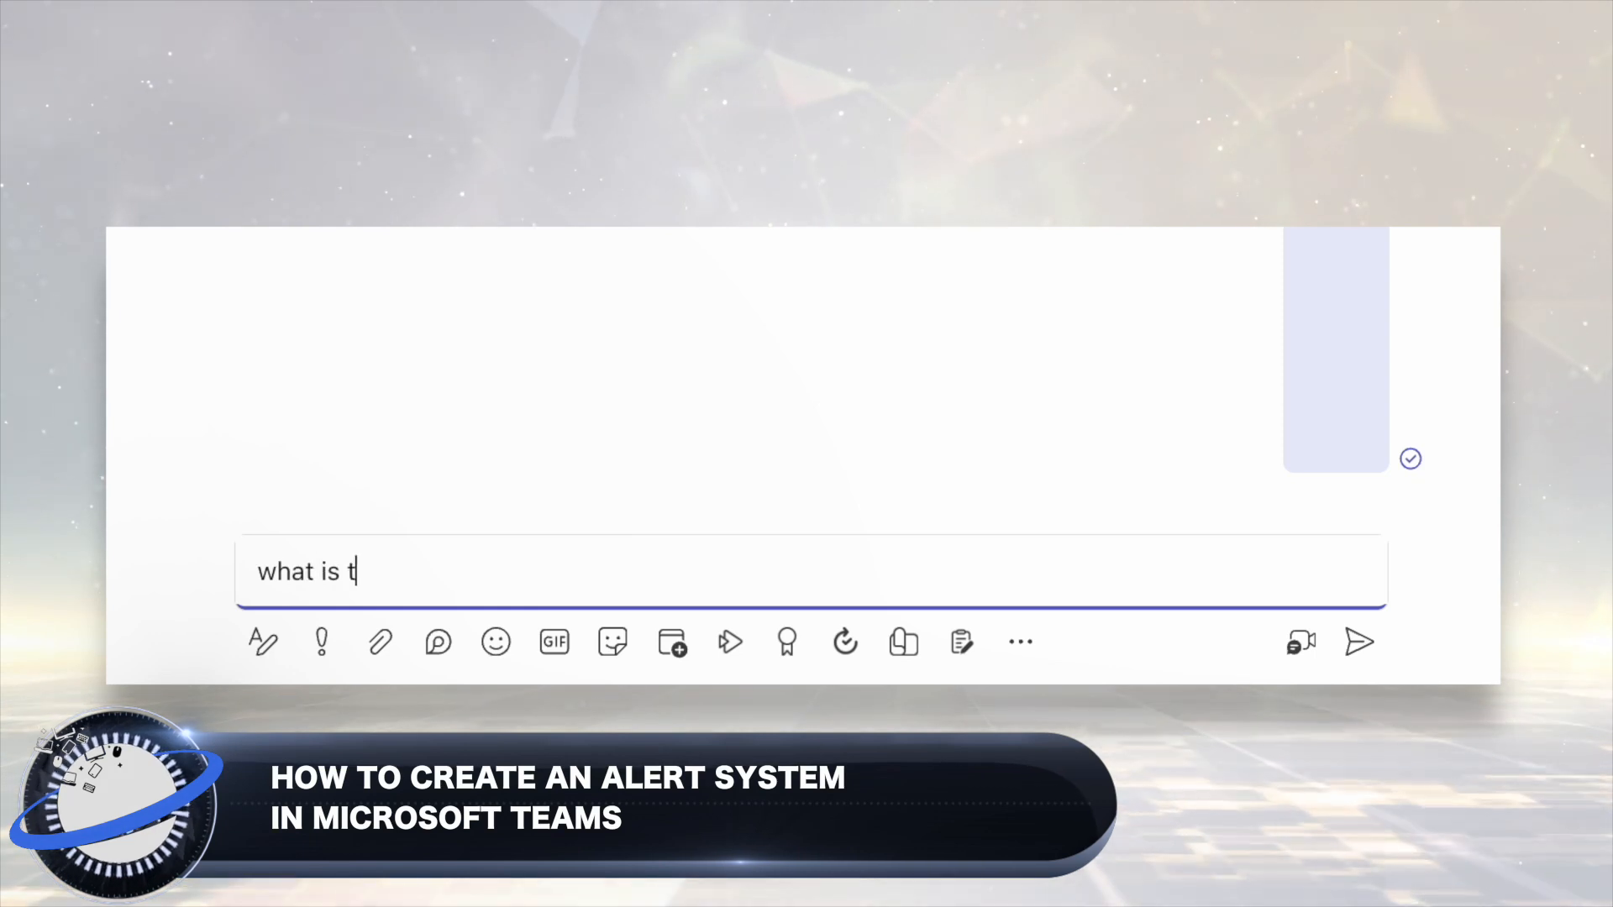
type("he password?")
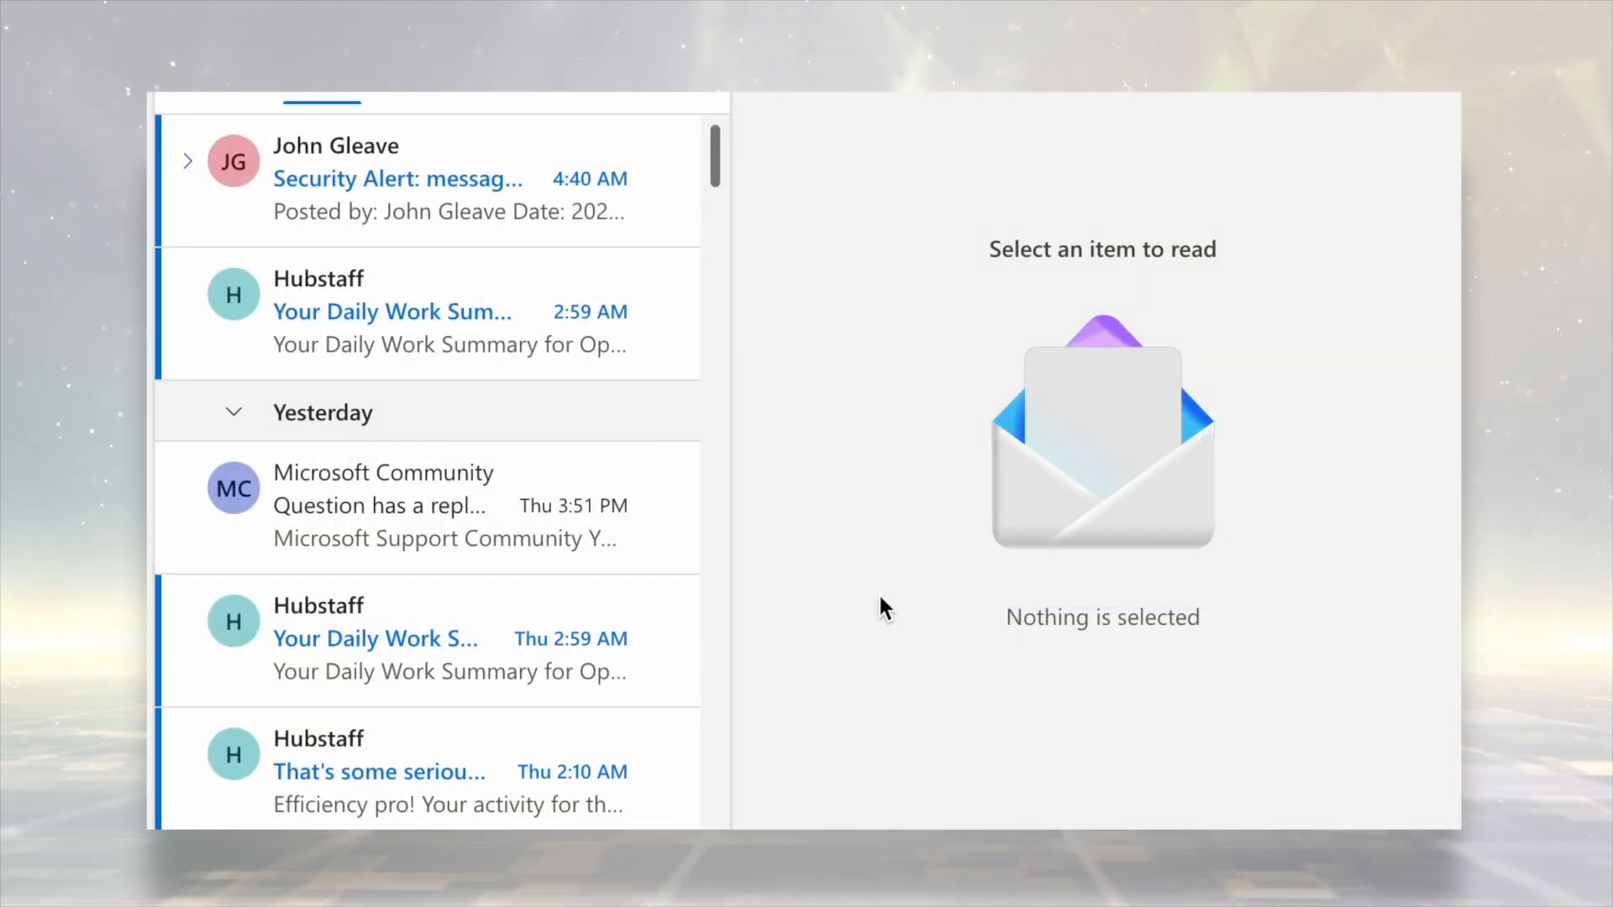
left_click(396, 179)
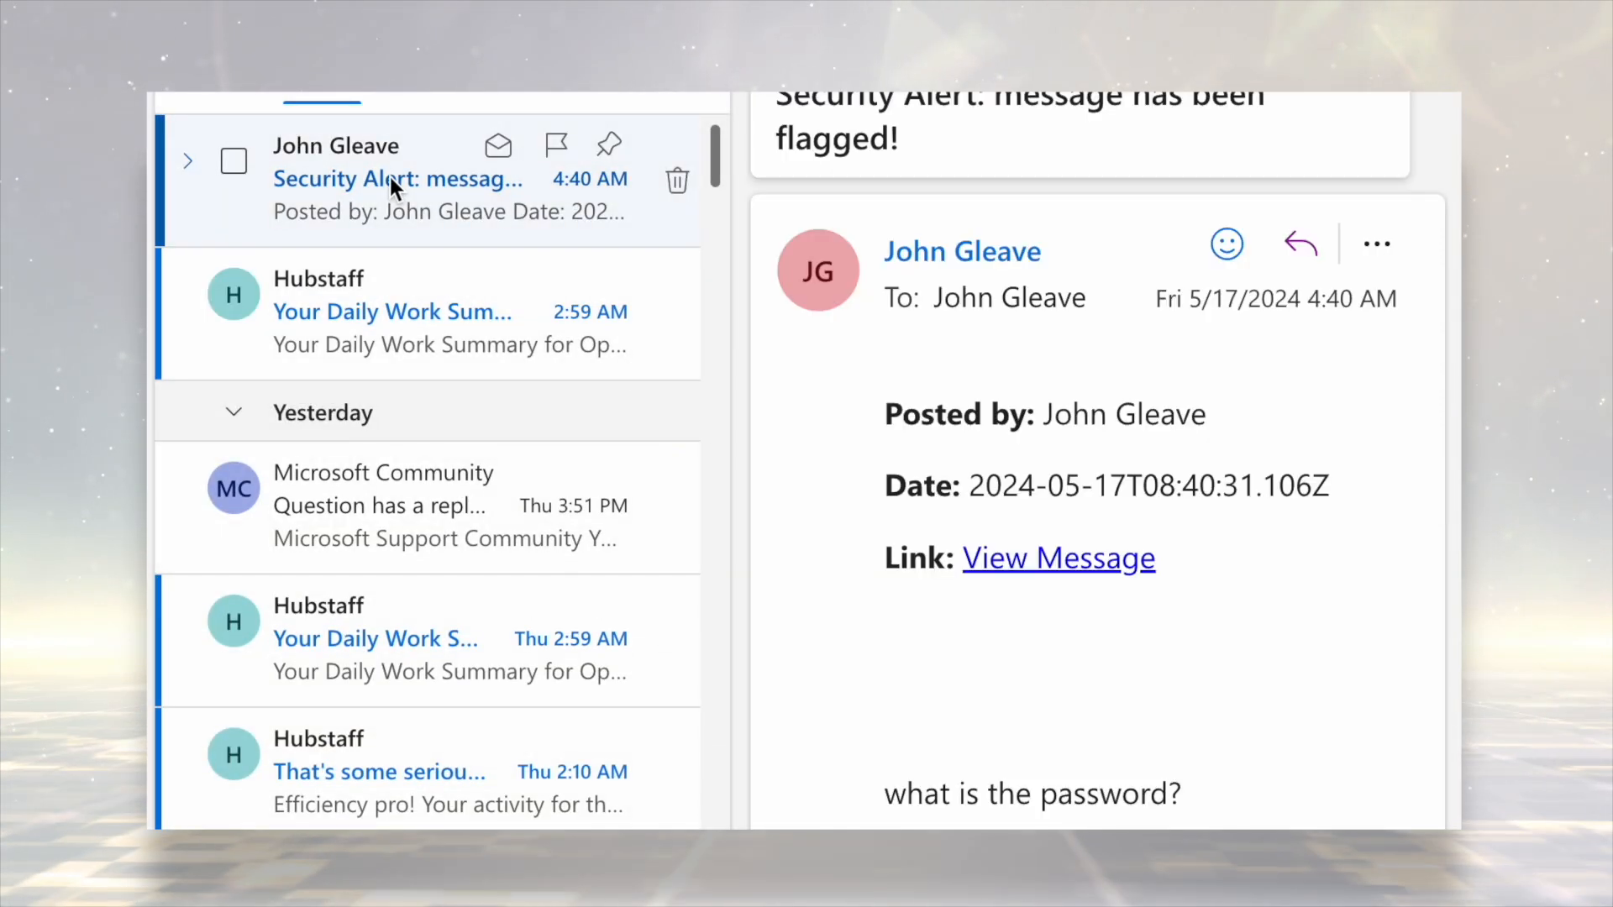
mouse_move(1294, 741)
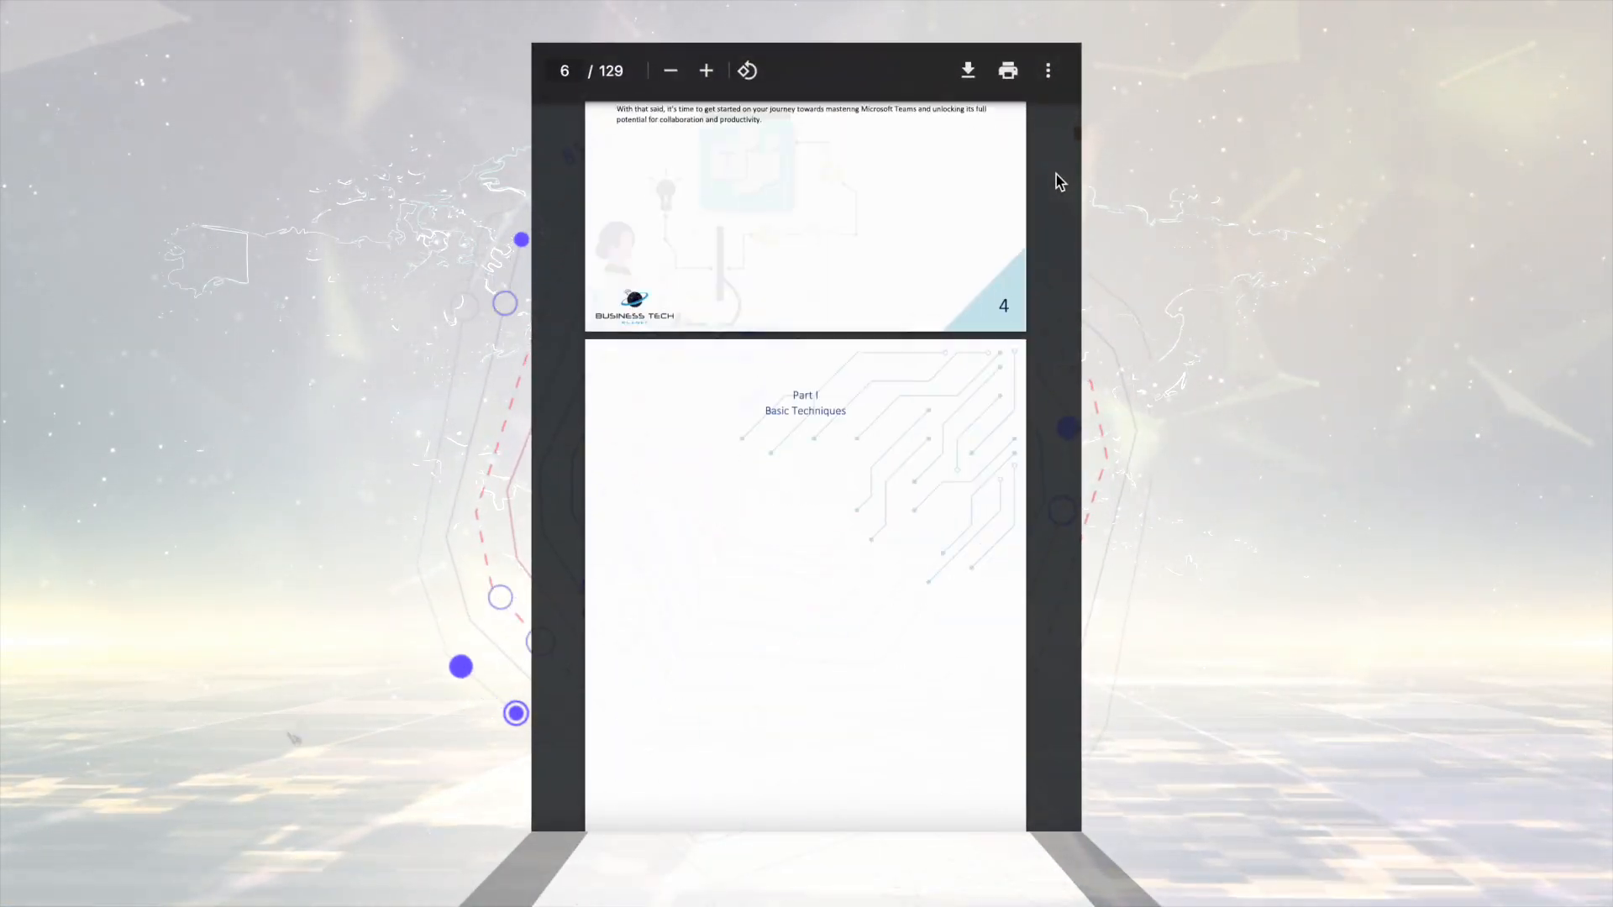
Step: Scroll down the Power Automate home page at make.powerautomate.com
scroll("down", 3)
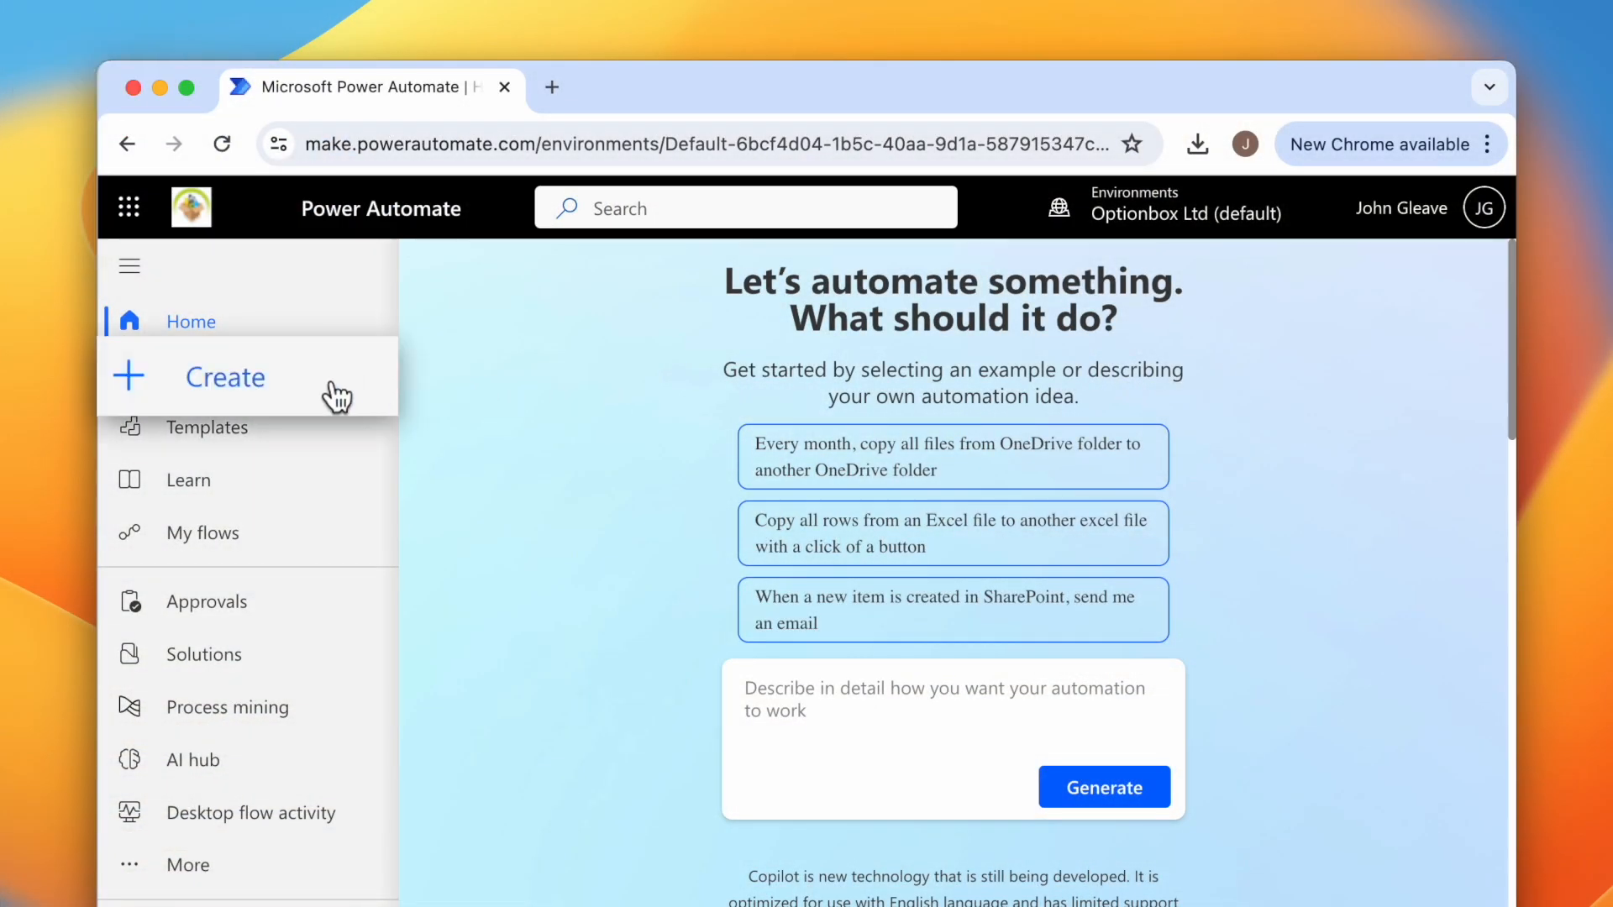
Step: Start an automated cloud flow named 'Alerts' using Teams' 'When keywords are mentioned' trigger
left_click(225, 377)
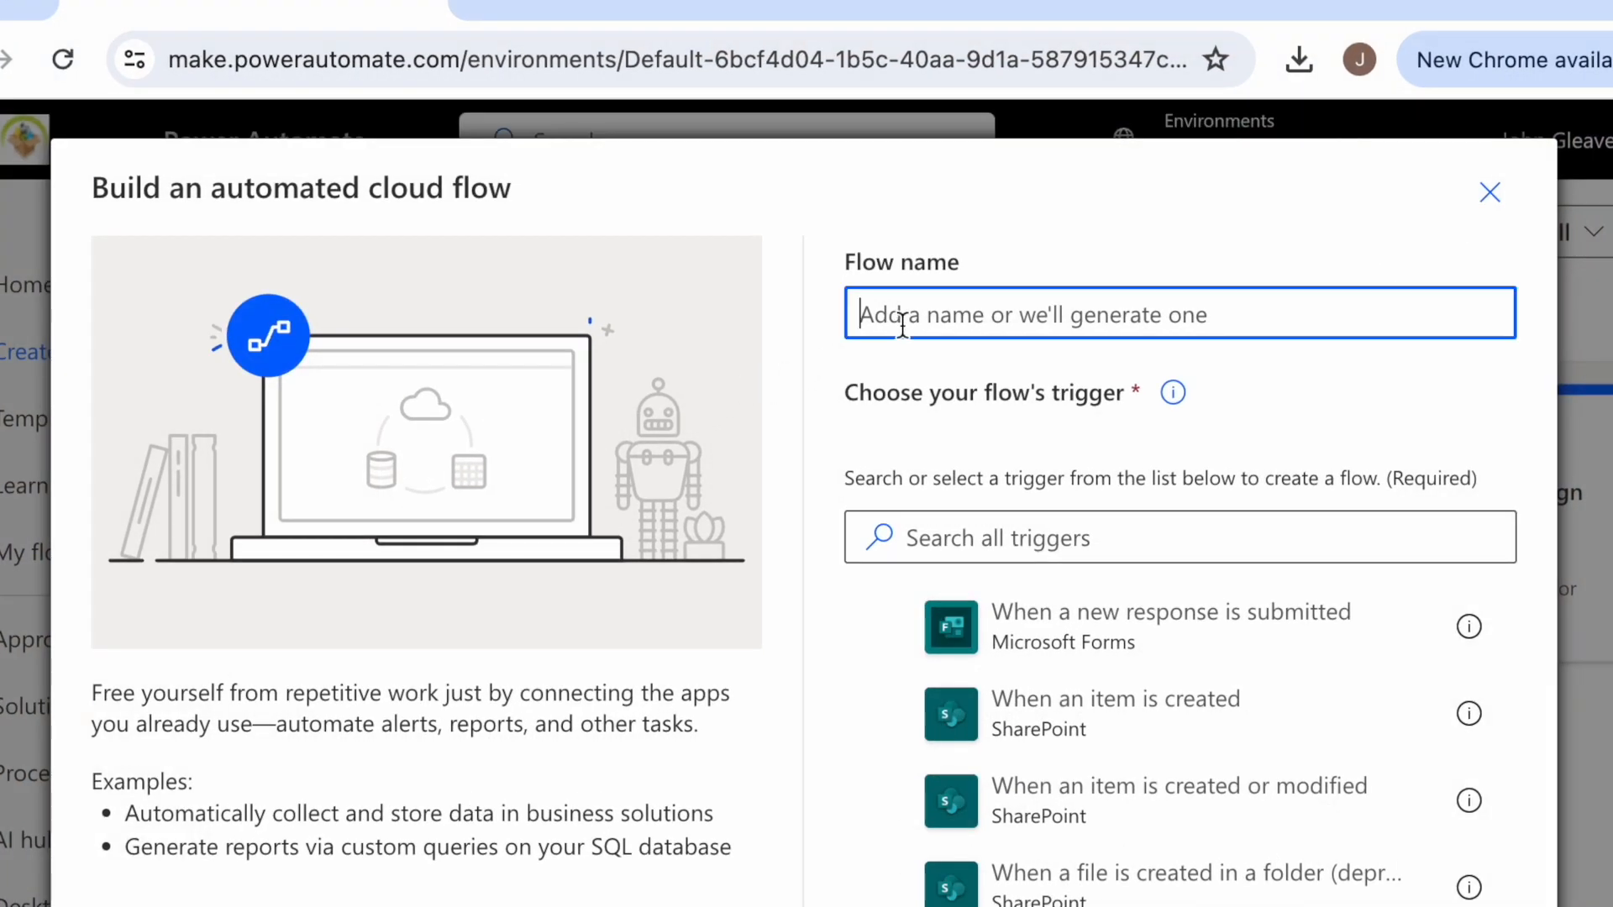
type("Alerts")
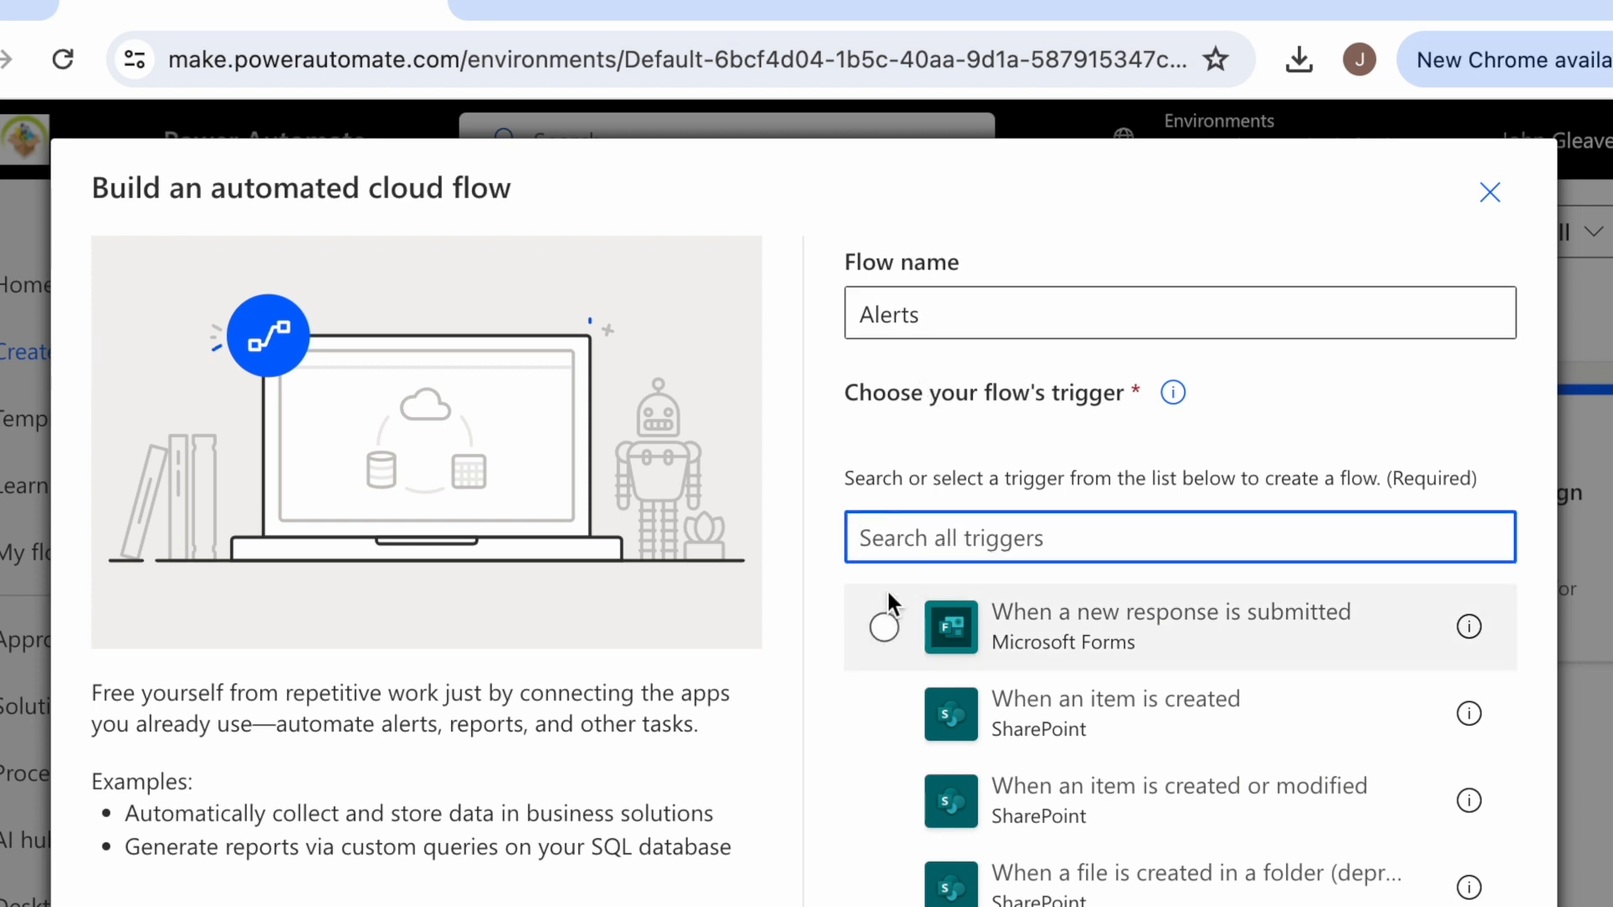
type("keyword")
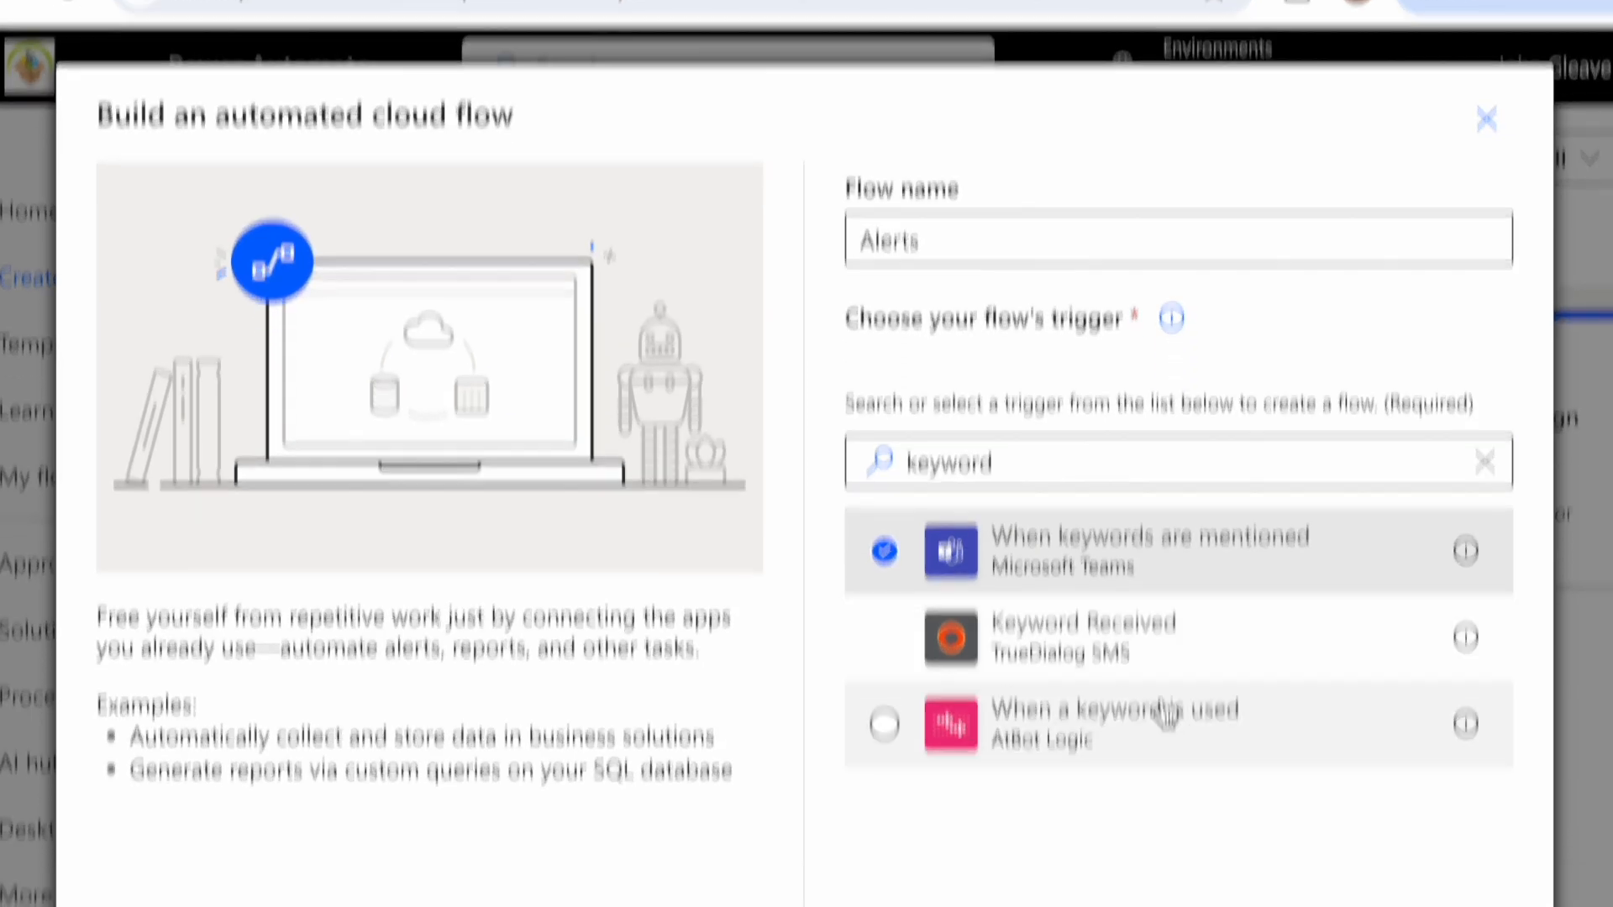
scroll("down", 3)
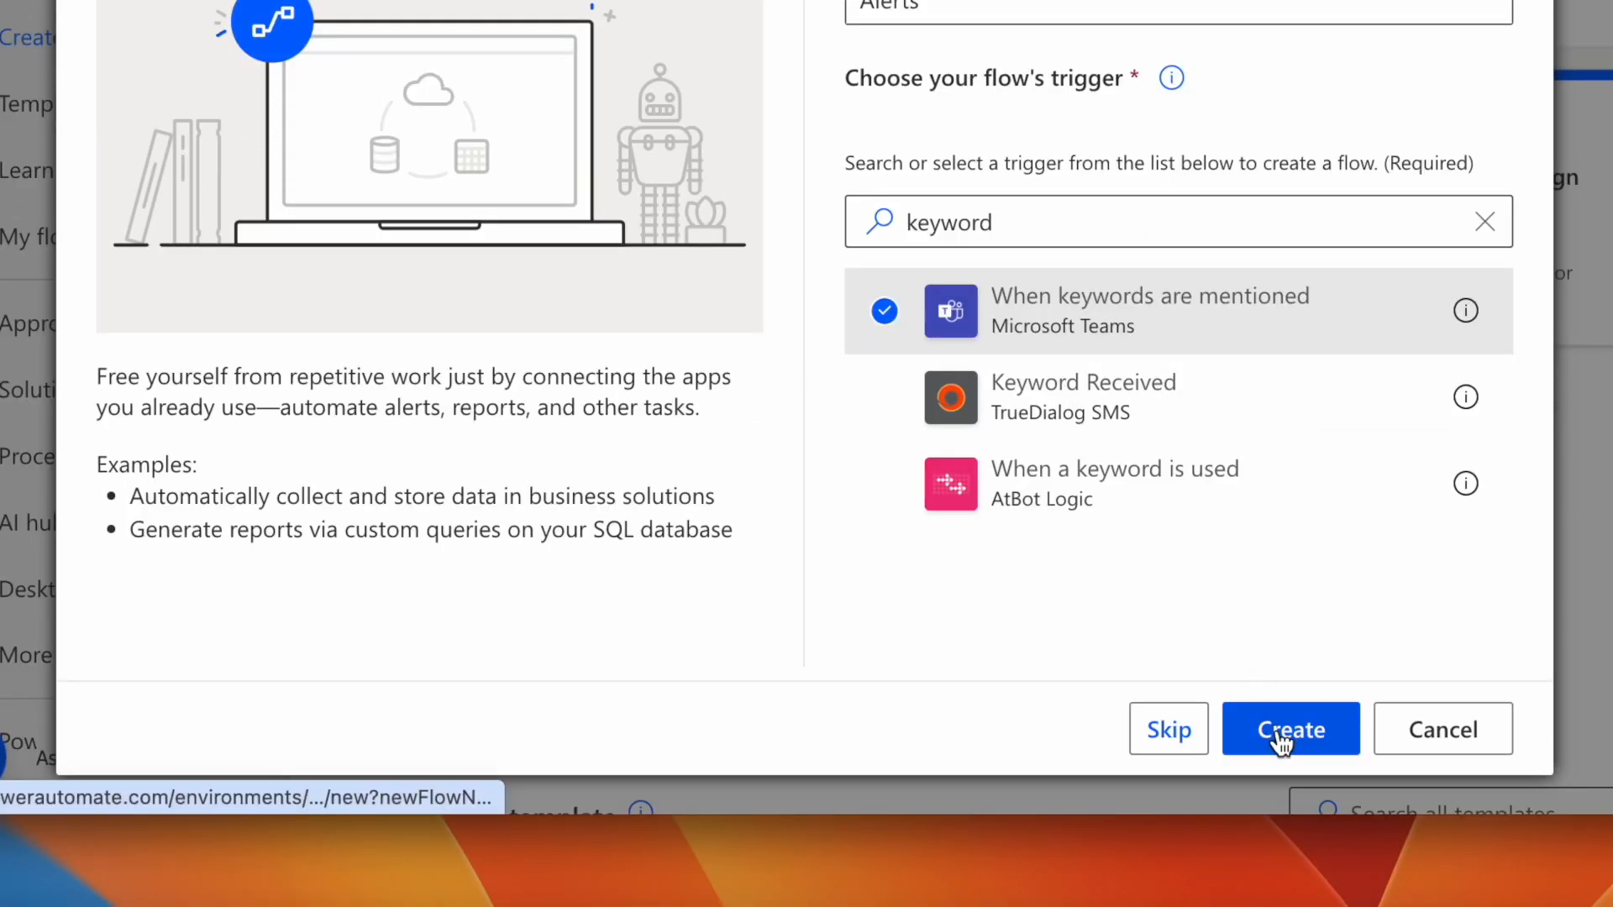
Step: Create the flow and enter the trigger keywords password, credentials and address
left_click(1291, 728)
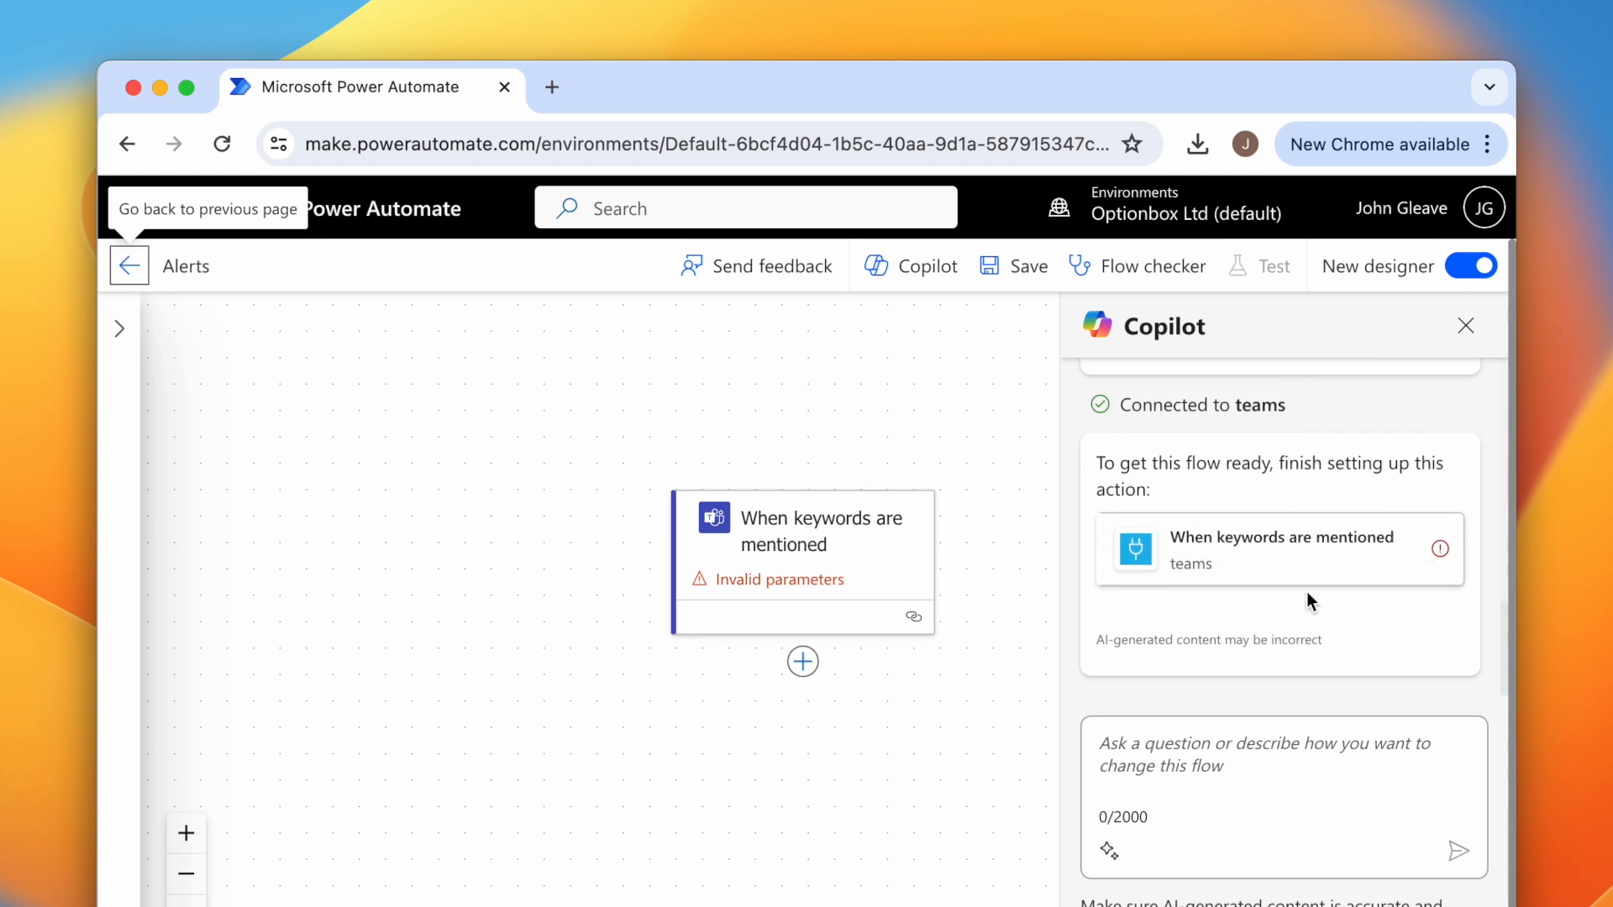
left_click(1465, 325)
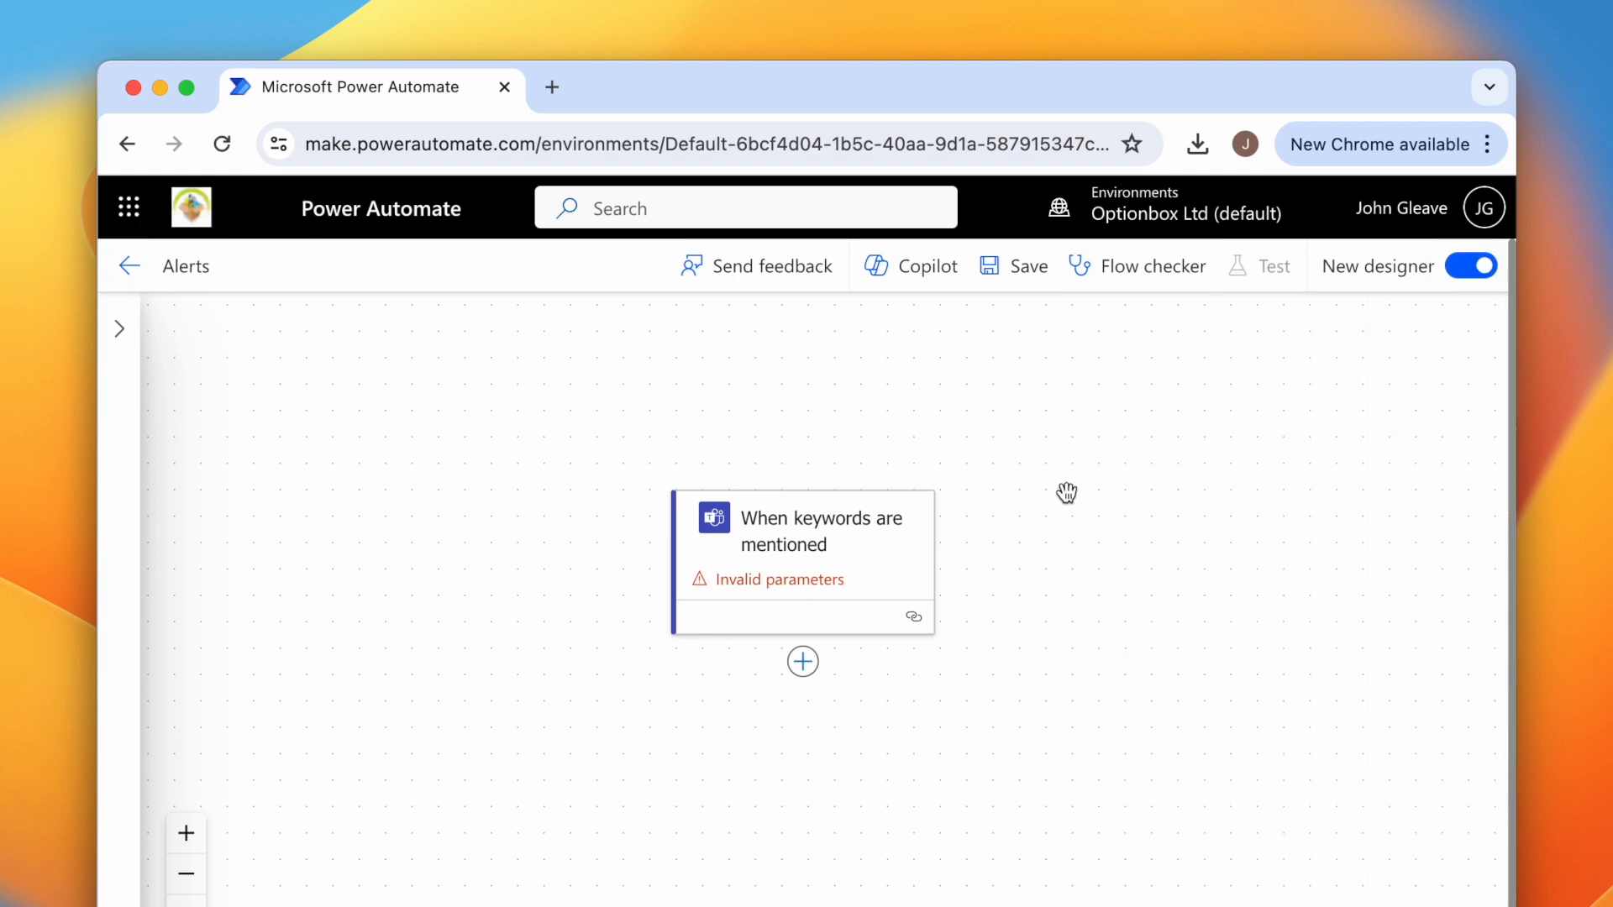
left_click(802, 542)
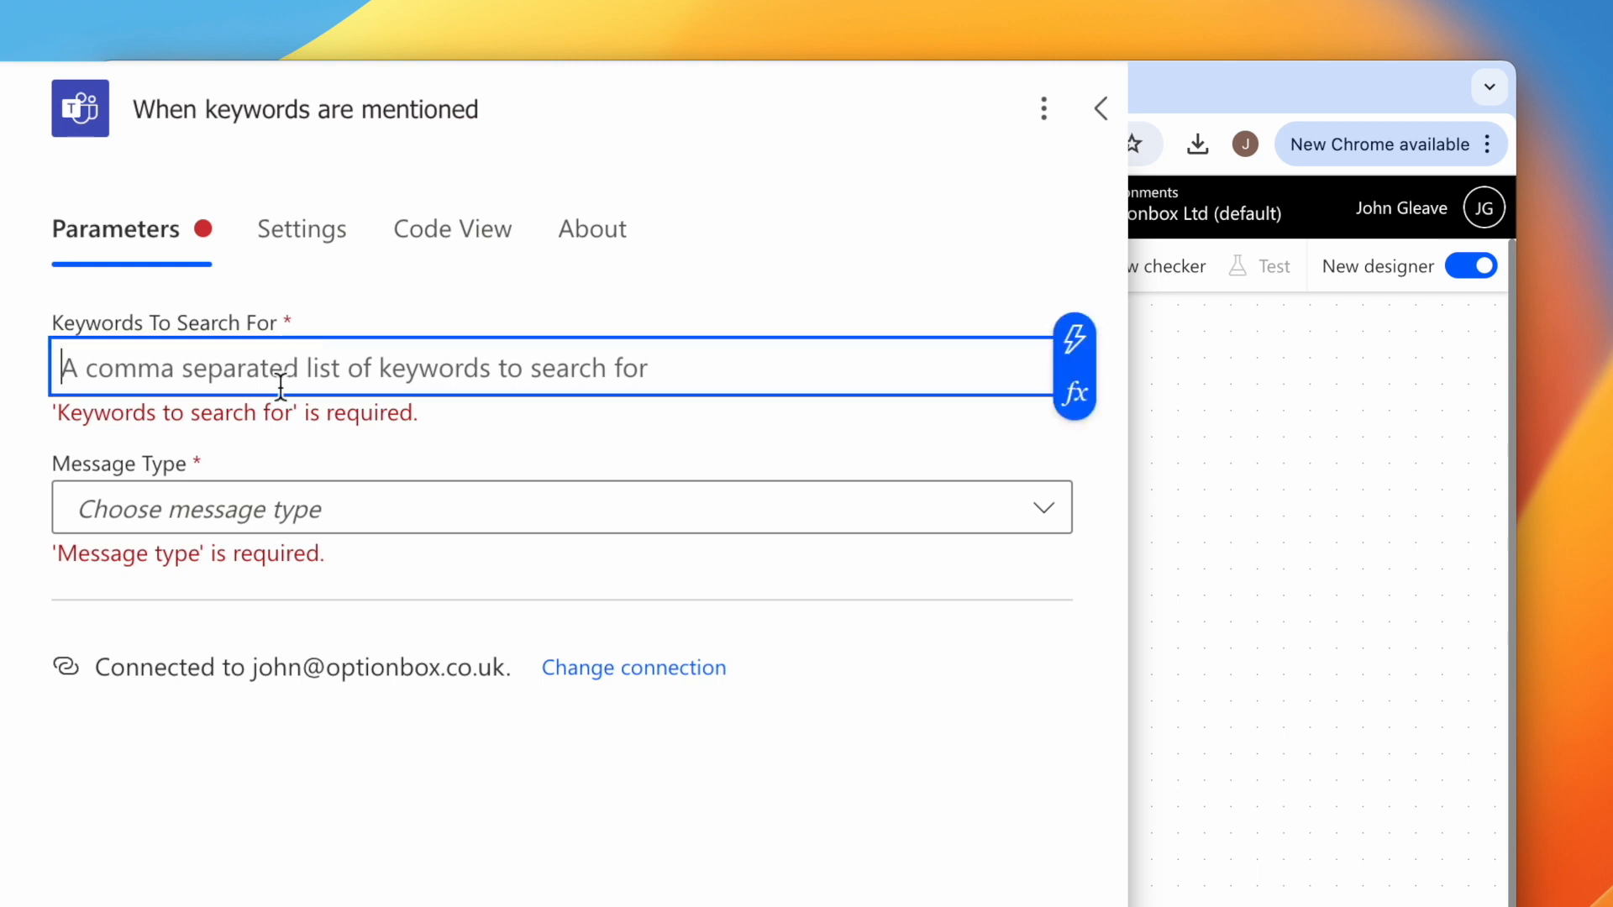
type("password, c")
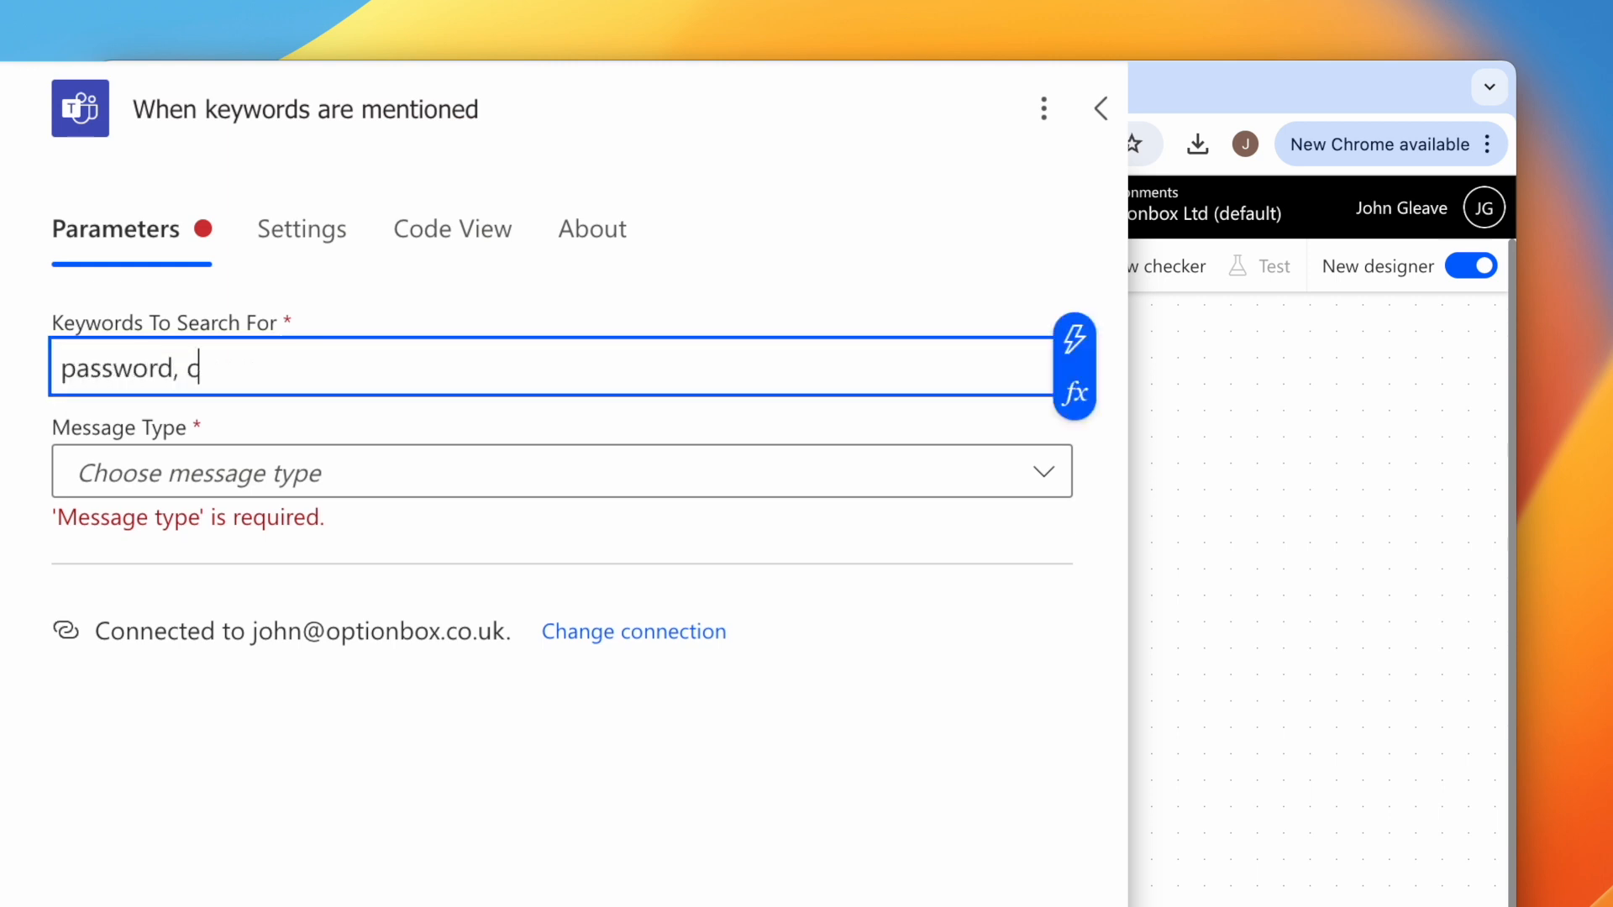
type("redentials, a")
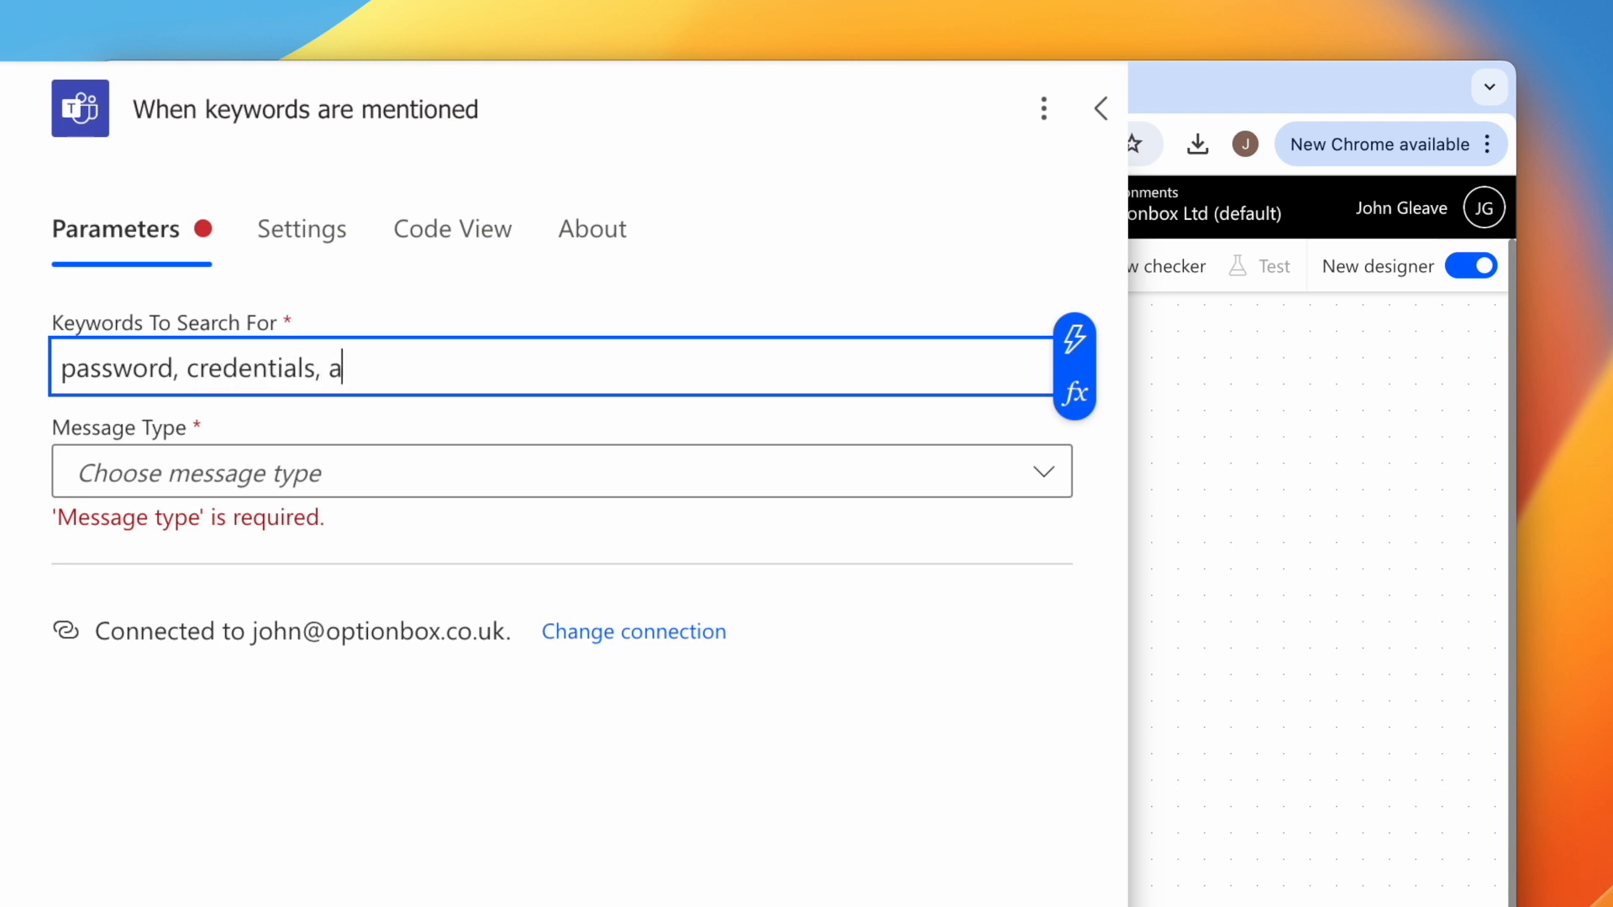
type("ddress")
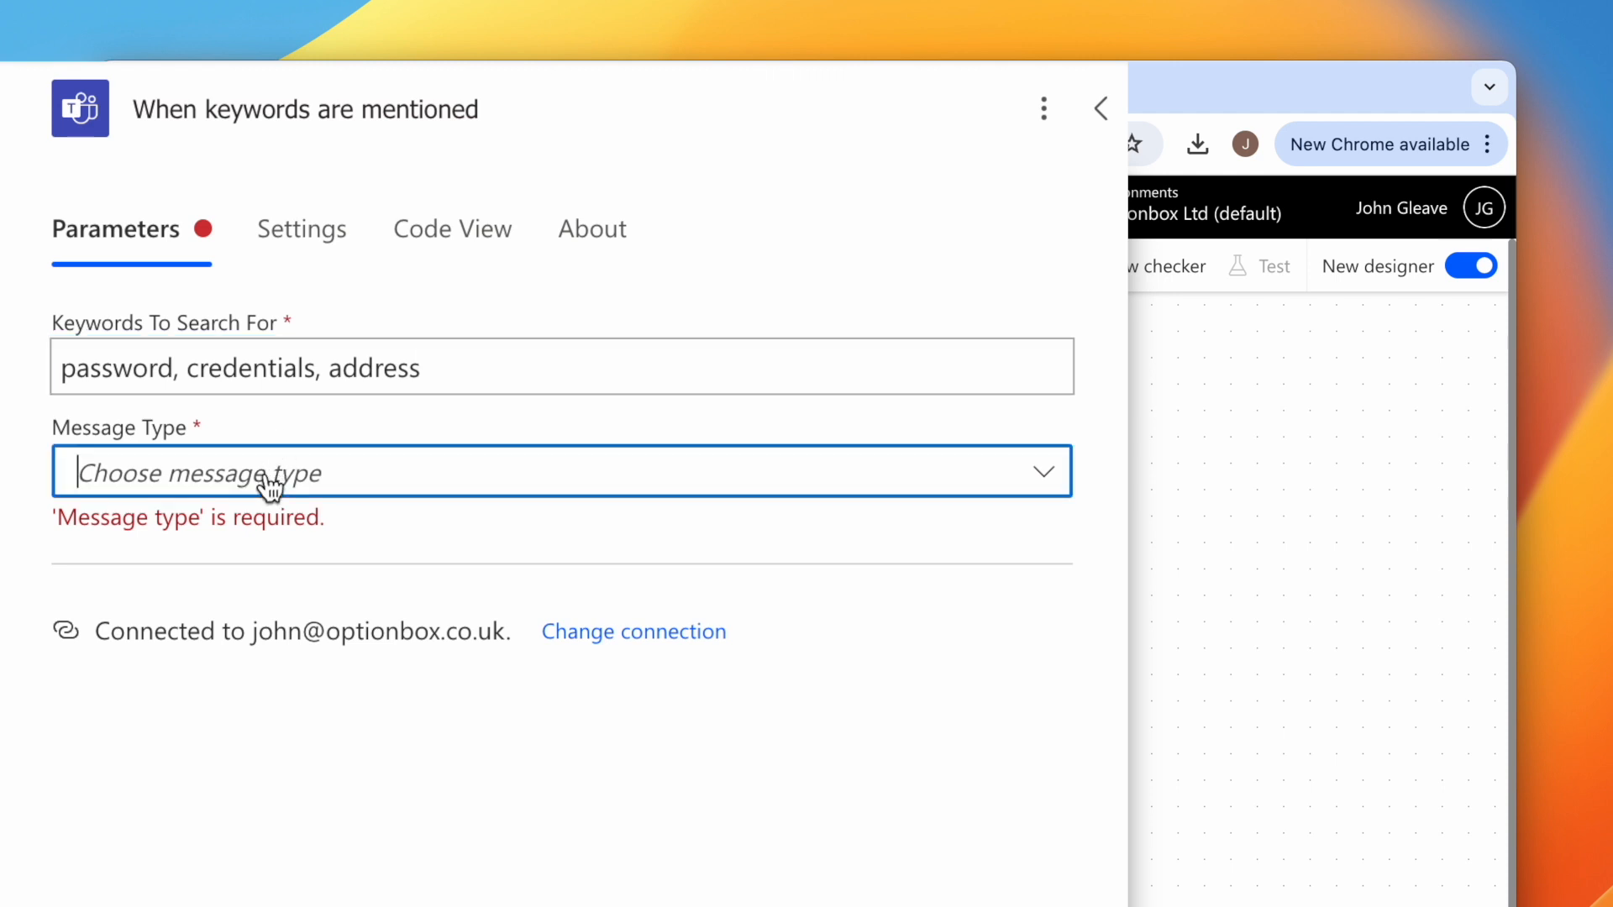
Step: Set the trigger's message type to Group chat and monitor All Team Chat
left_click(553, 473)
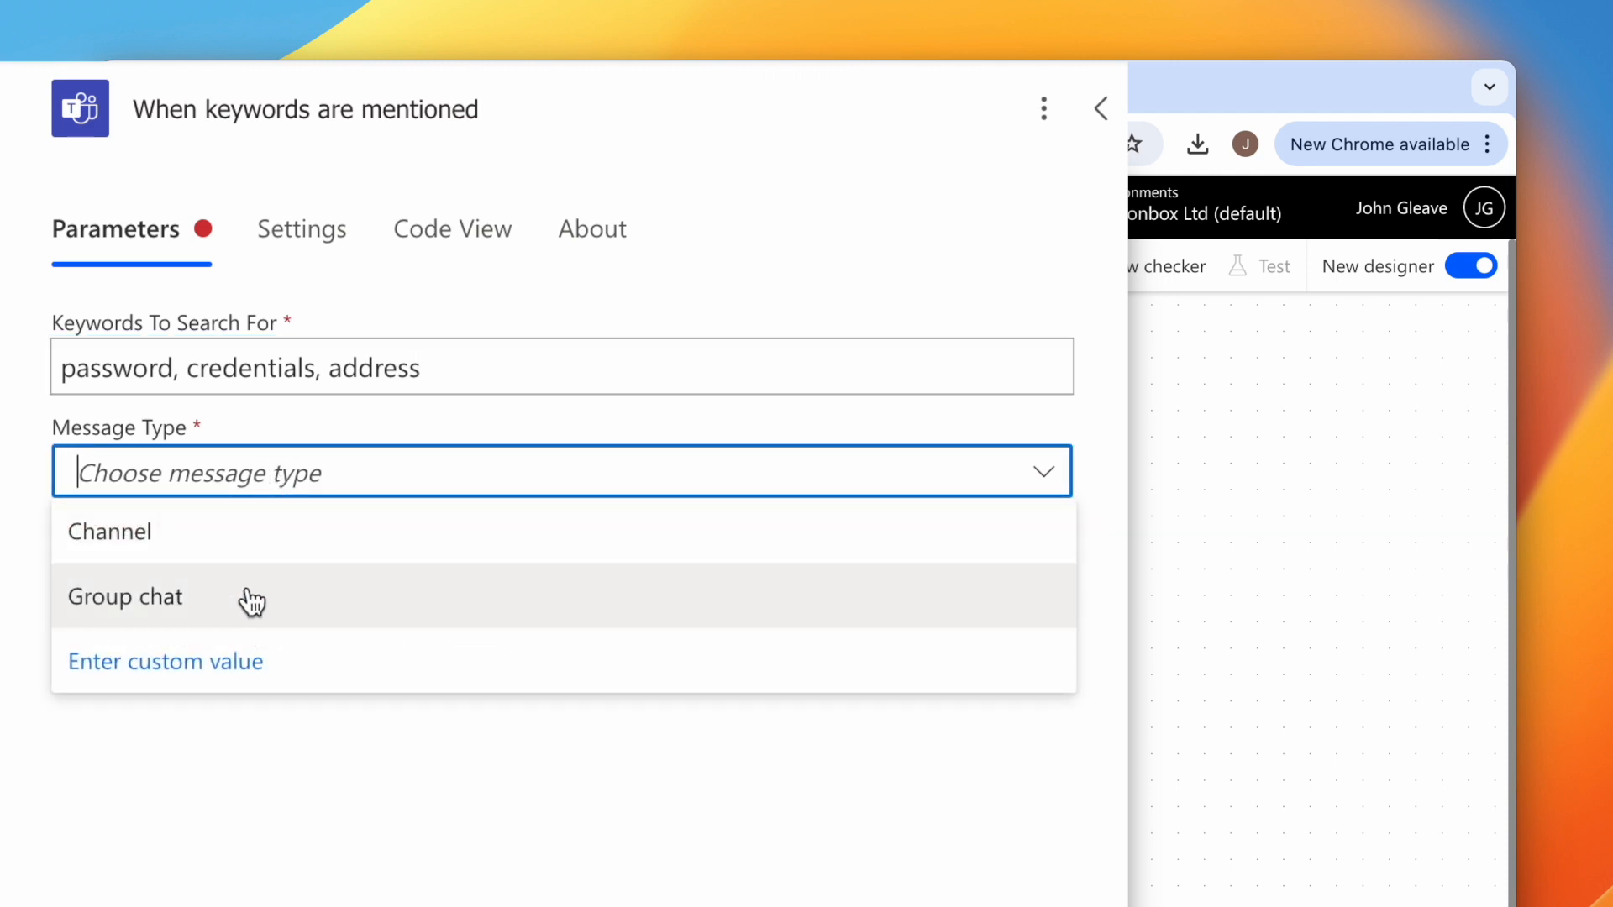
left_click(124, 596)
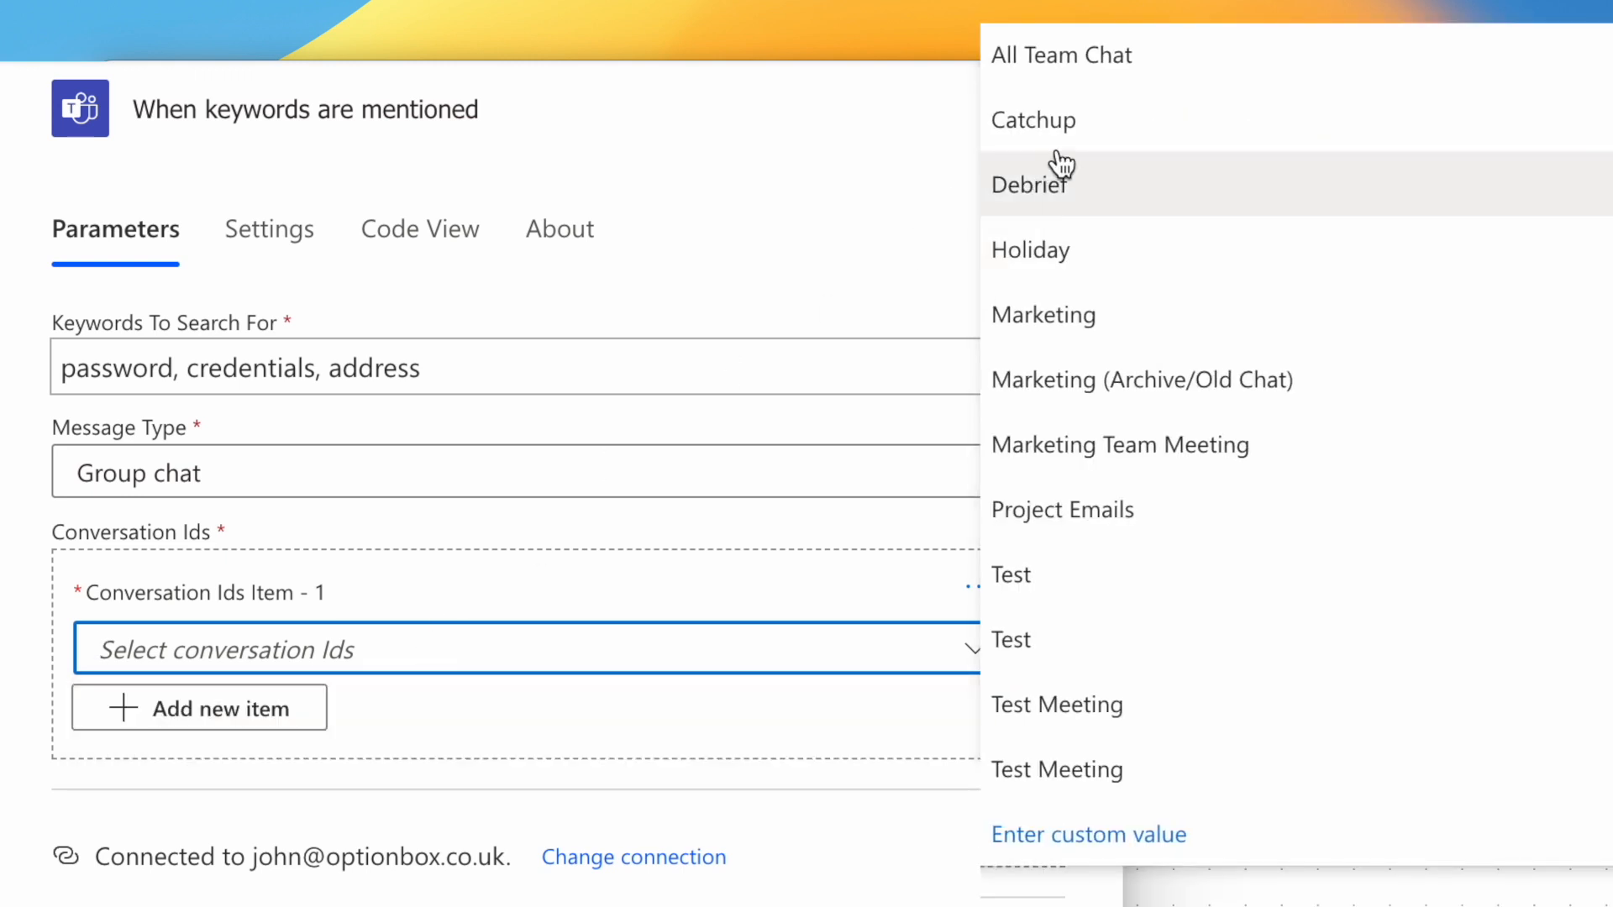
left_click(1060, 56)
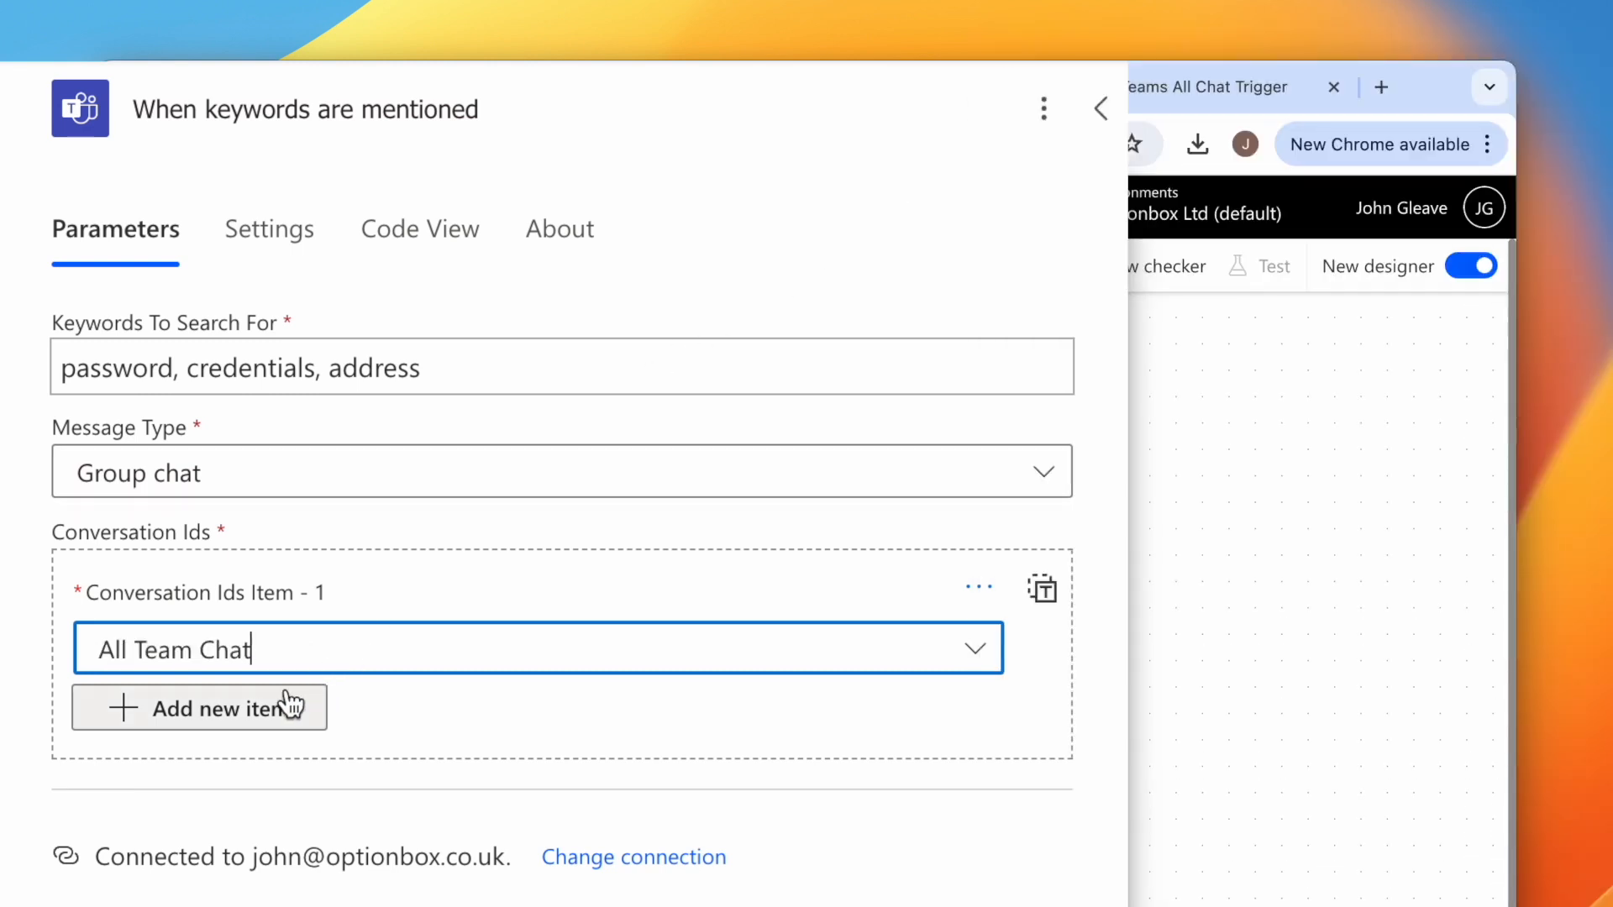
left_click(199, 708)
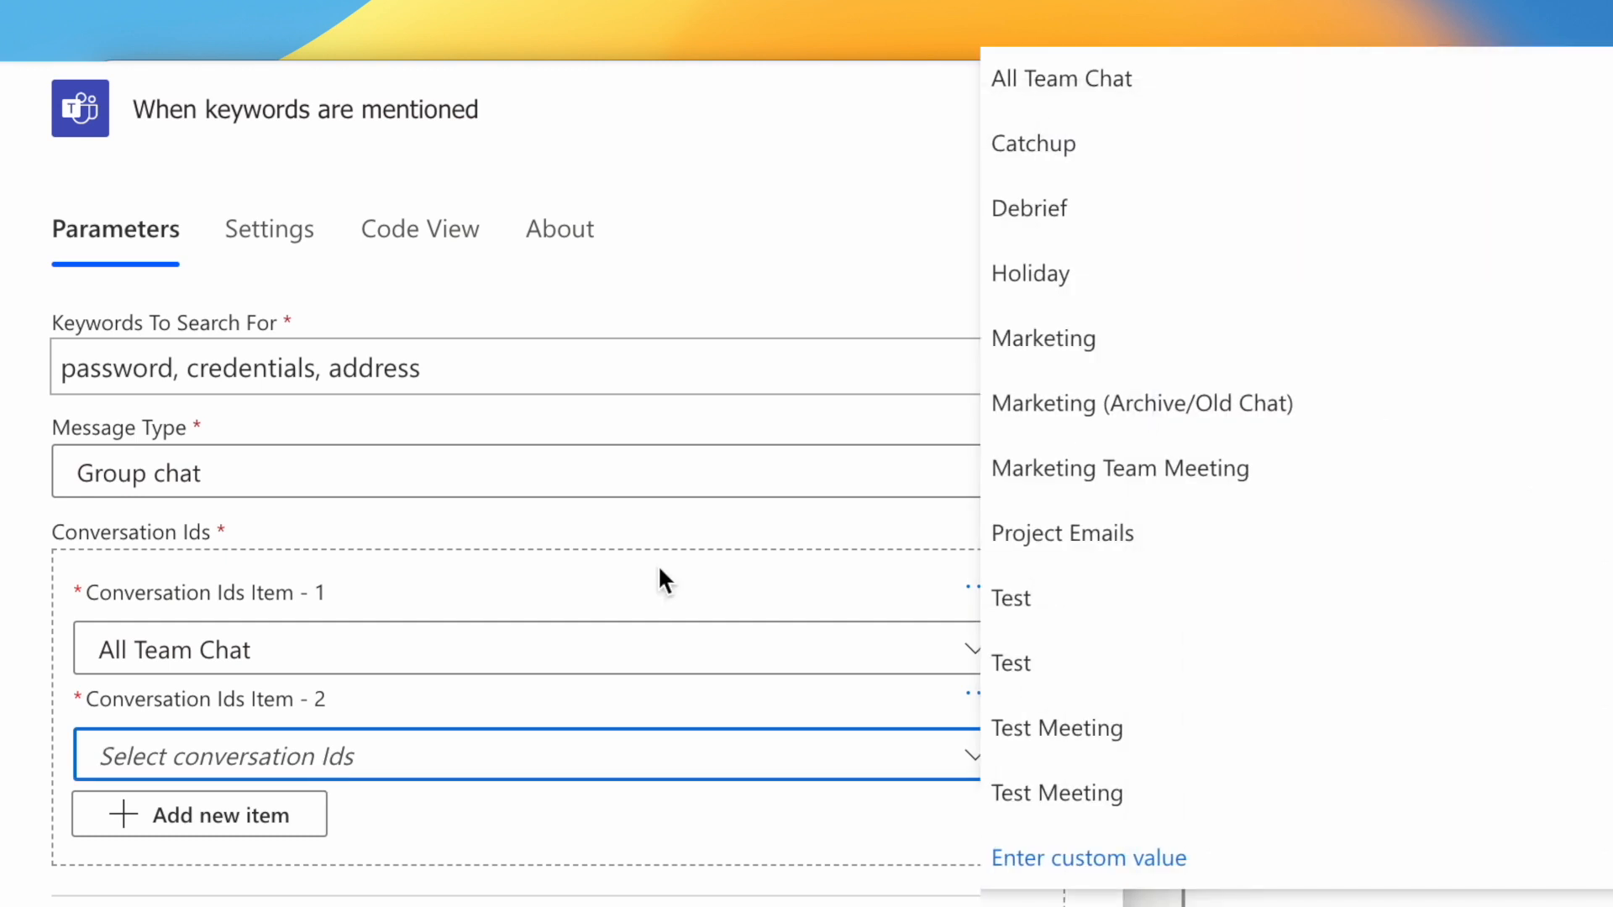
left_click(1043, 339)
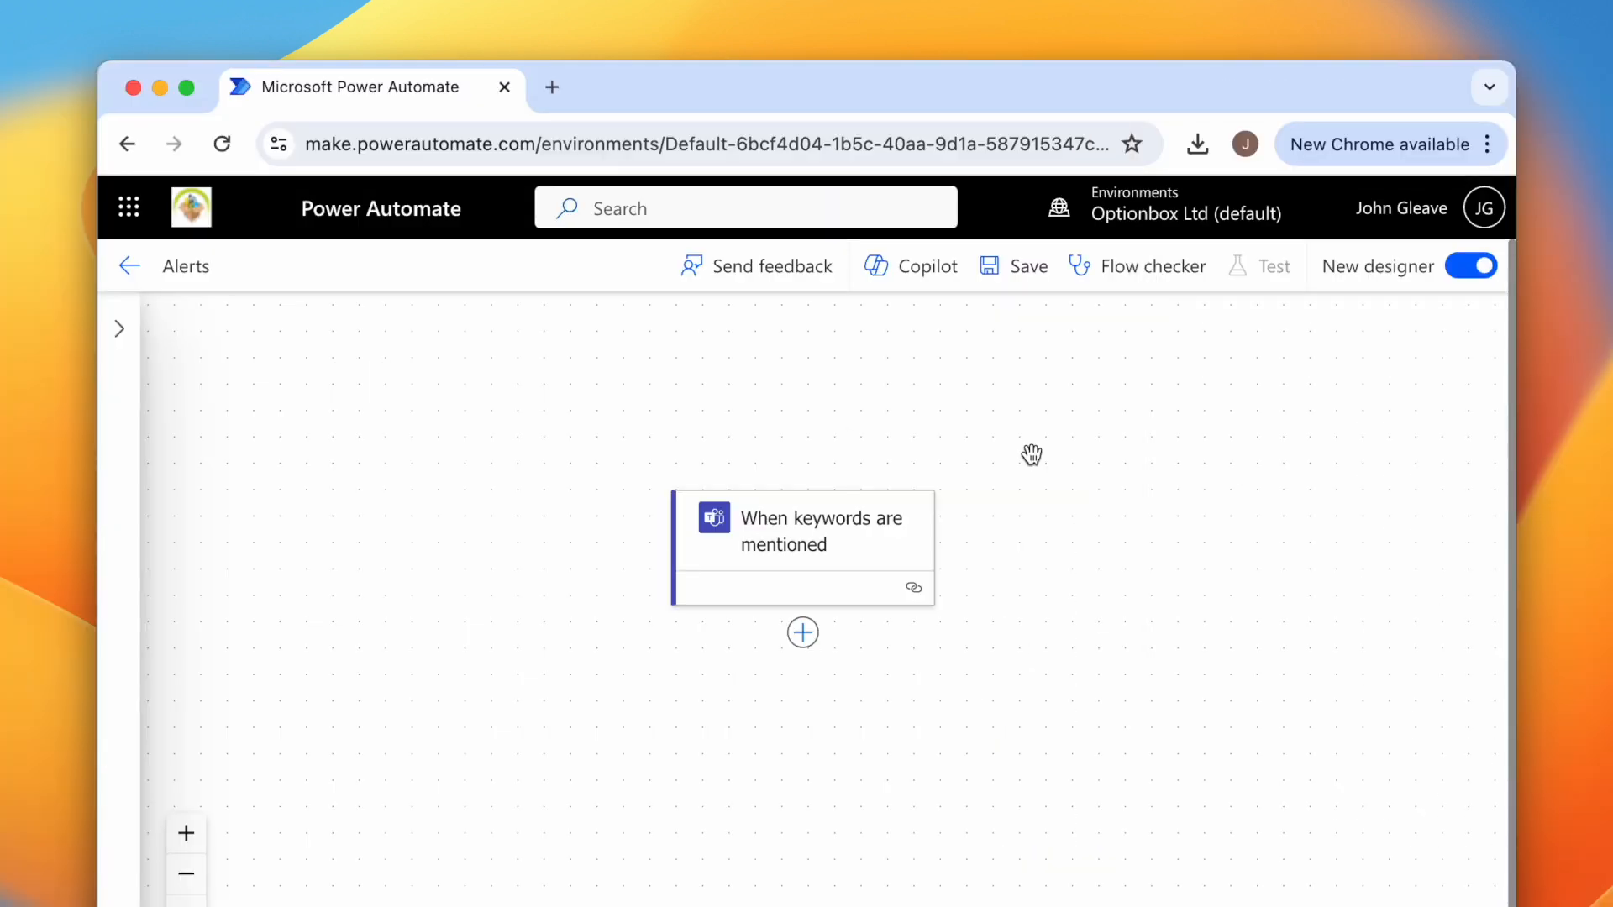
mouse_move(796, 670)
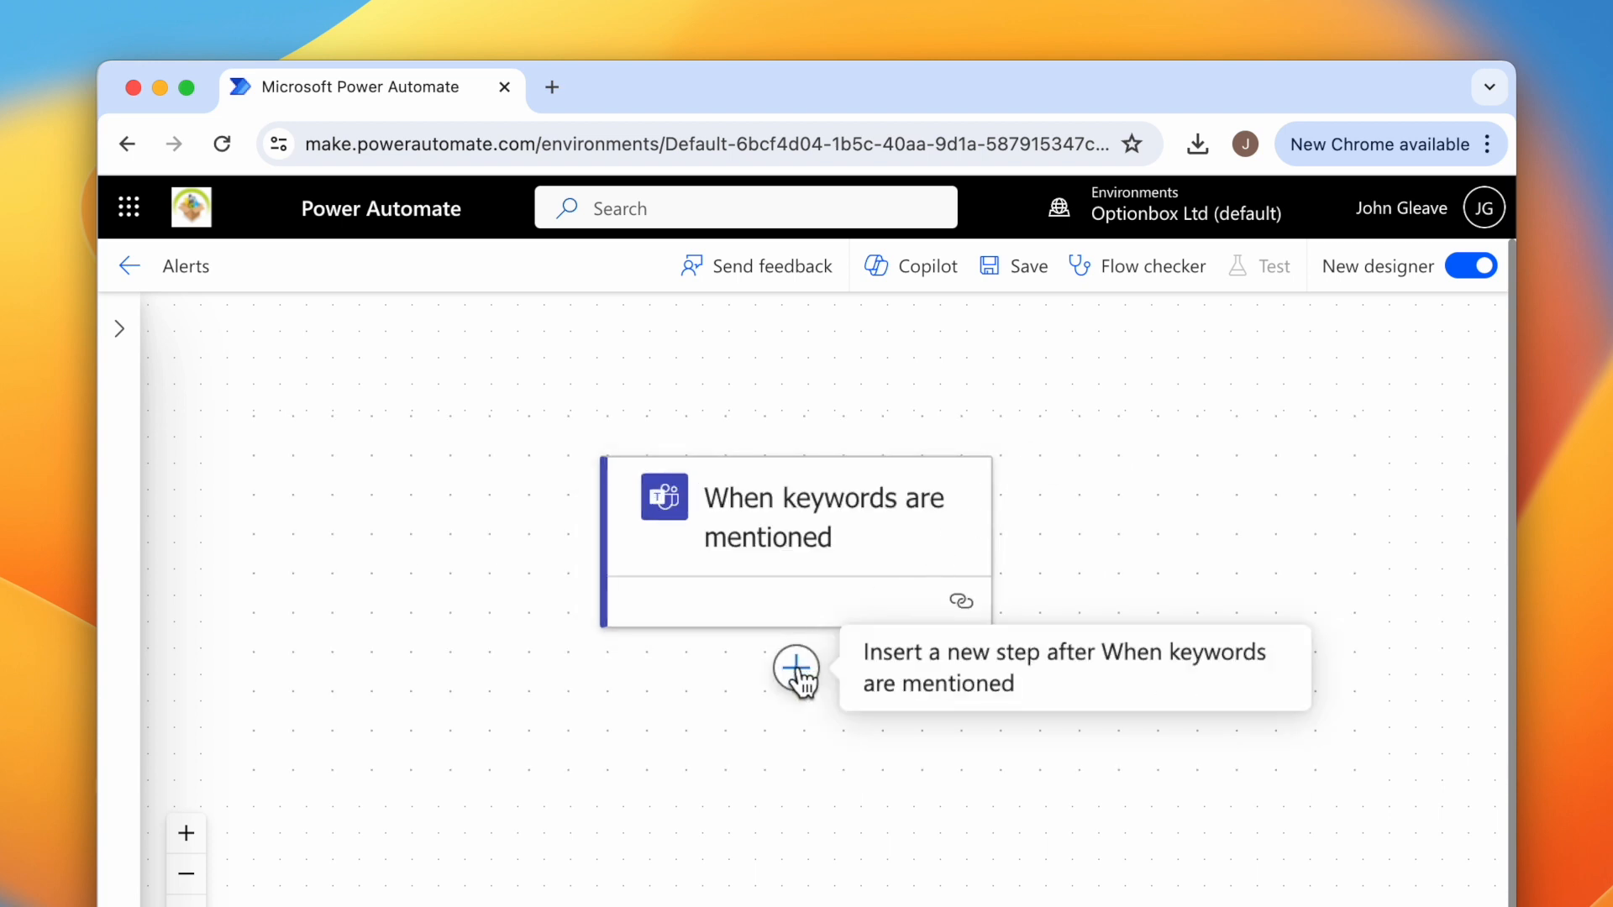
Step: Add the Microsoft Teams 'Get message details' action below the keyword trigger
left_click(797, 671)
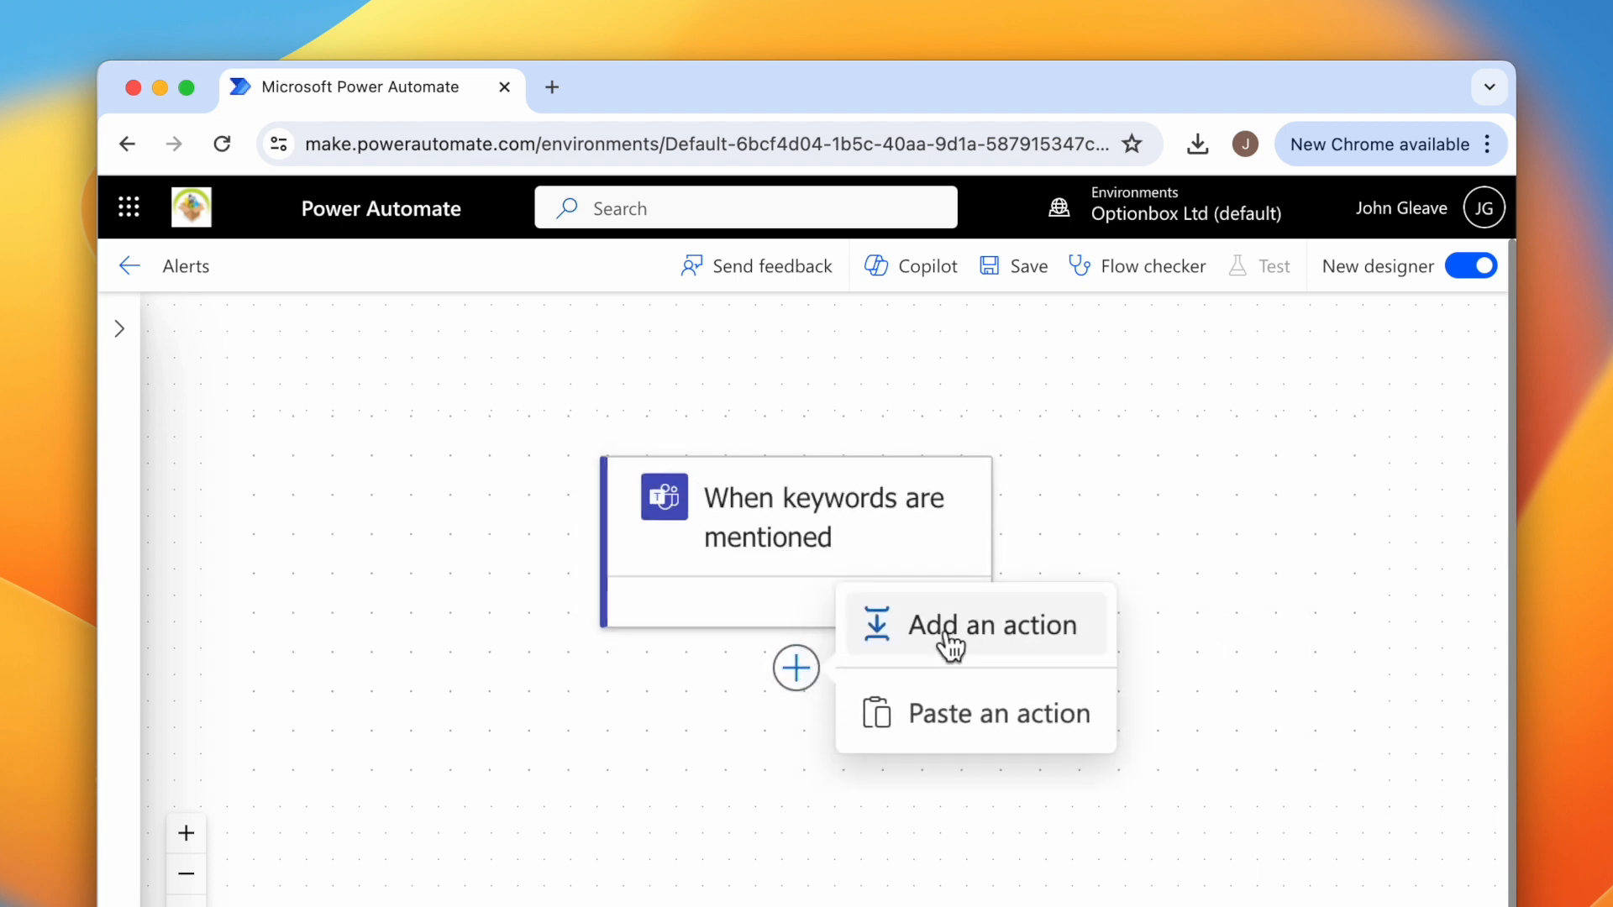
left_click(991, 625)
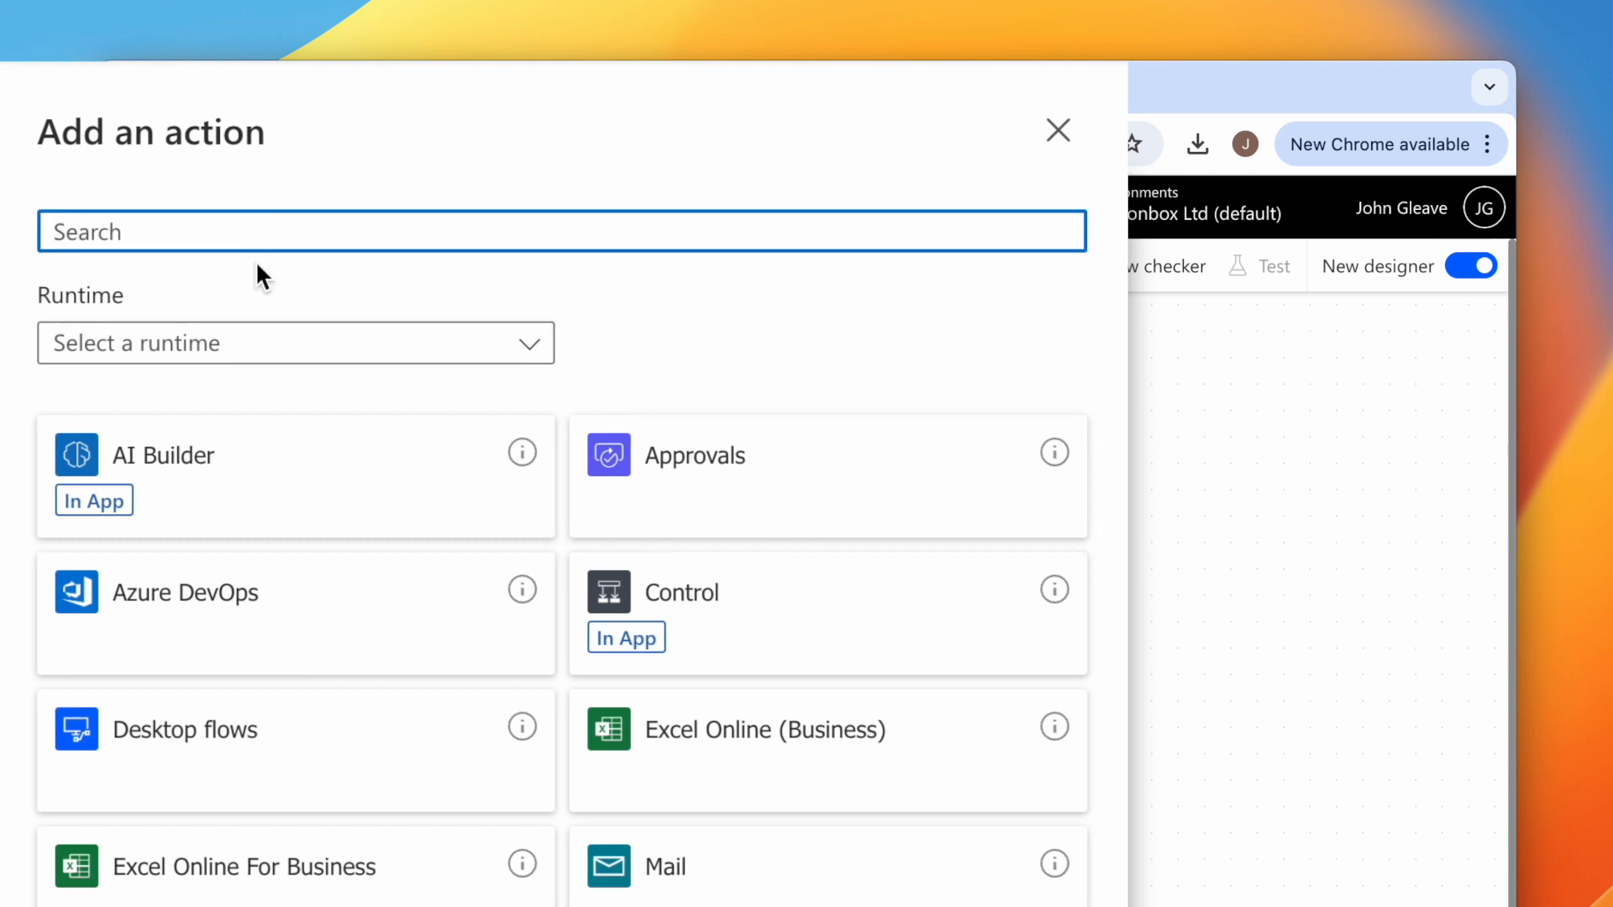
type("details")
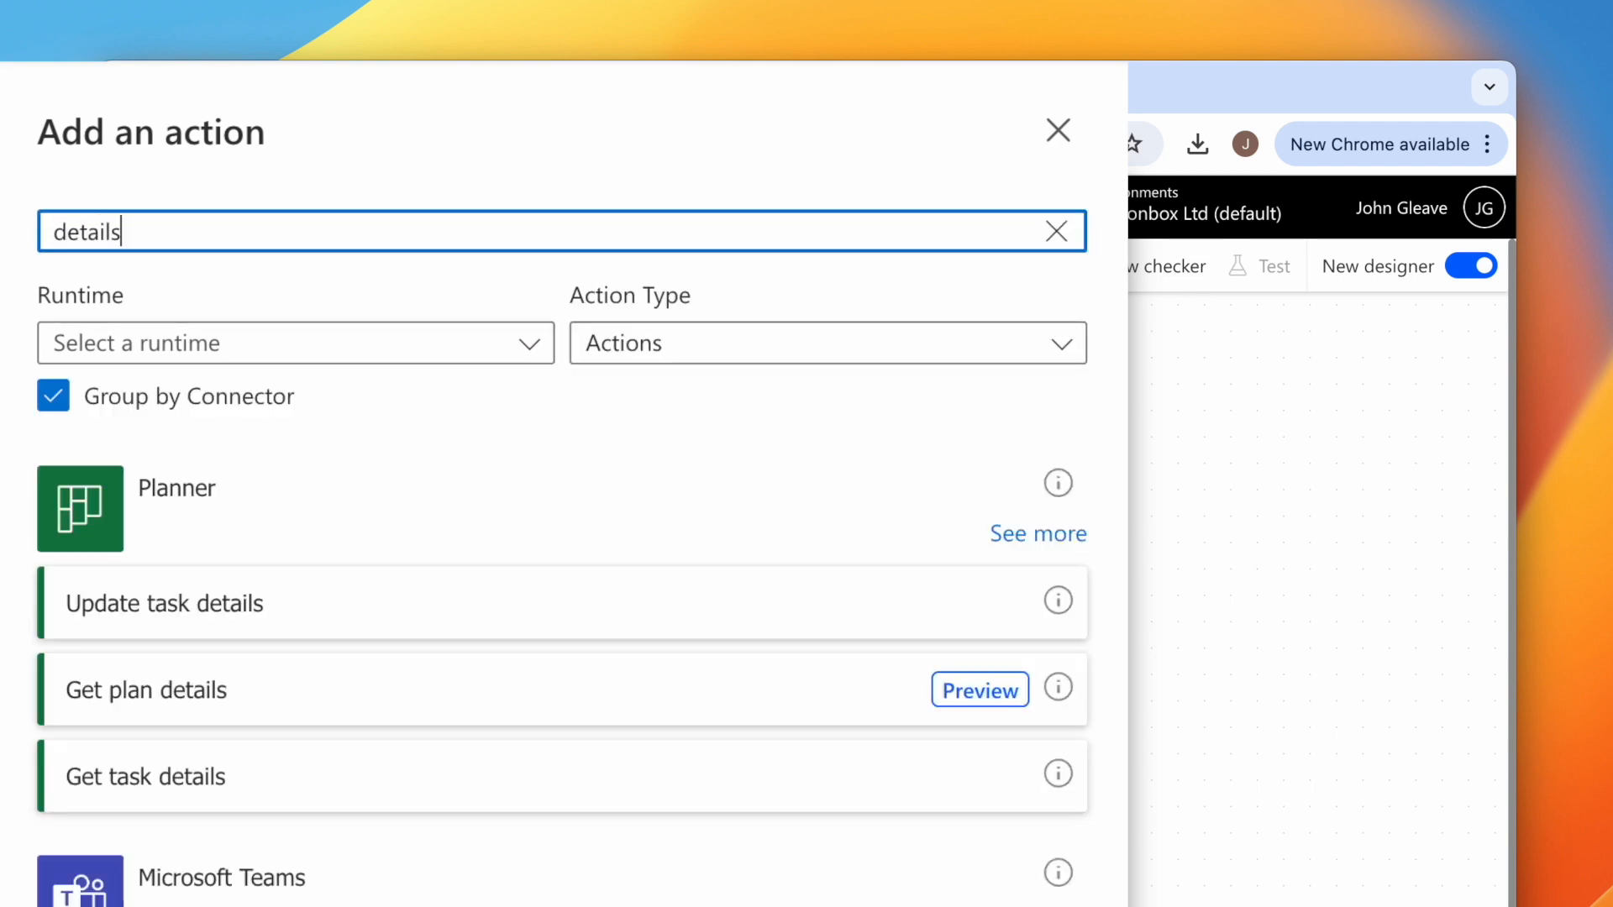
scroll("down", 3)
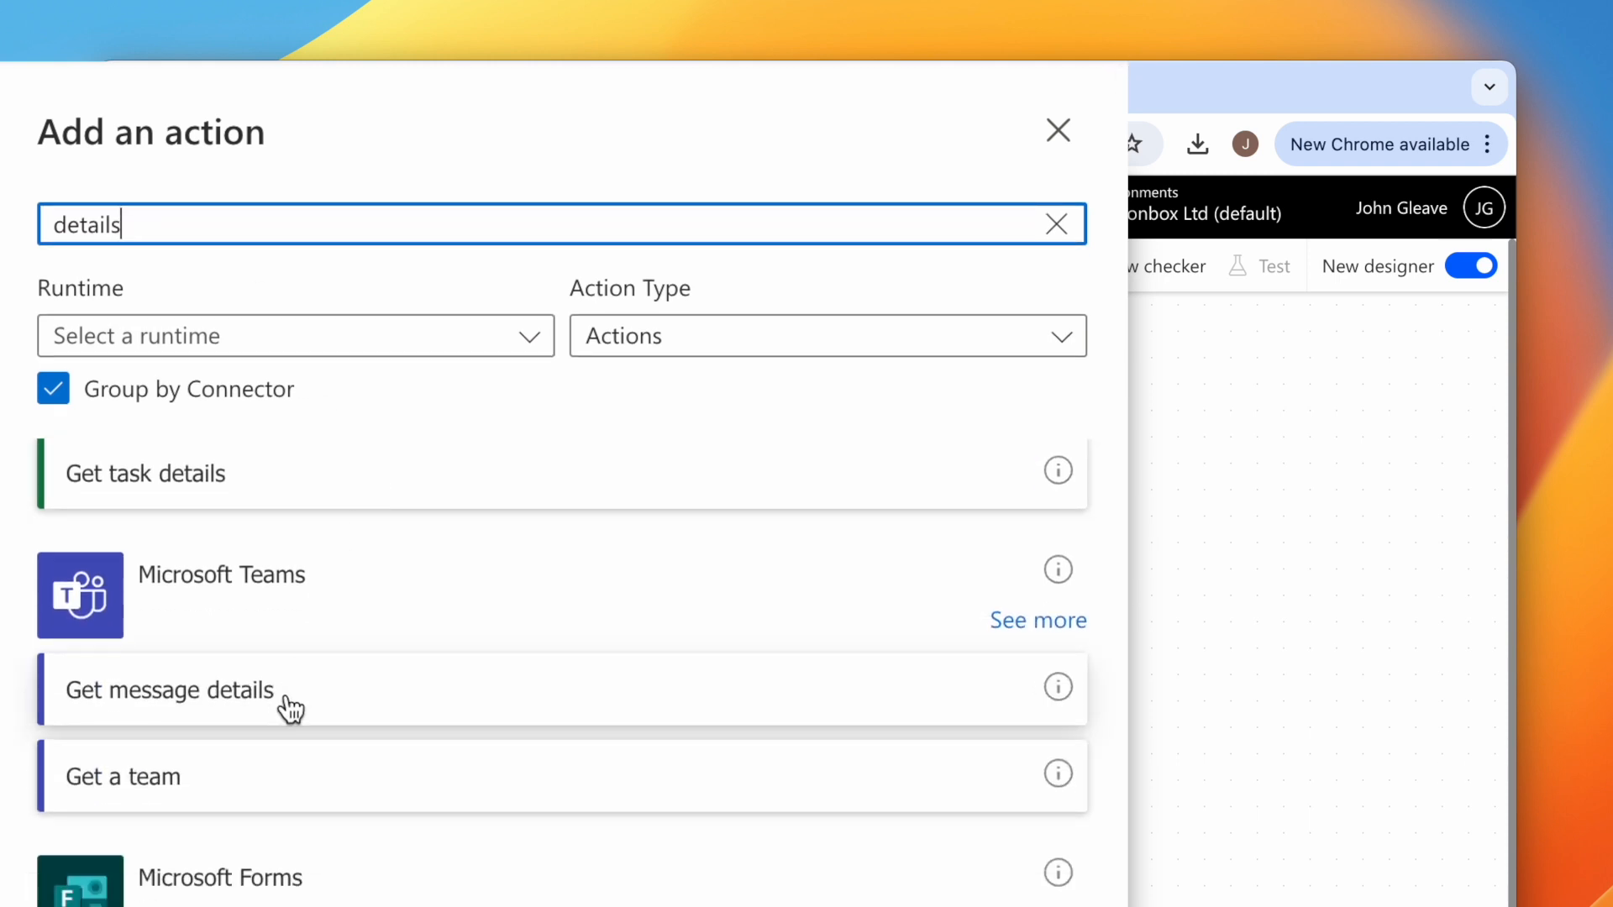
left_click(168, 691)
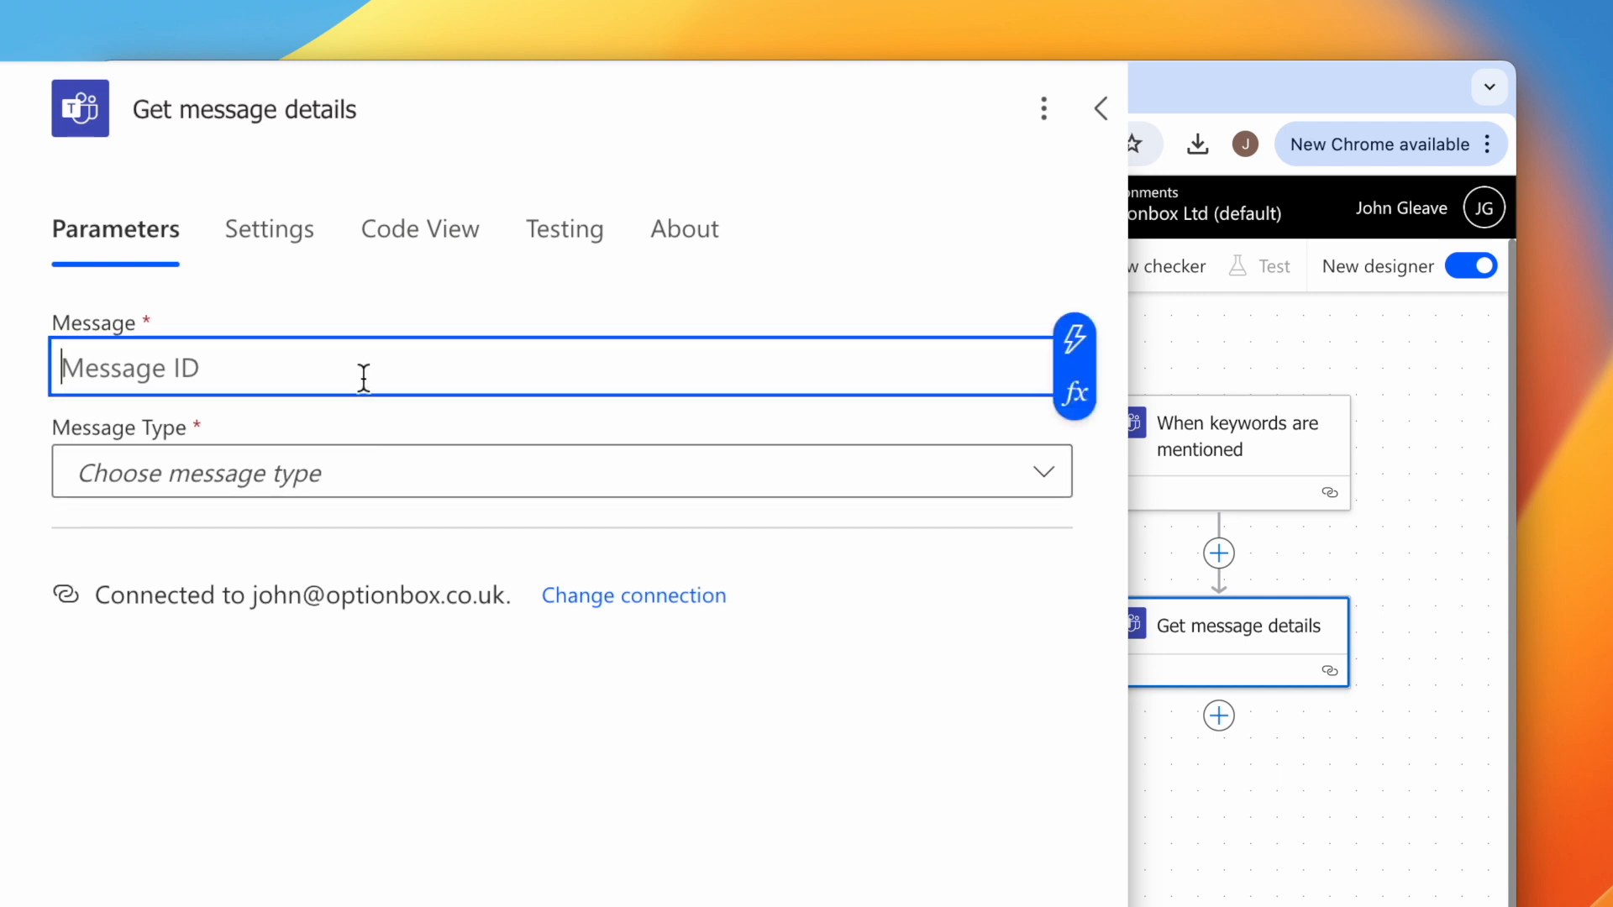
mouse_move(1074, 342)
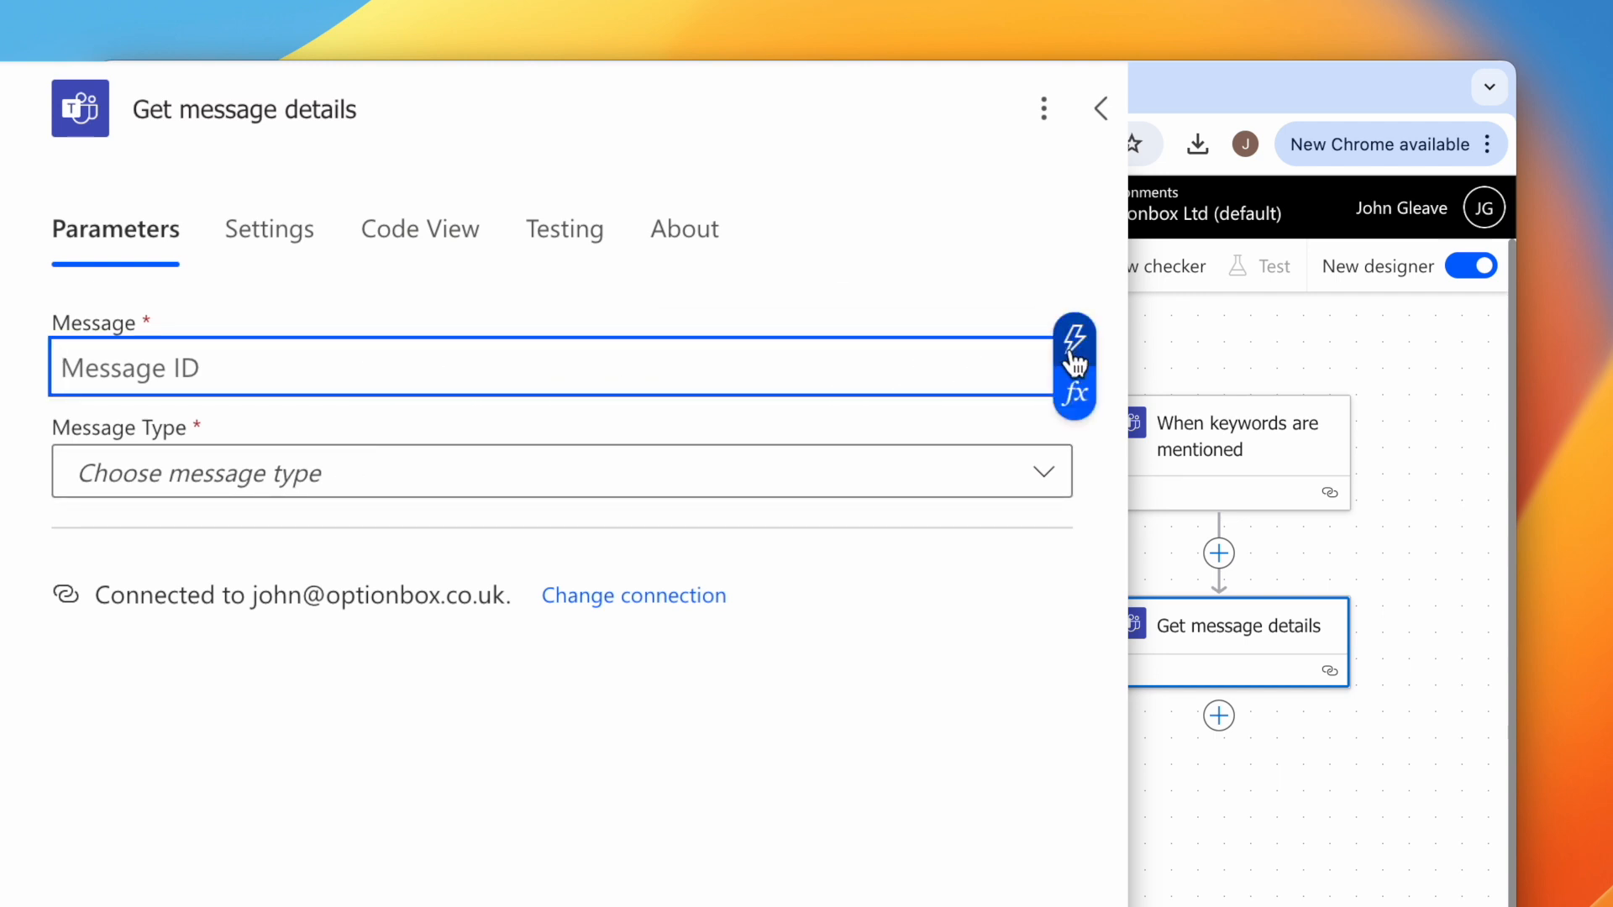
Step: Feed Get message details the trigger's Message ID and Conversation ID, with Group chat type
left_click(1075, 339)
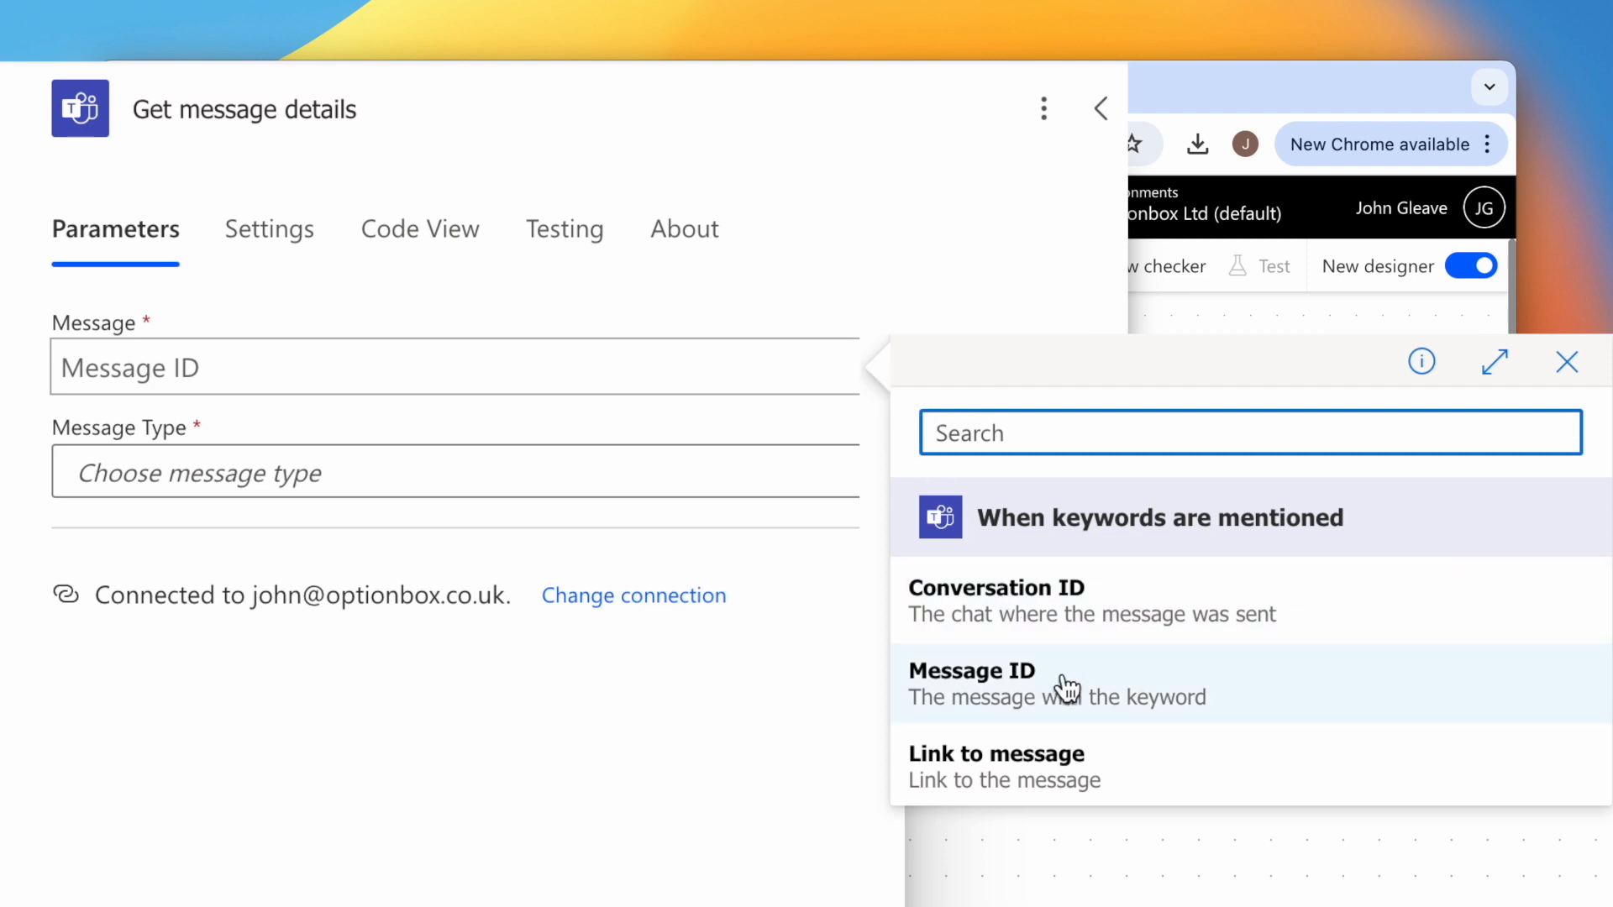
left_click(971, 671)
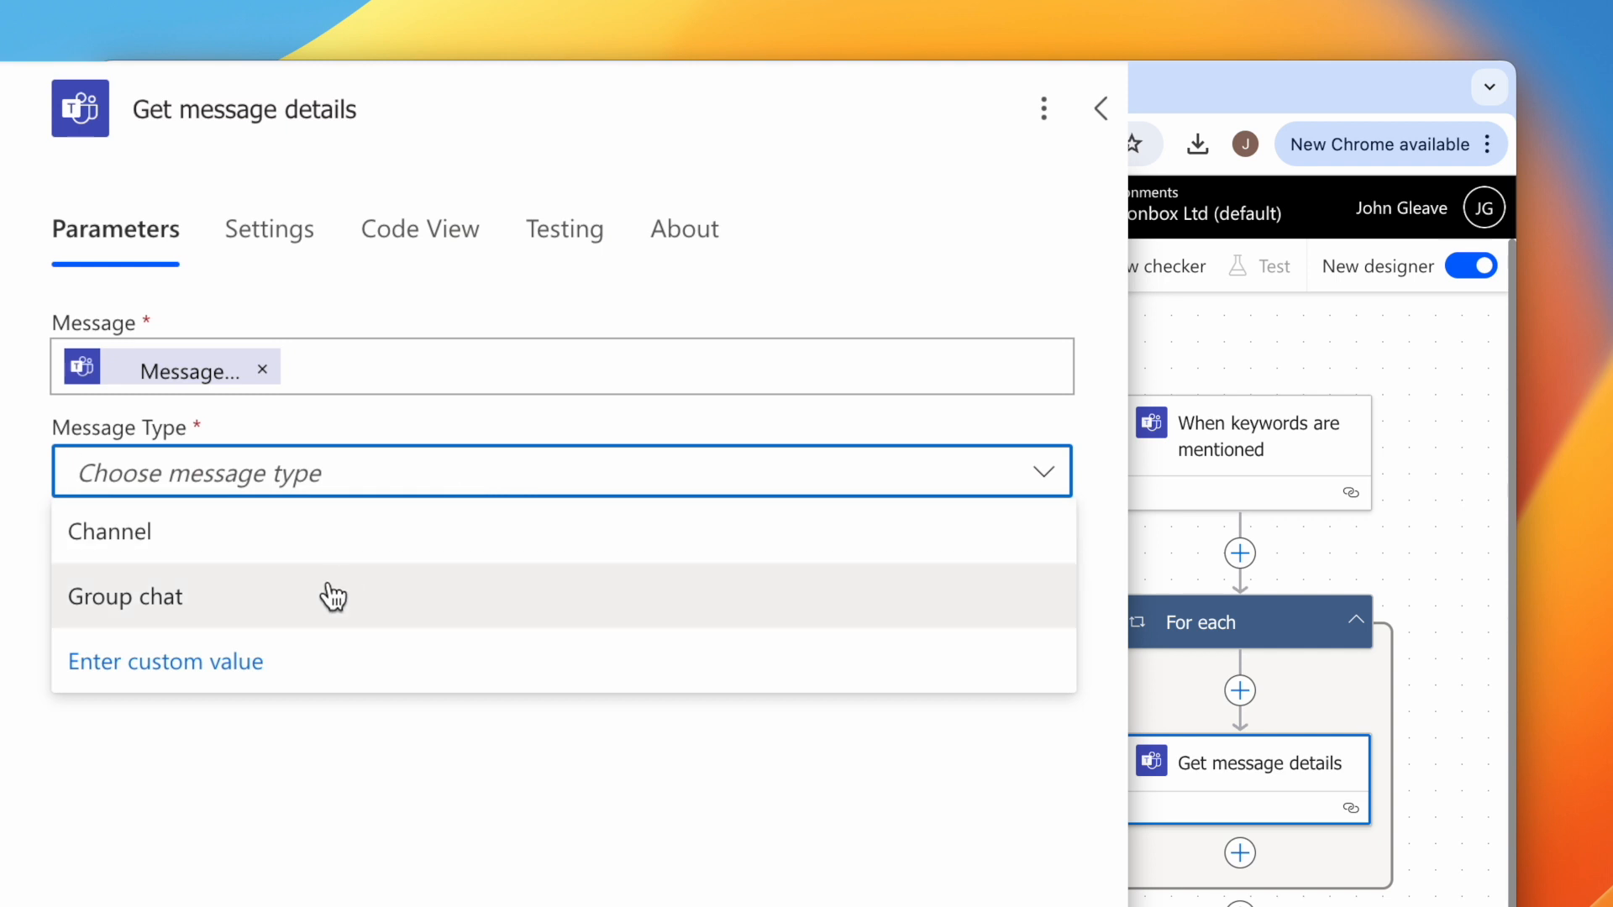
left_click(126, 597)
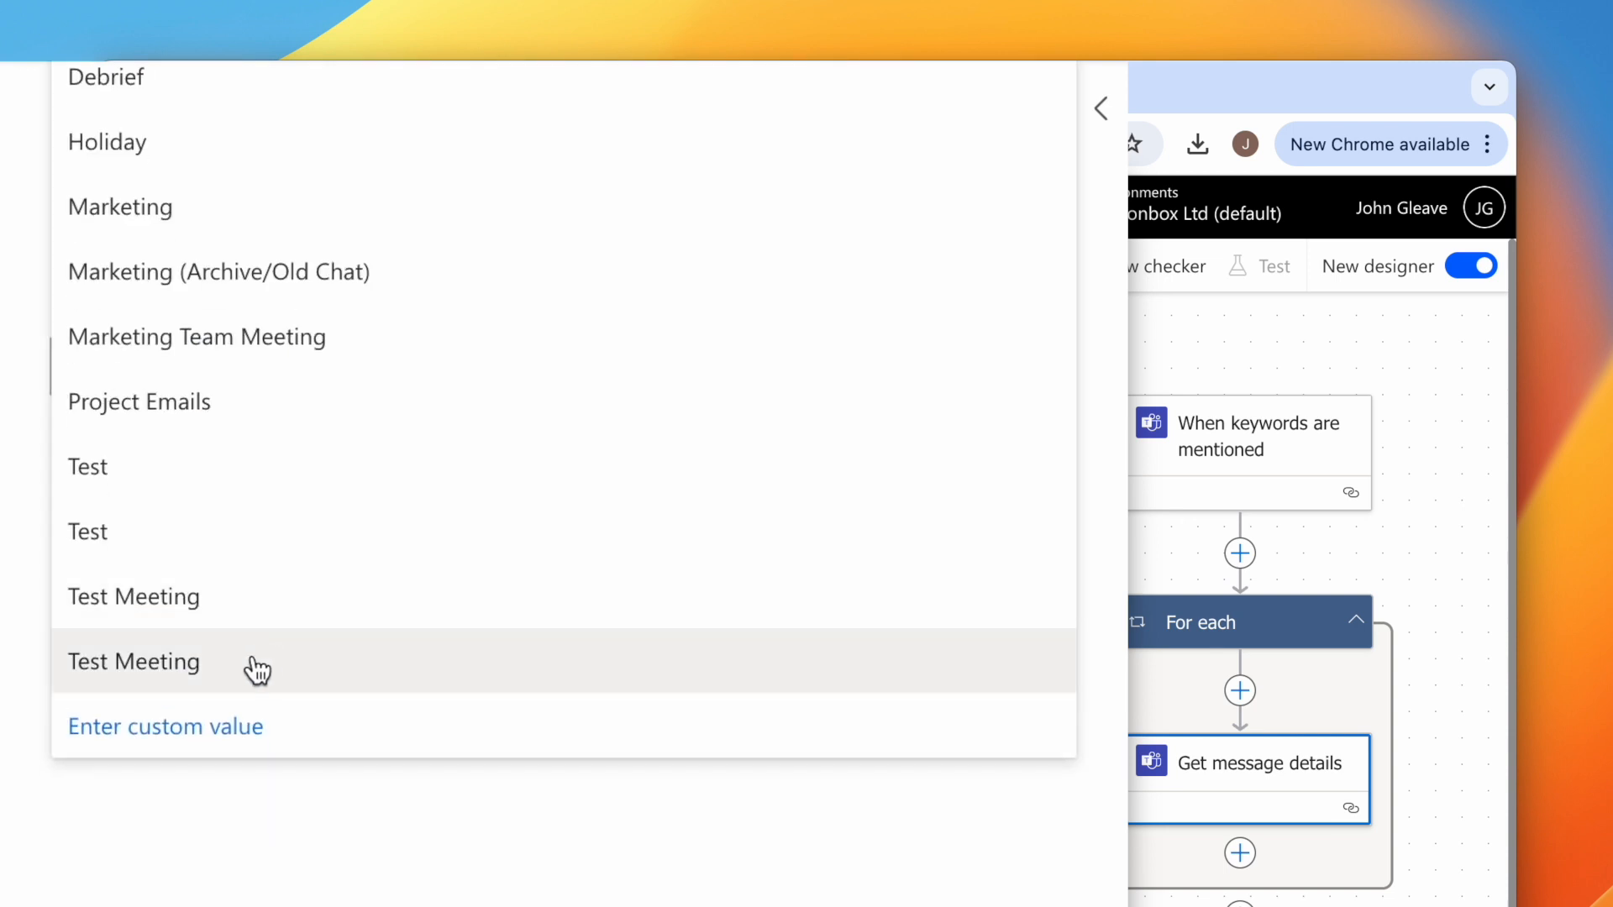
left_click(133, 663)
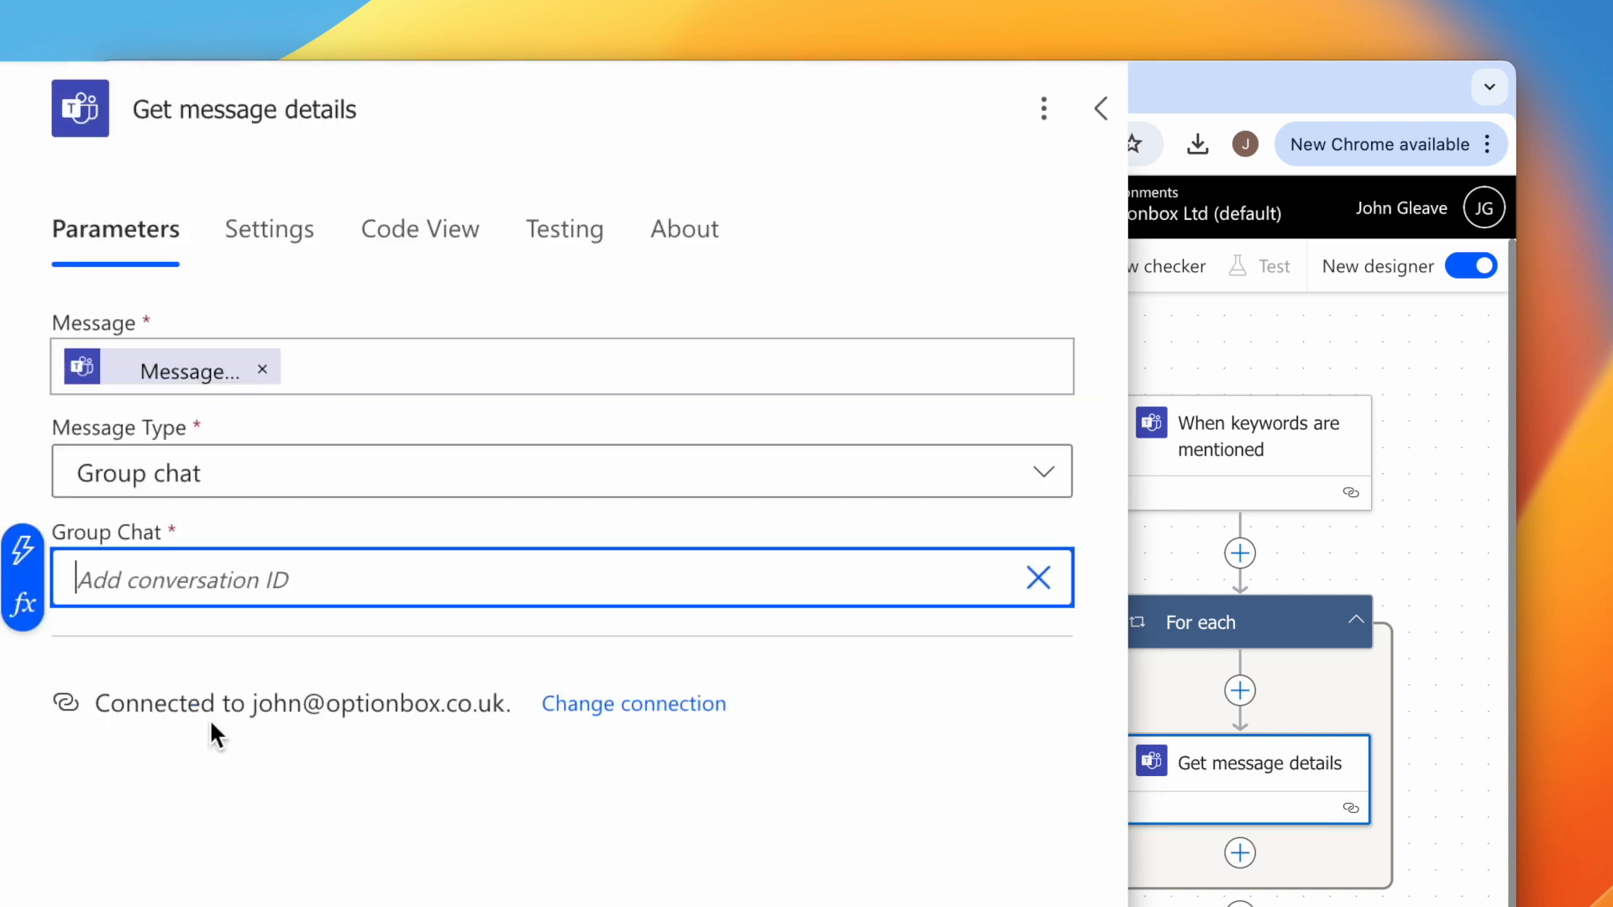
mouse_move(27, 551)
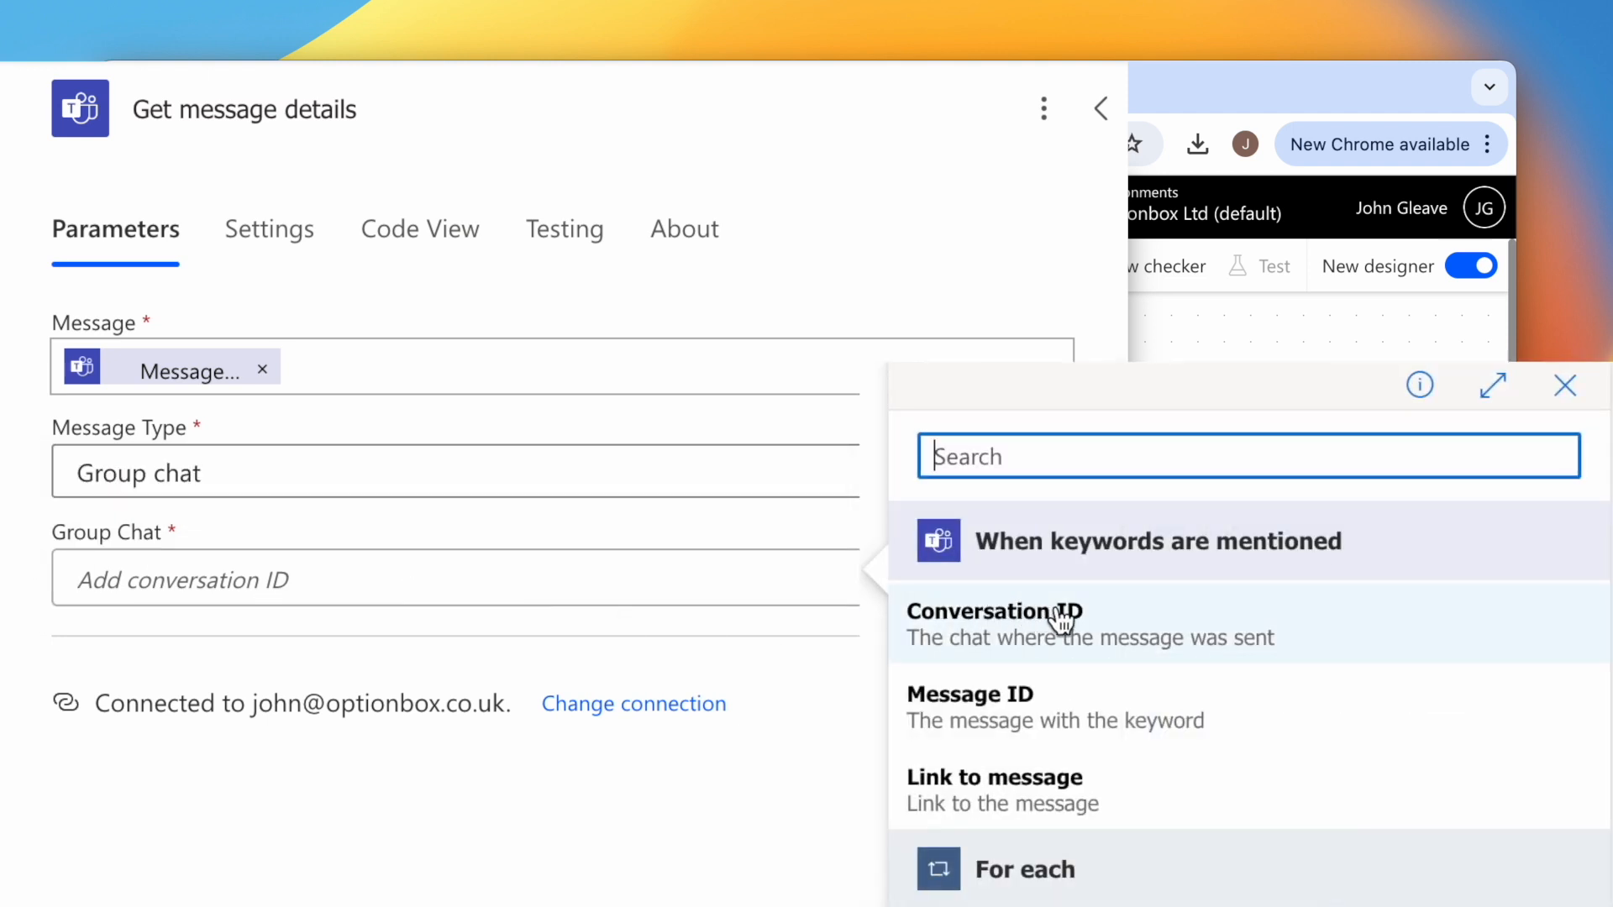
left_click(995, 611)
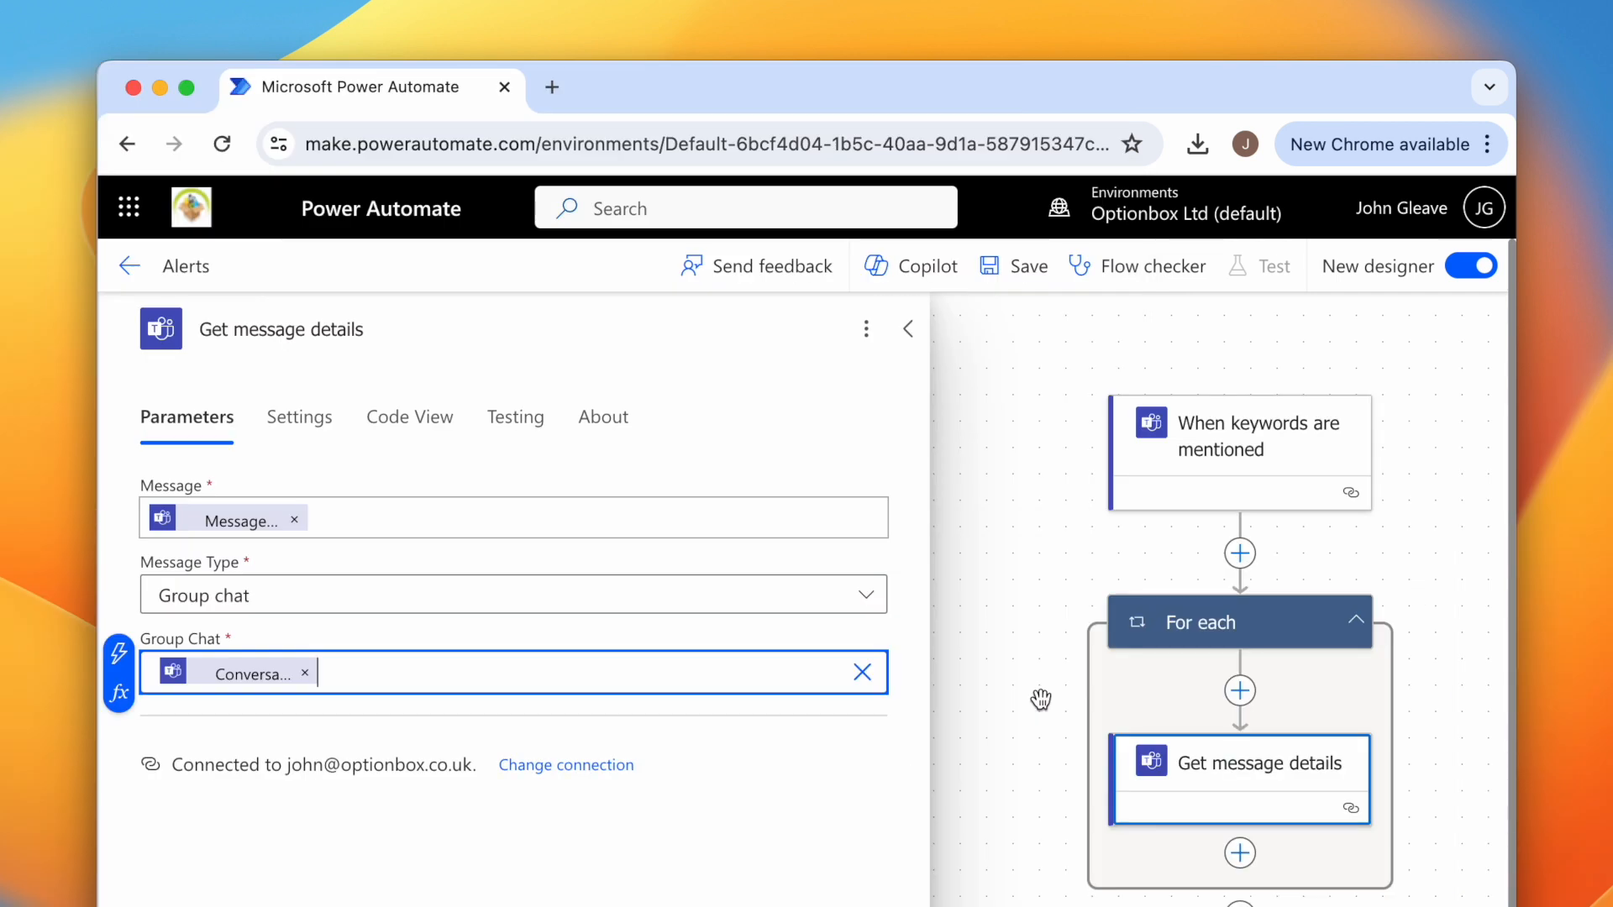
left_click(907, 328)
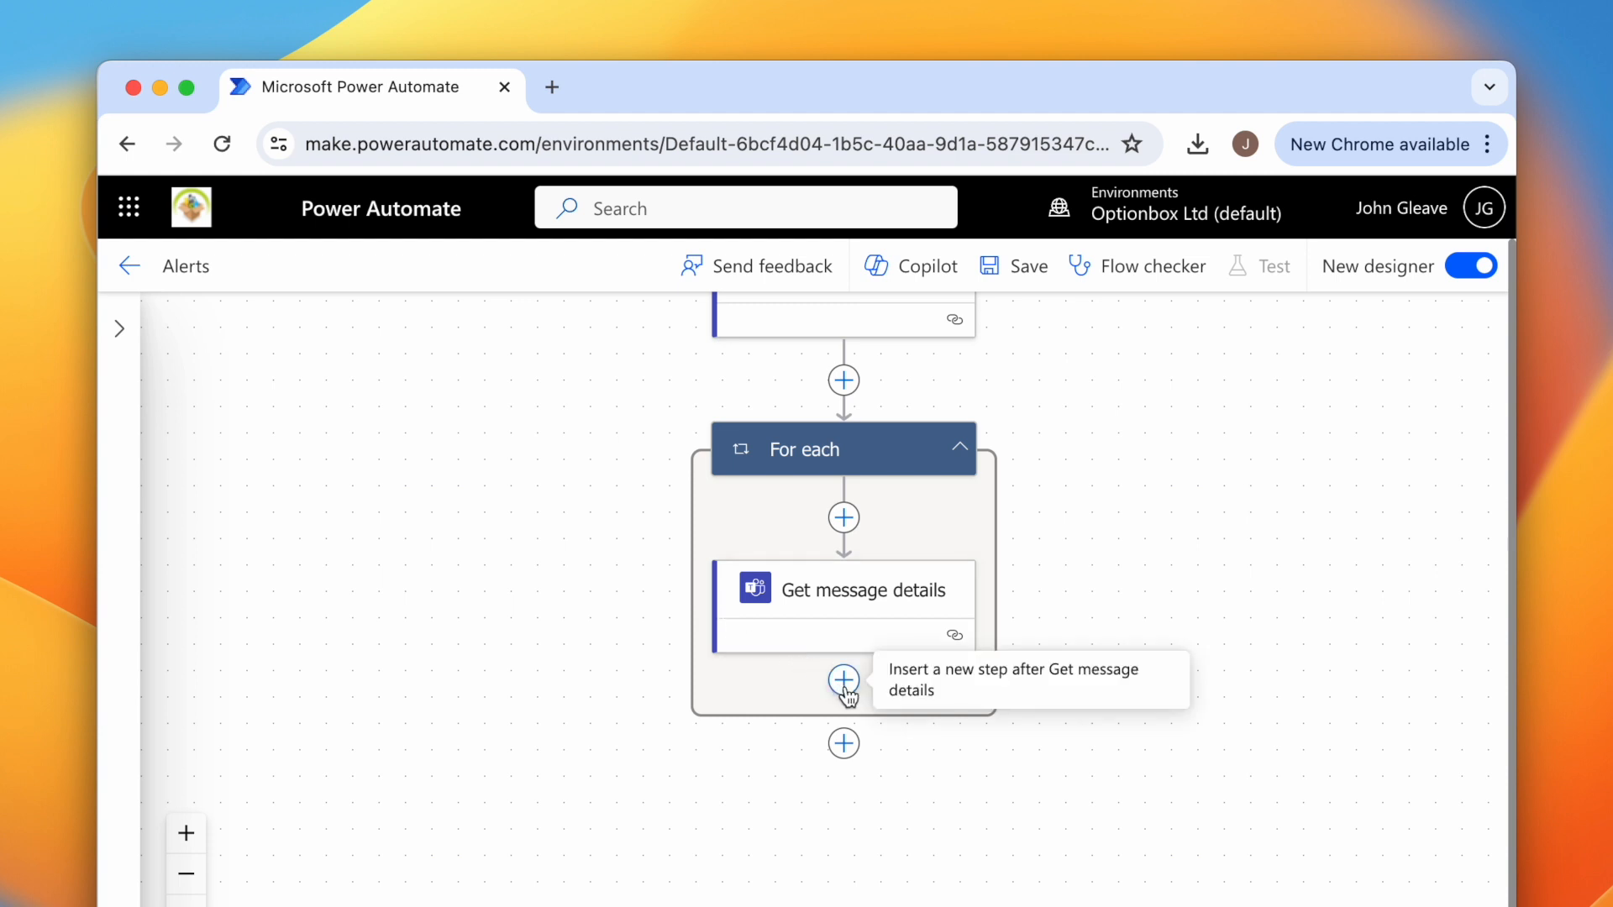
Step: Insert Office 365 Outlook 'Send an email (V2)' after Get message details
left_click(844, 680)
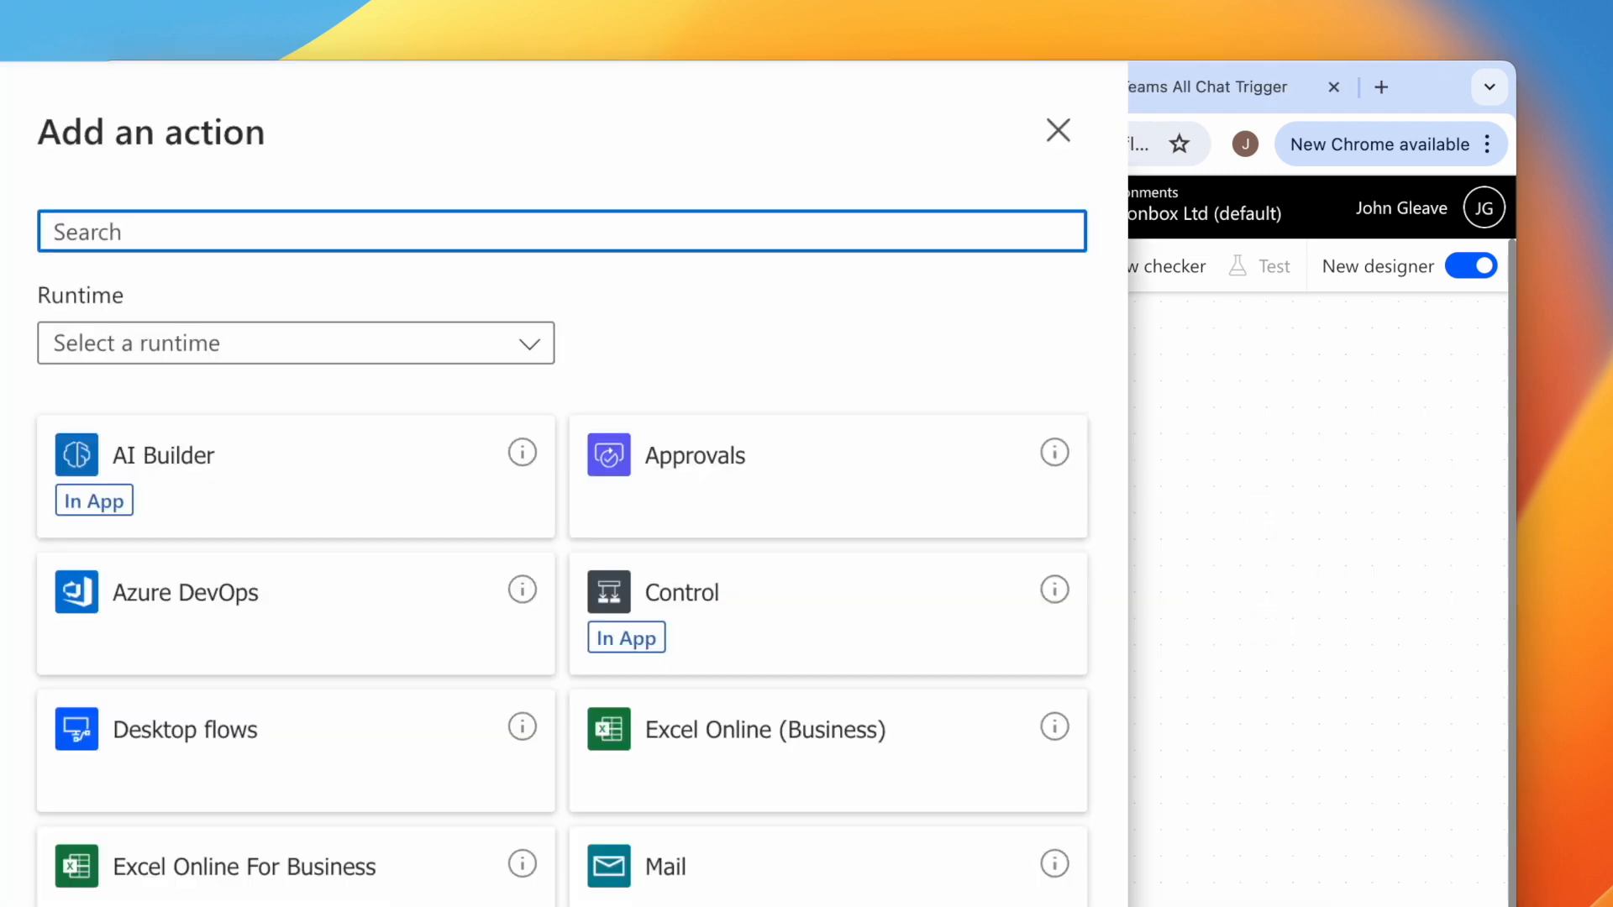
mouse_move(295, 285)
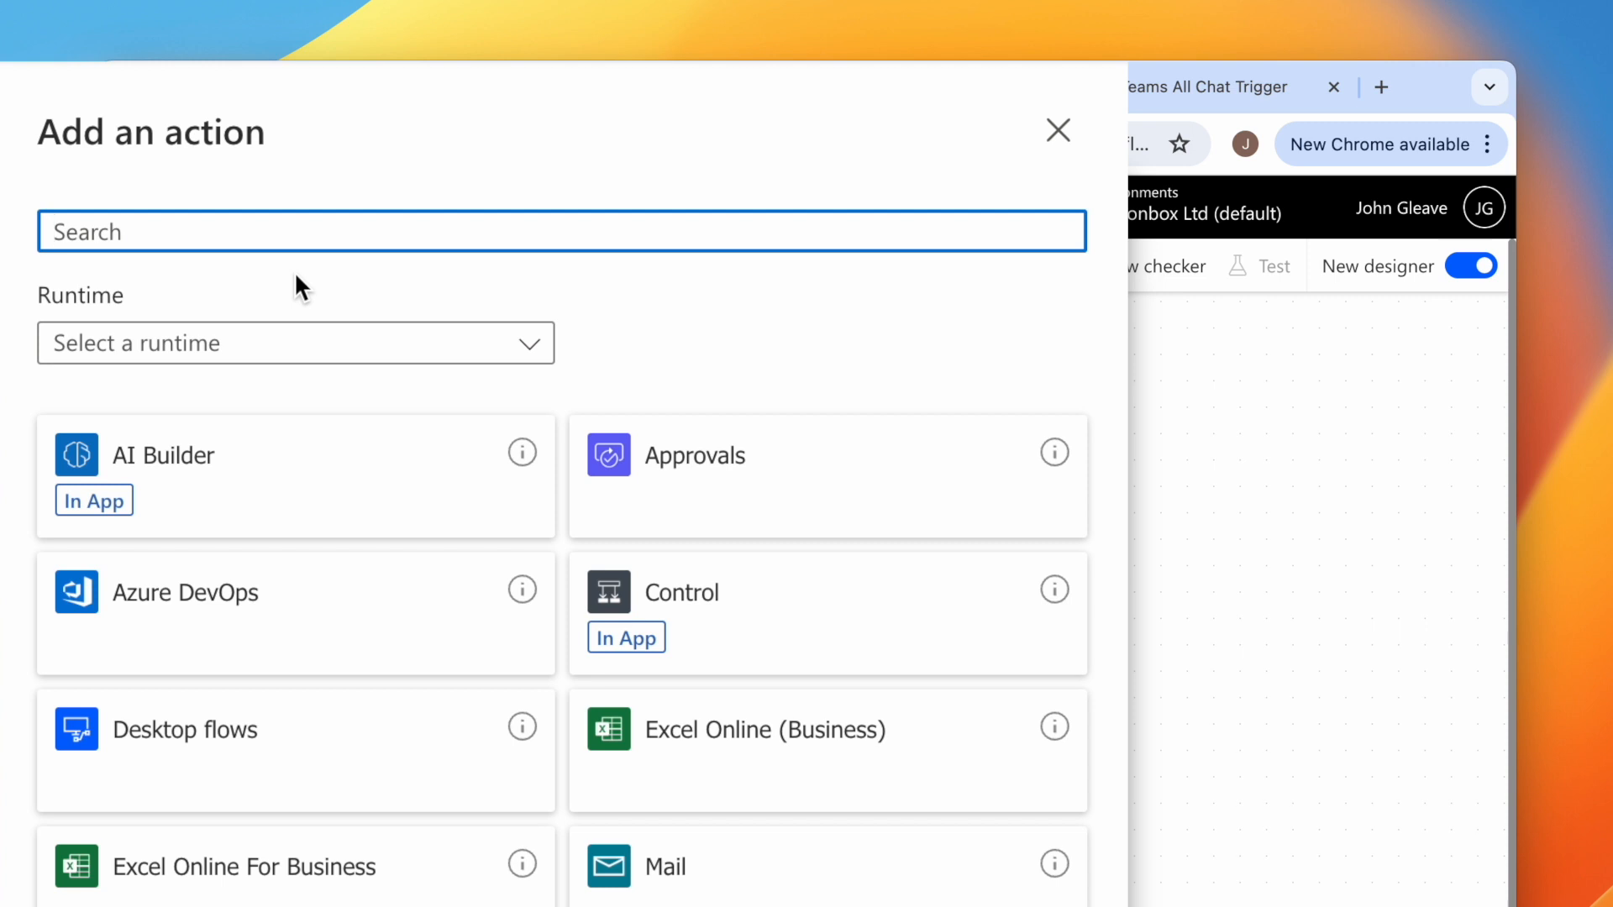
type("email")
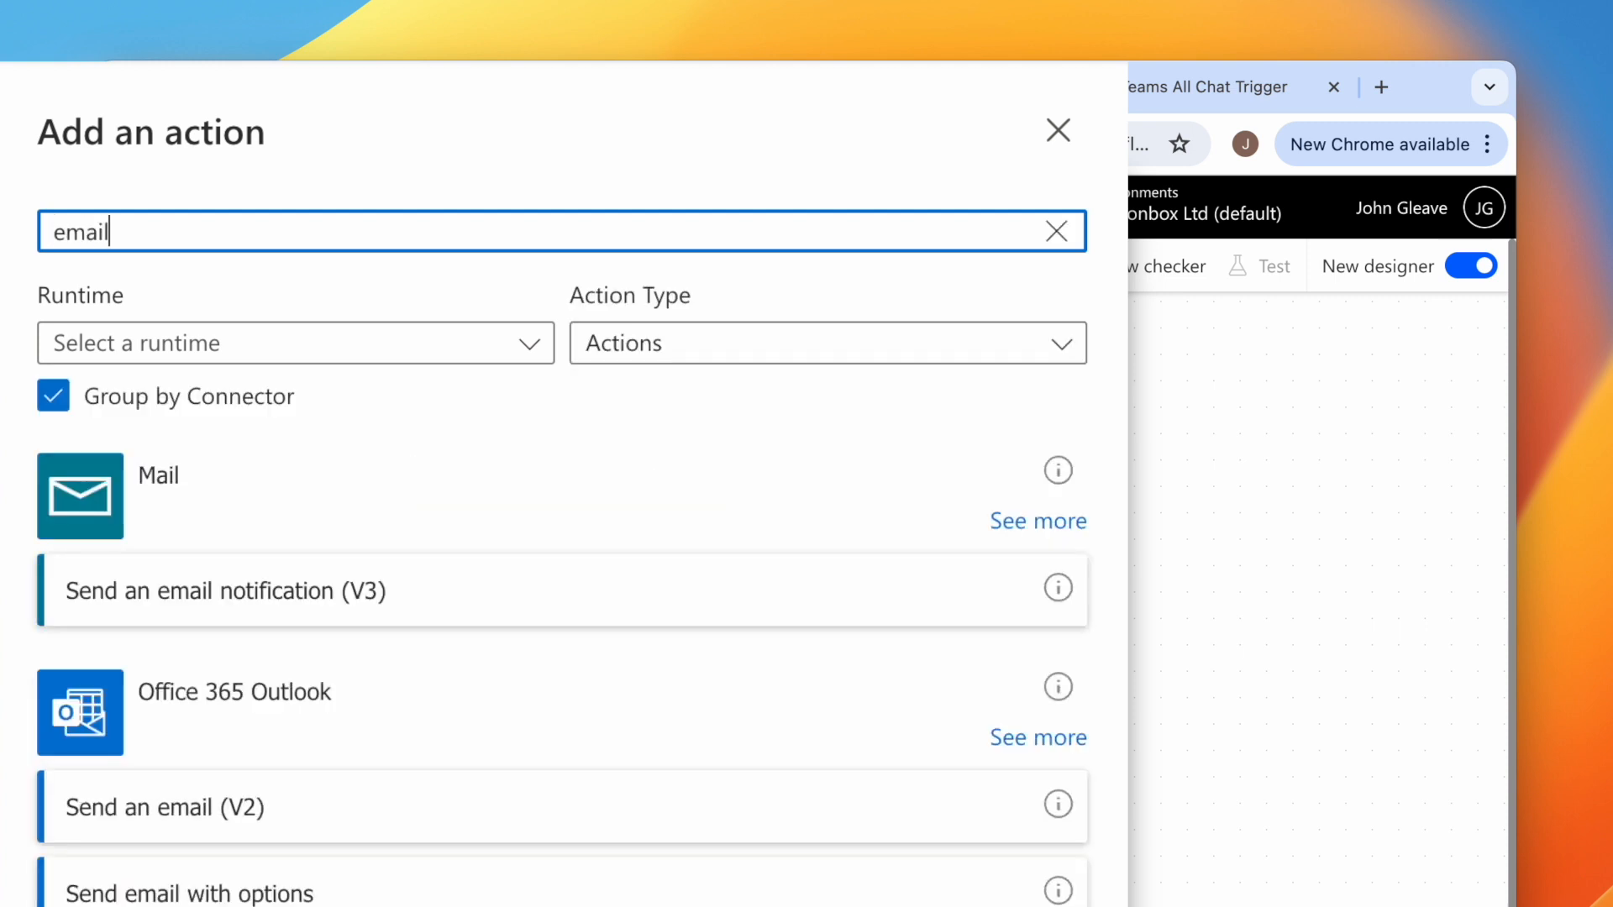
mouse_move(241, 611)
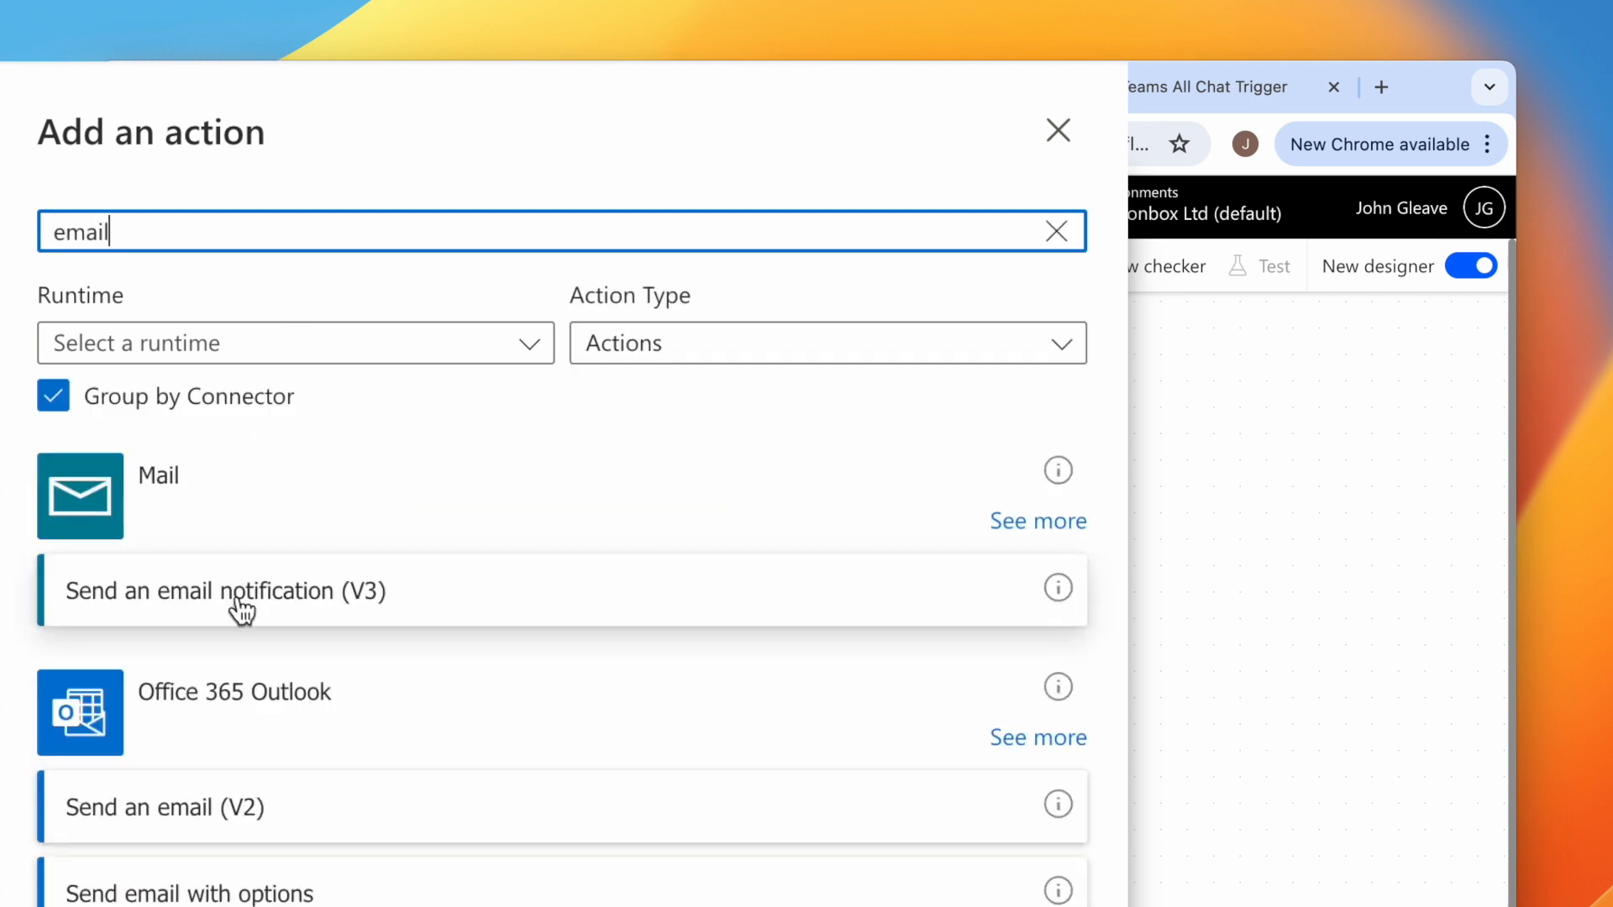
left_click(163, 807)
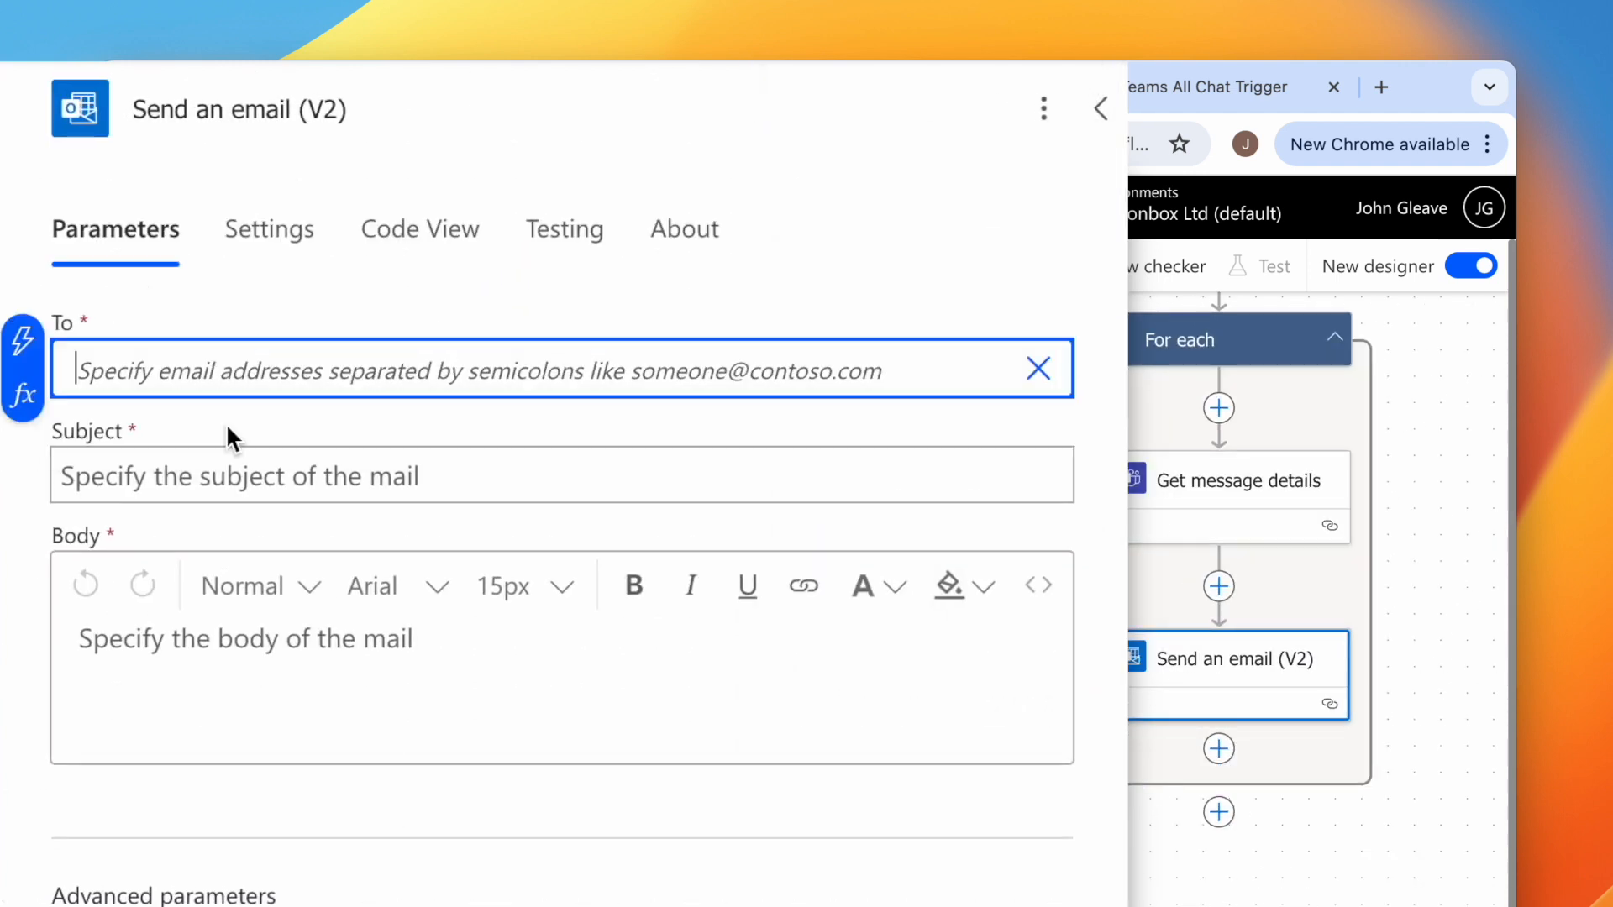
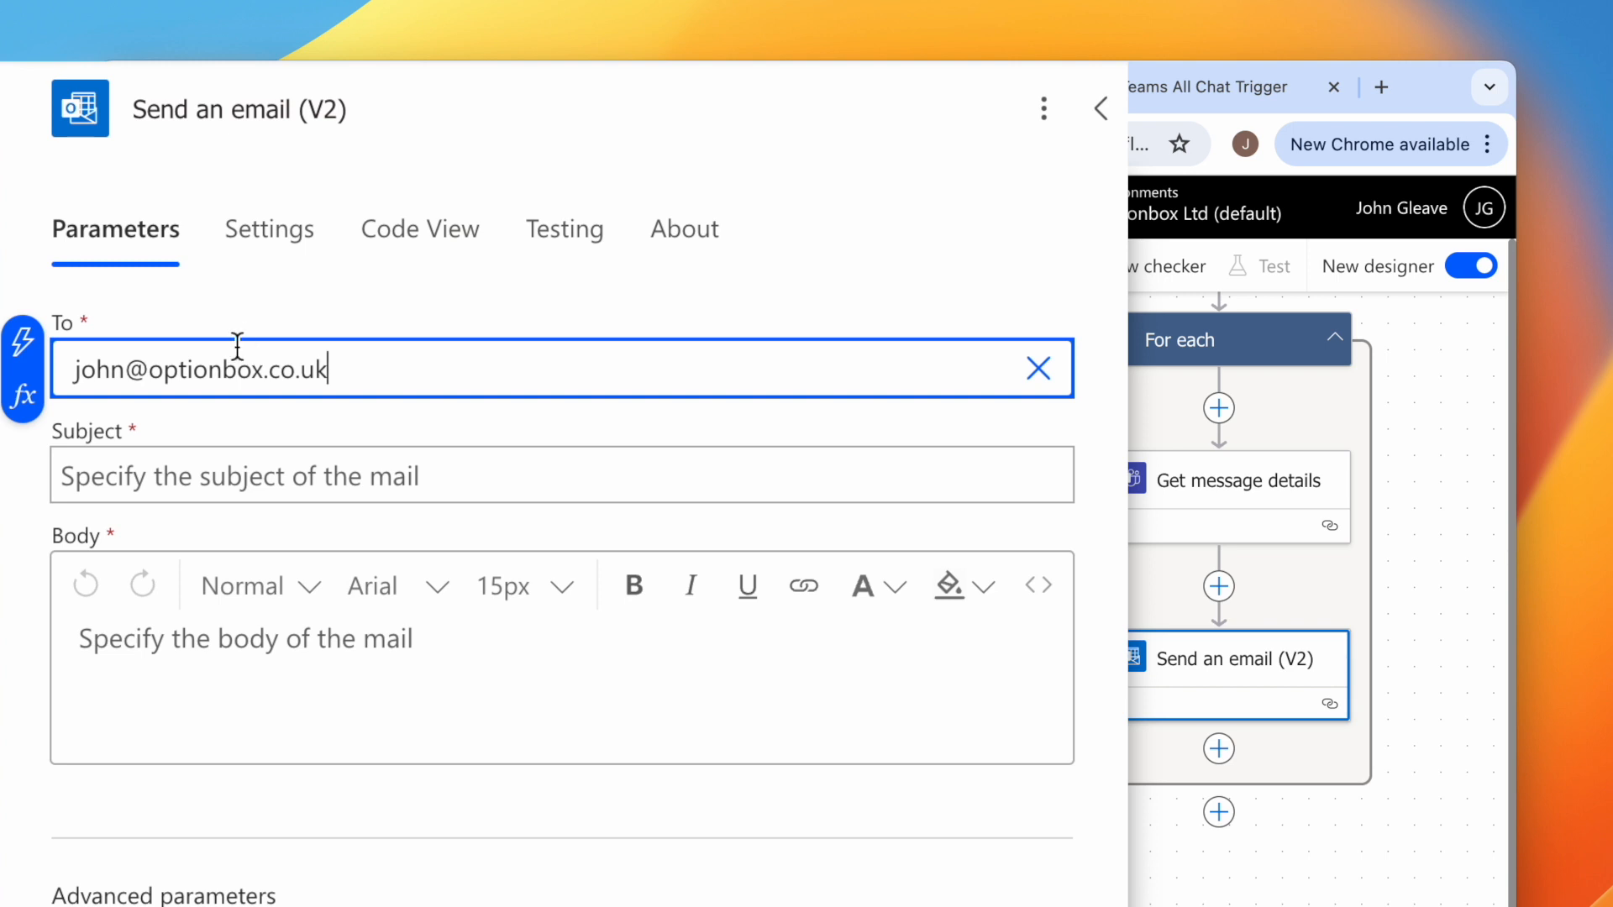
Step: Add the 'Security Alert: message has been flagged!' subject and Posted By, Date, Link body lines
type("Secu")
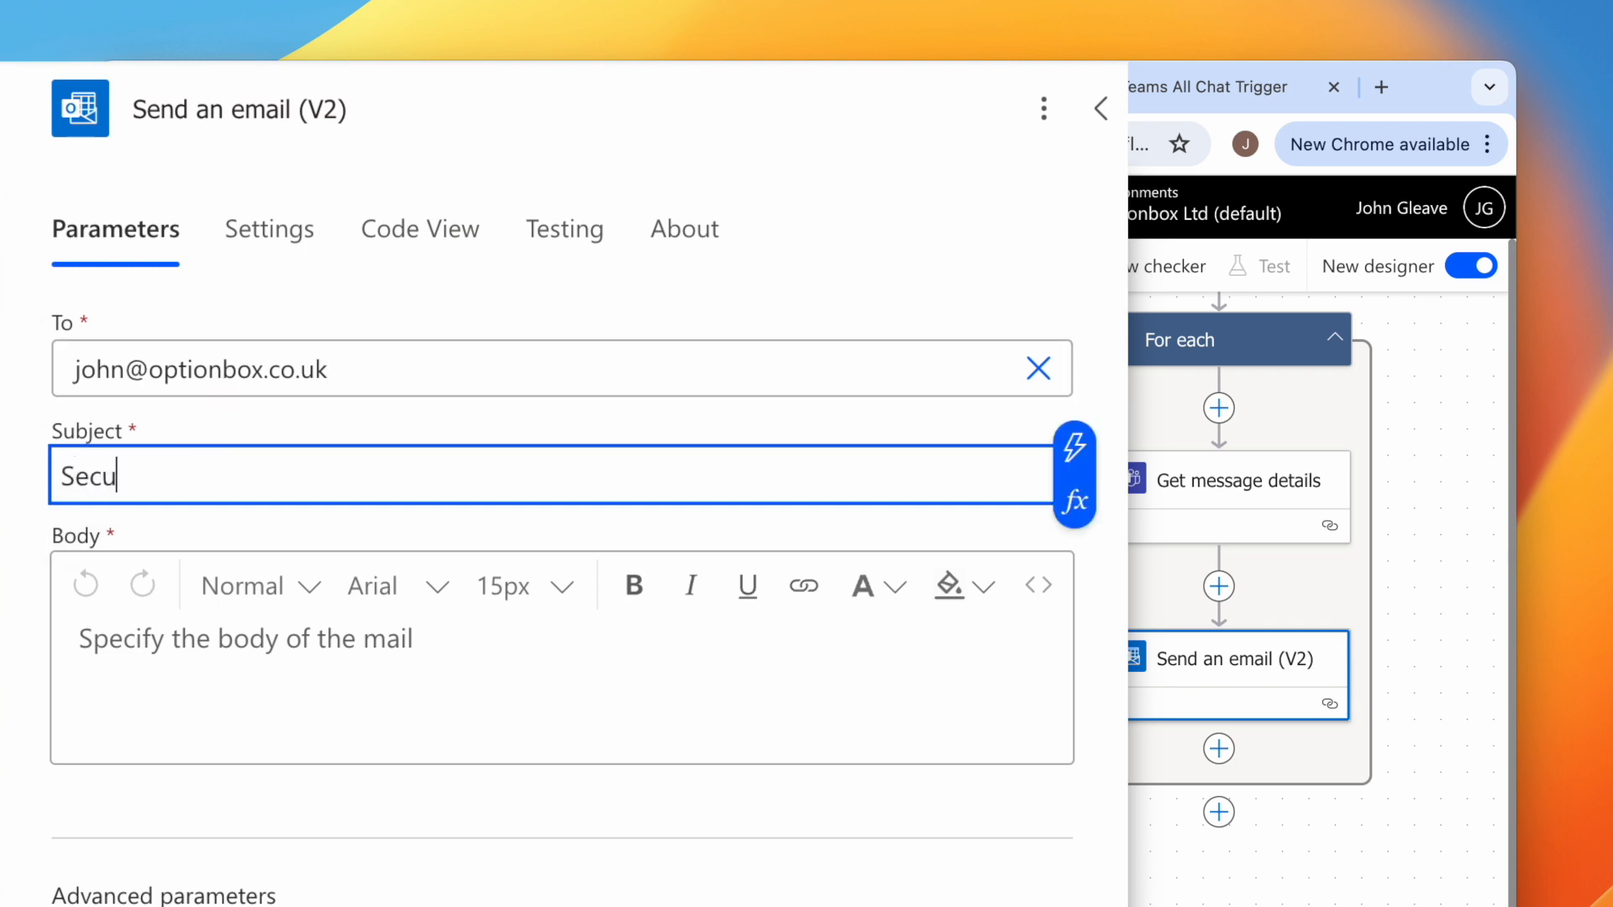
type("rity Alert: message has been flagged!")
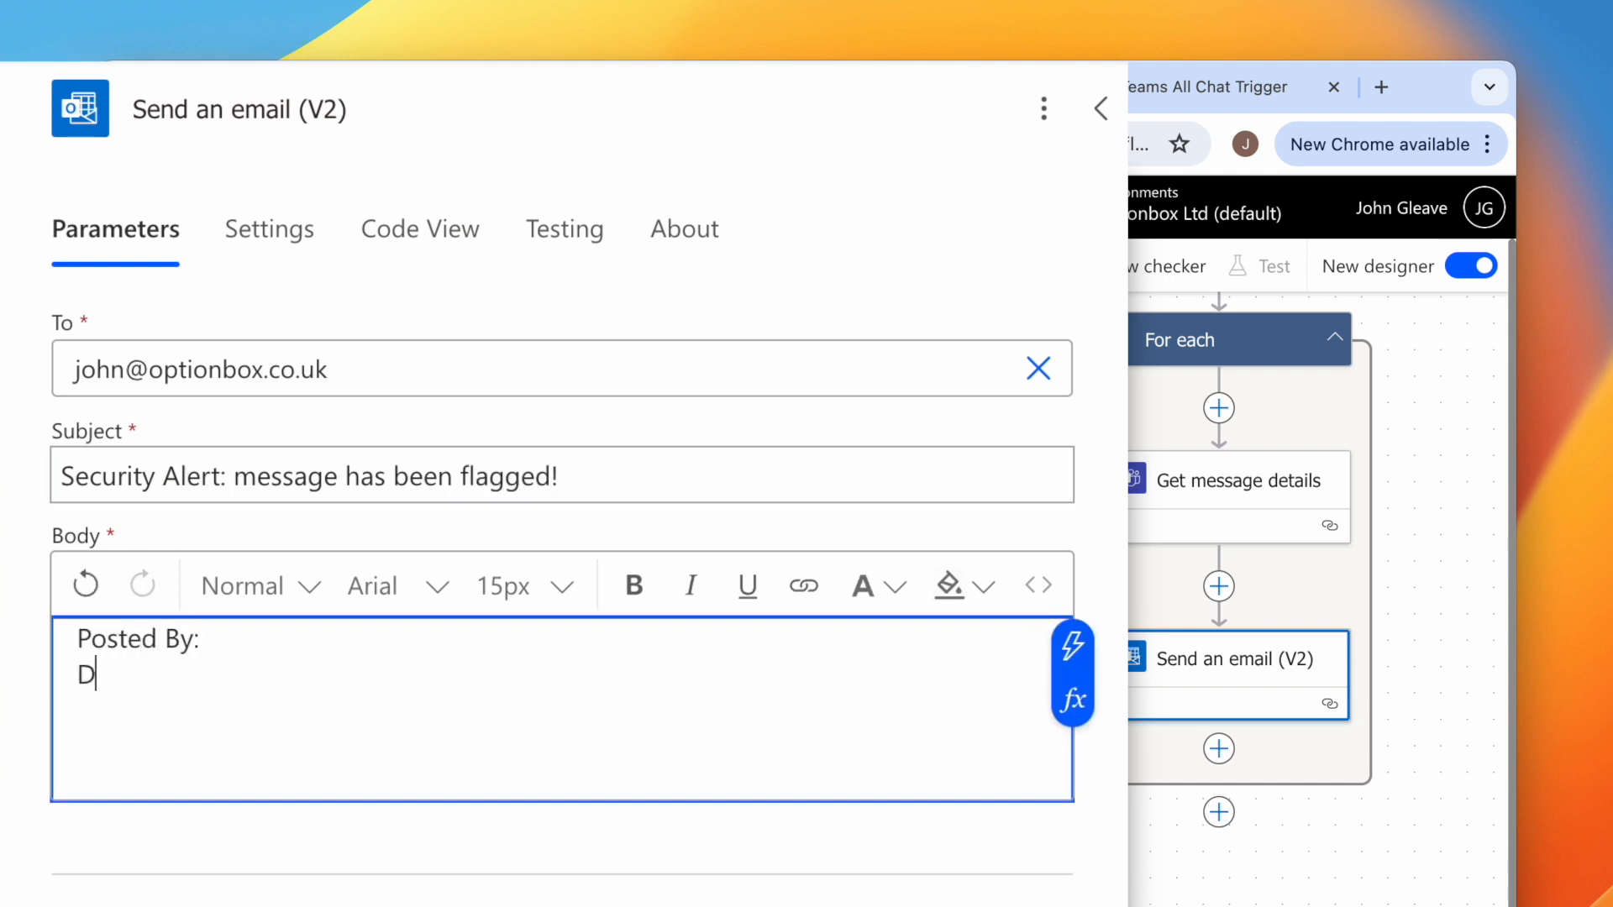
type("ate:")
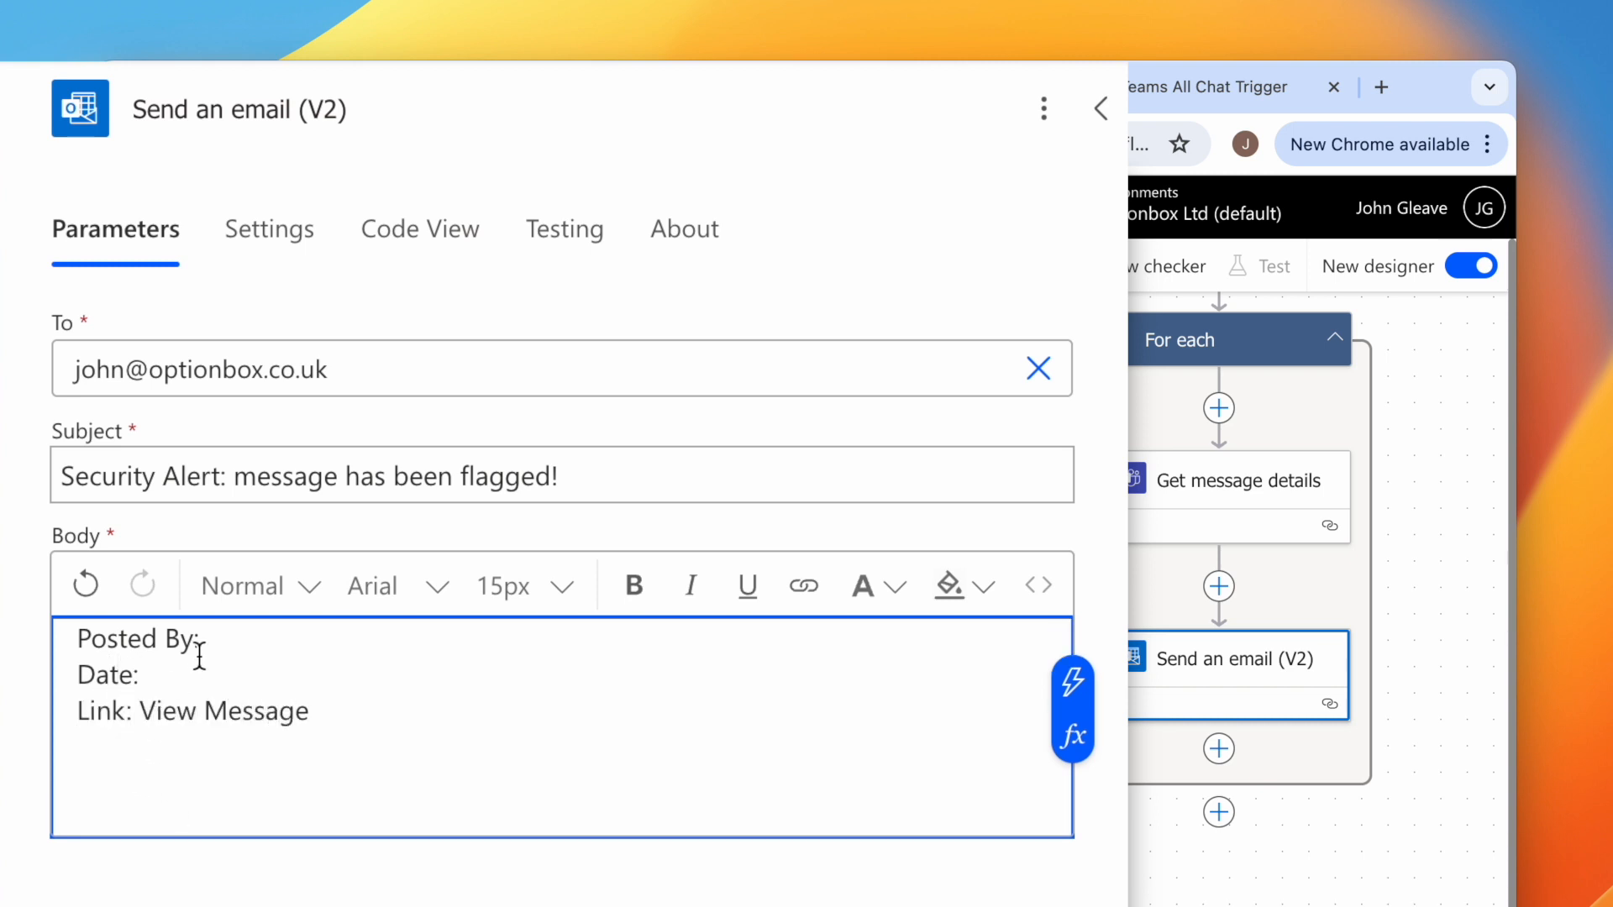
left_click(634, 586)
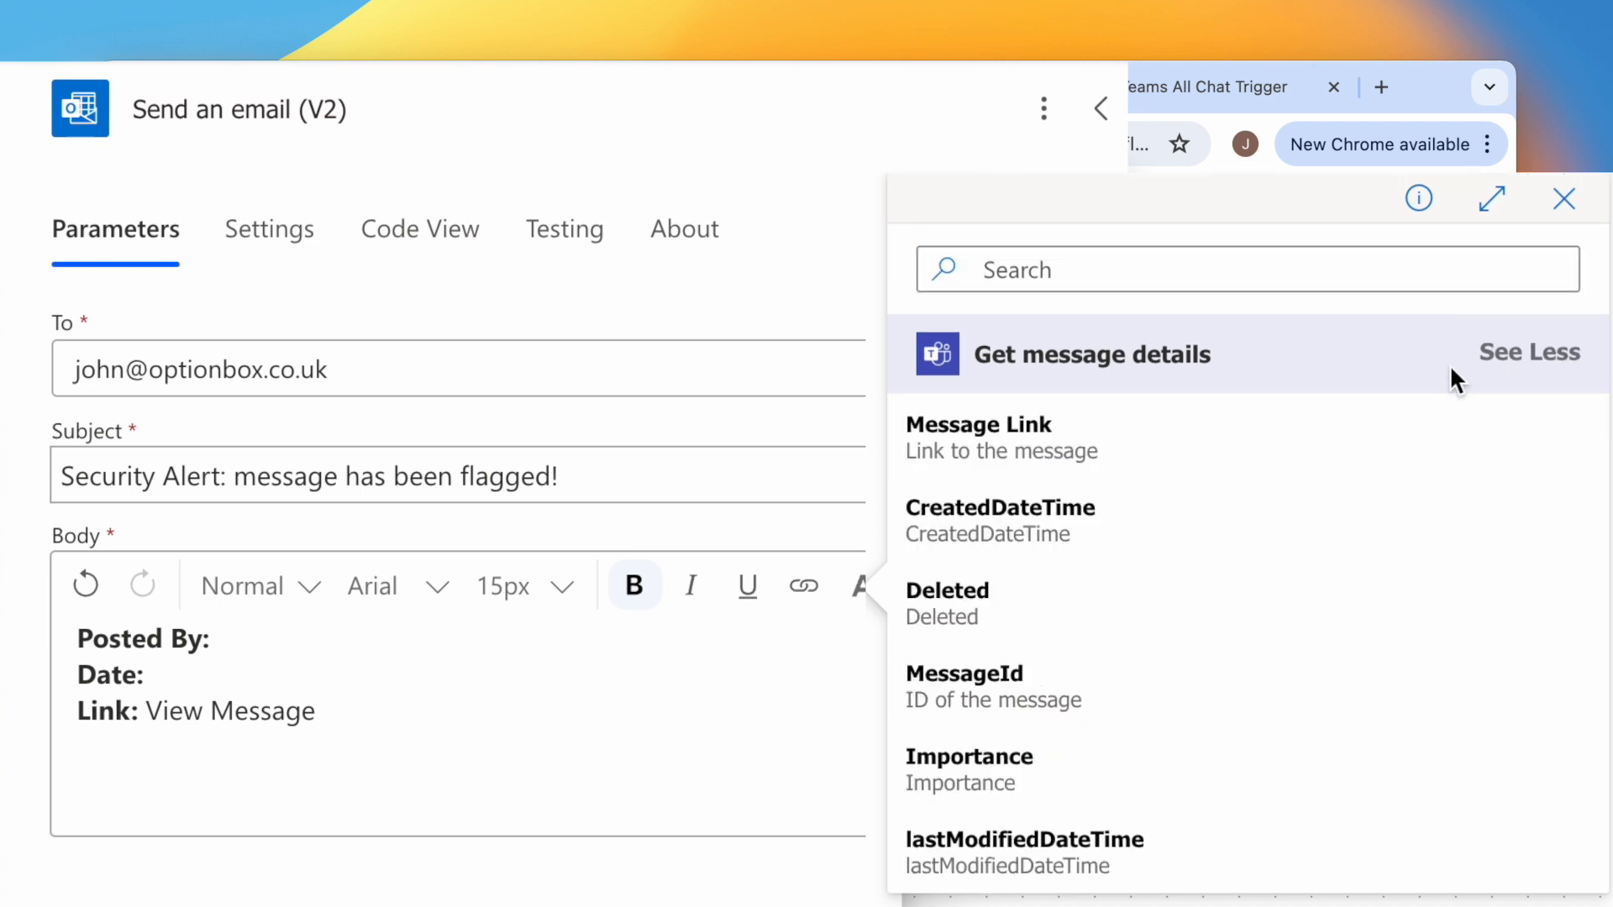
Step: Insert From User Display Name after Posted By and CreatedDateTime after Date
scroll("down", 3)
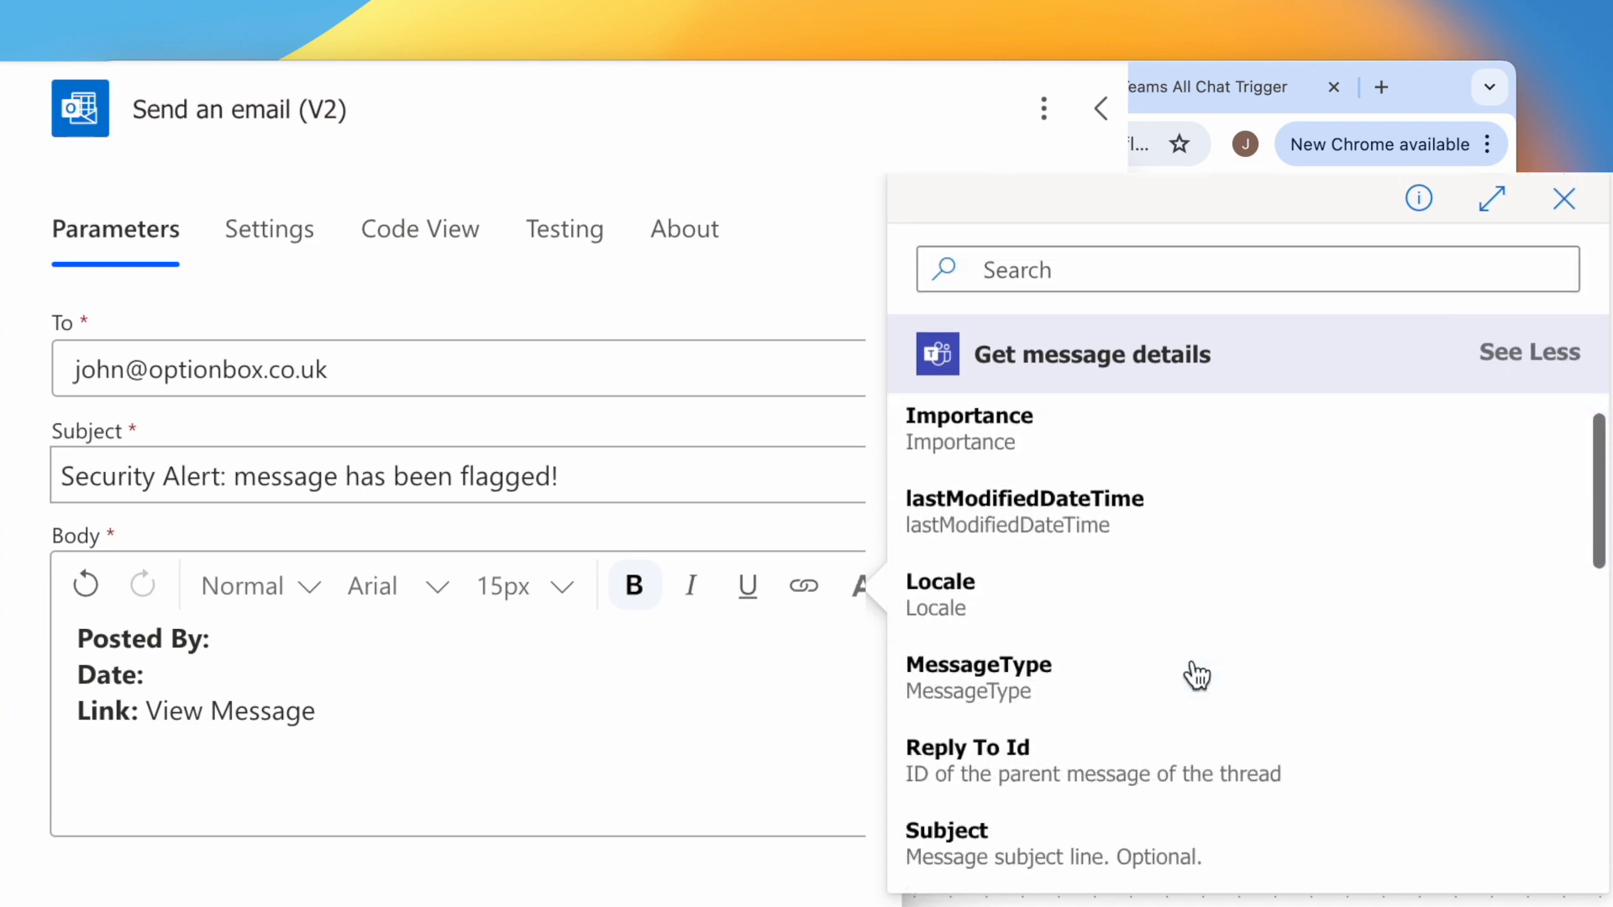
scroll("down", 3)
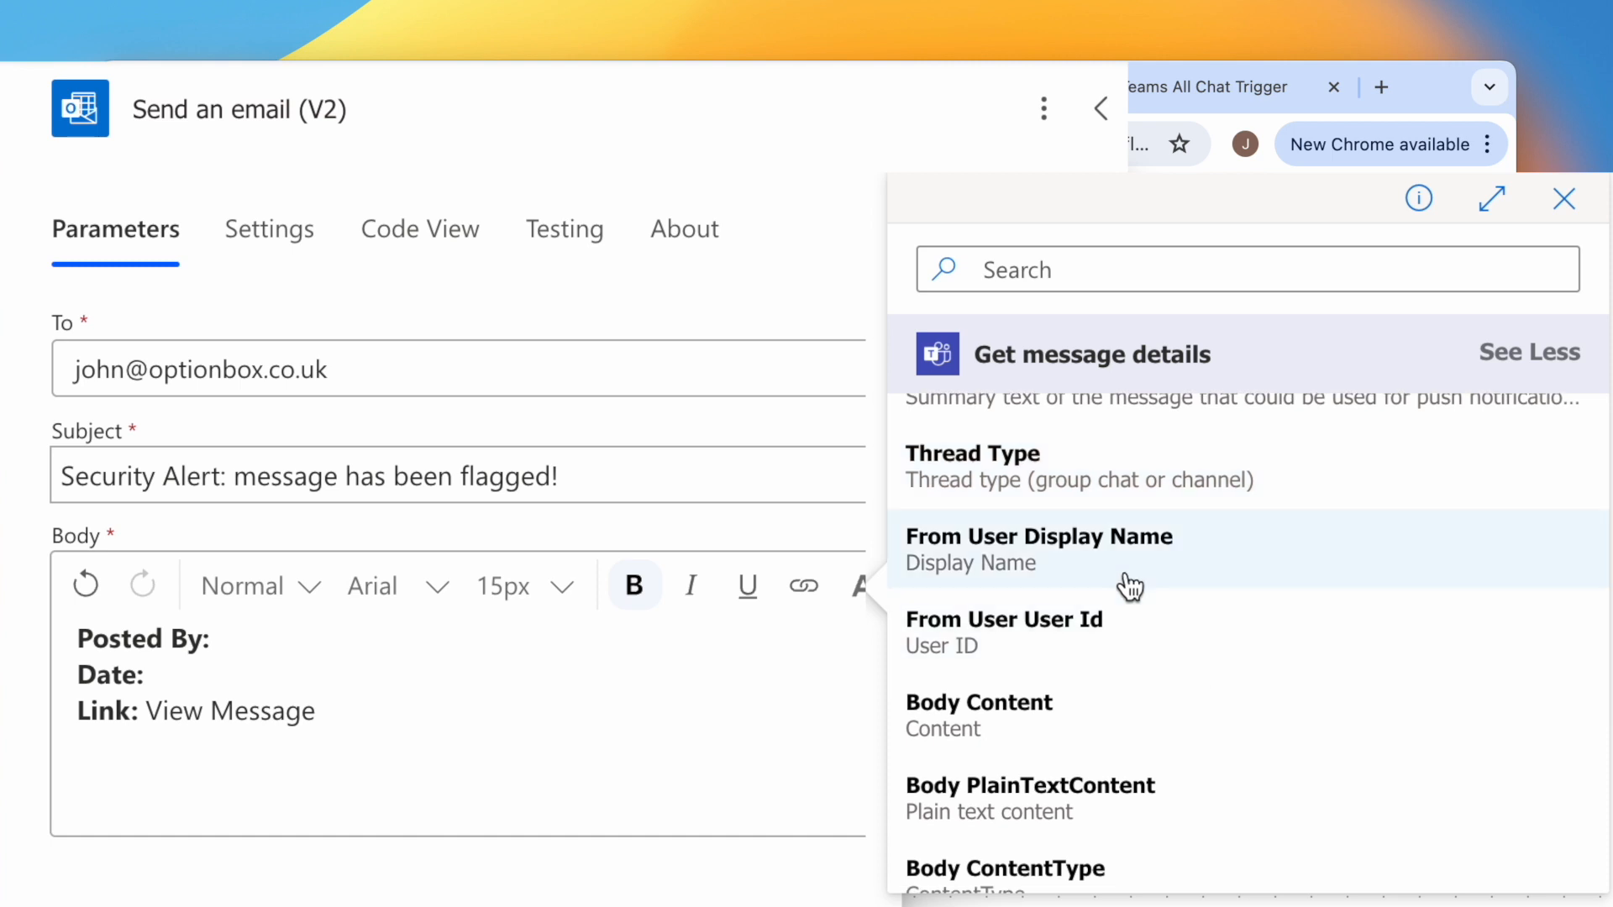
left_click(1038, 547)
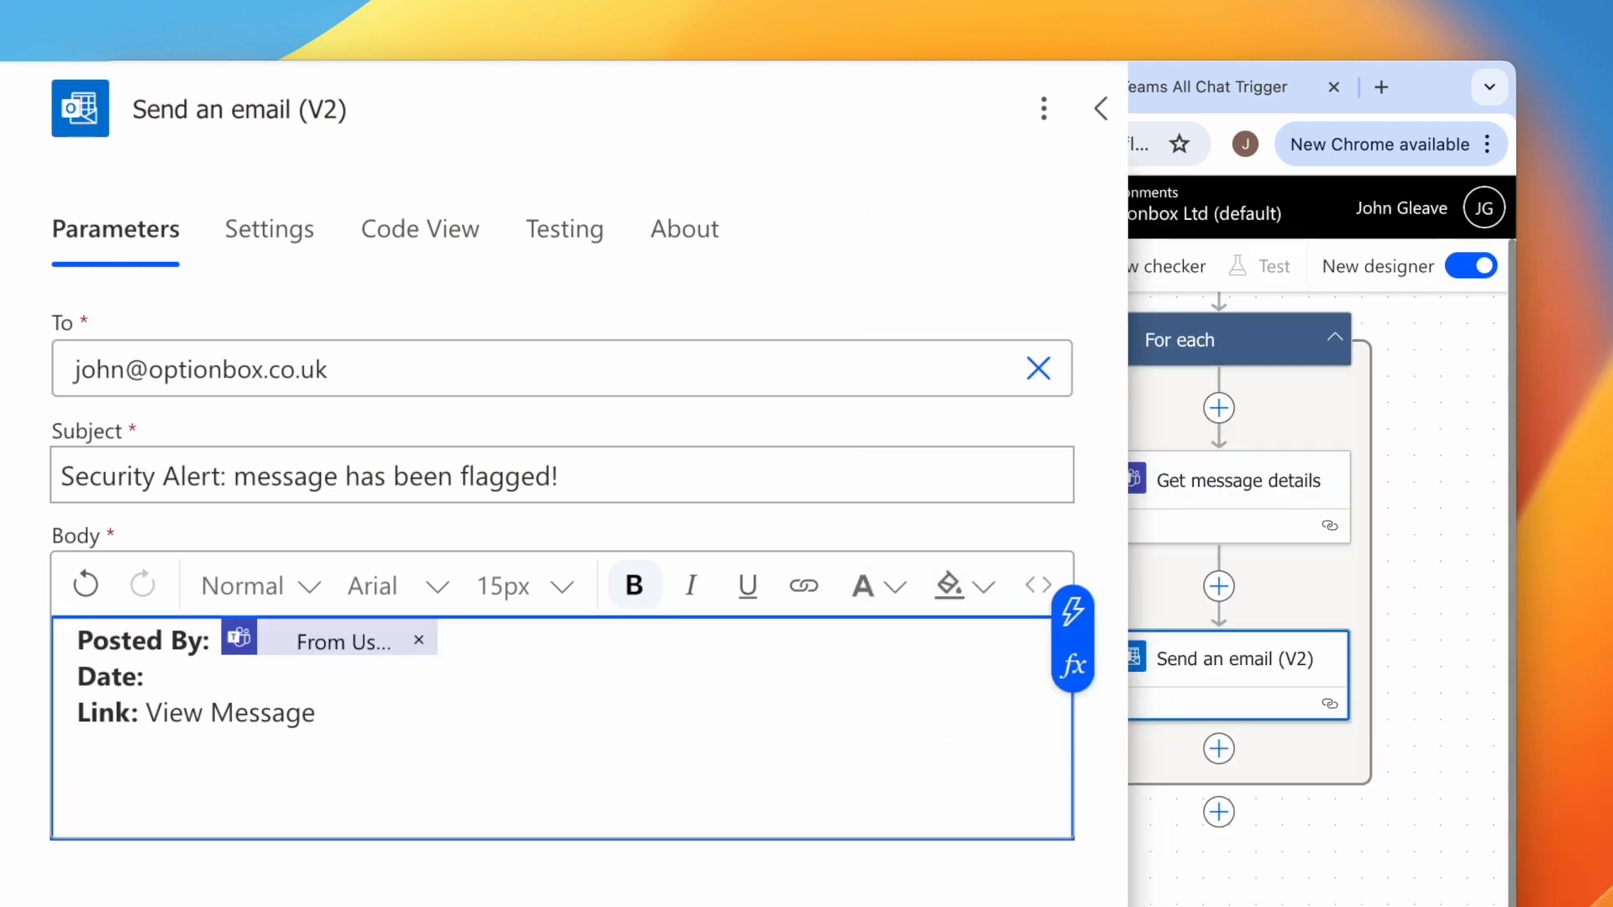
mouse_move(271, 687)
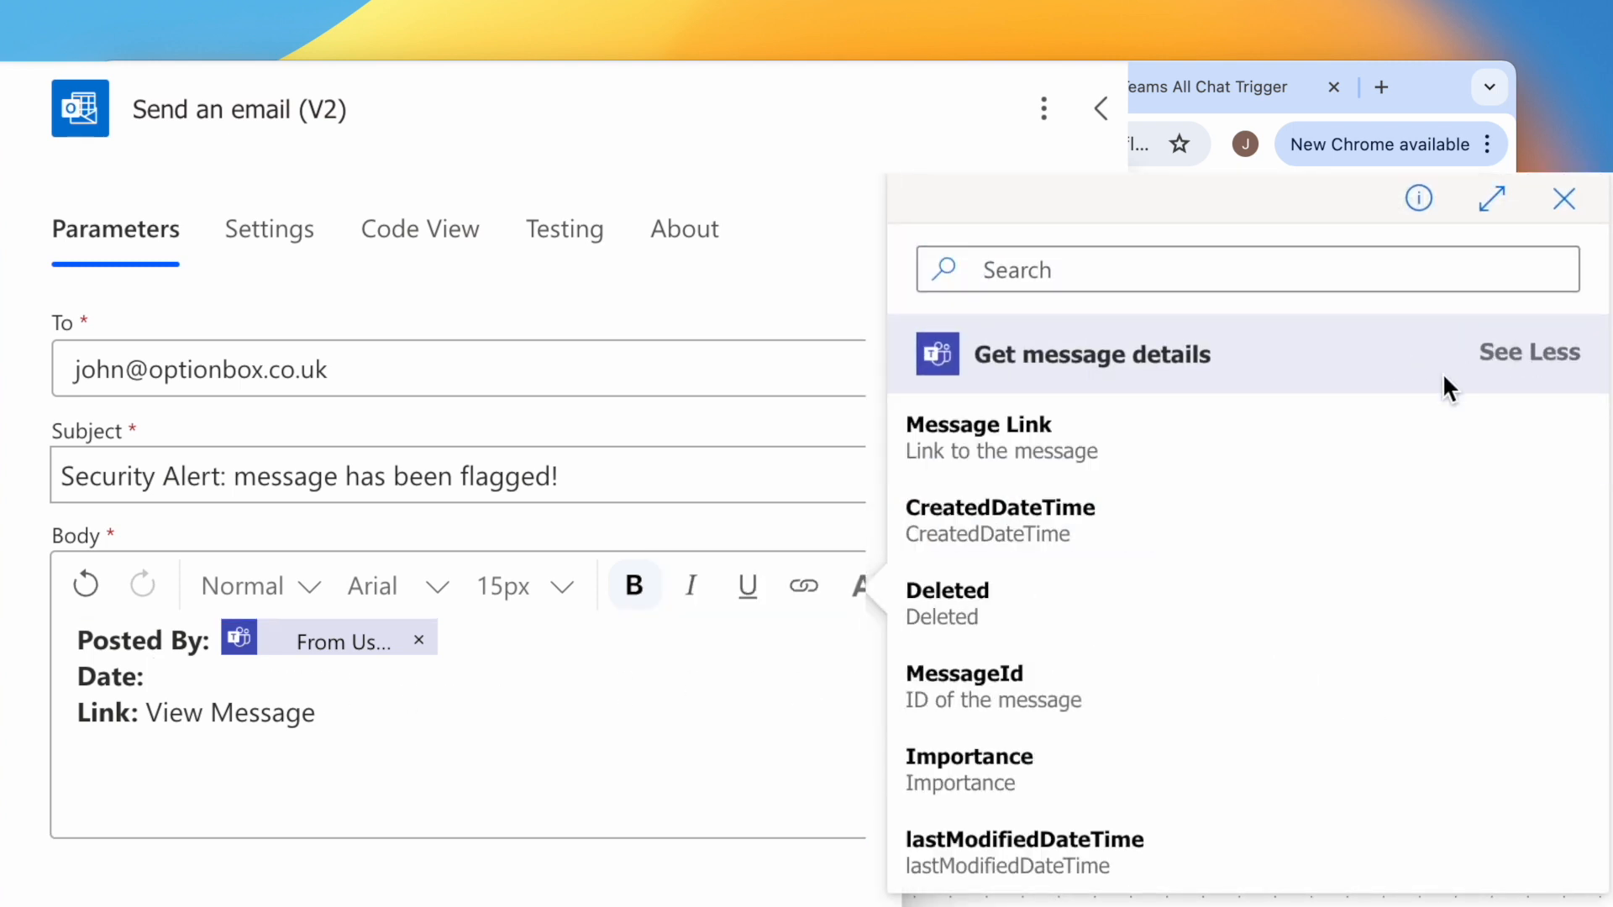
left_click(1000, 507)
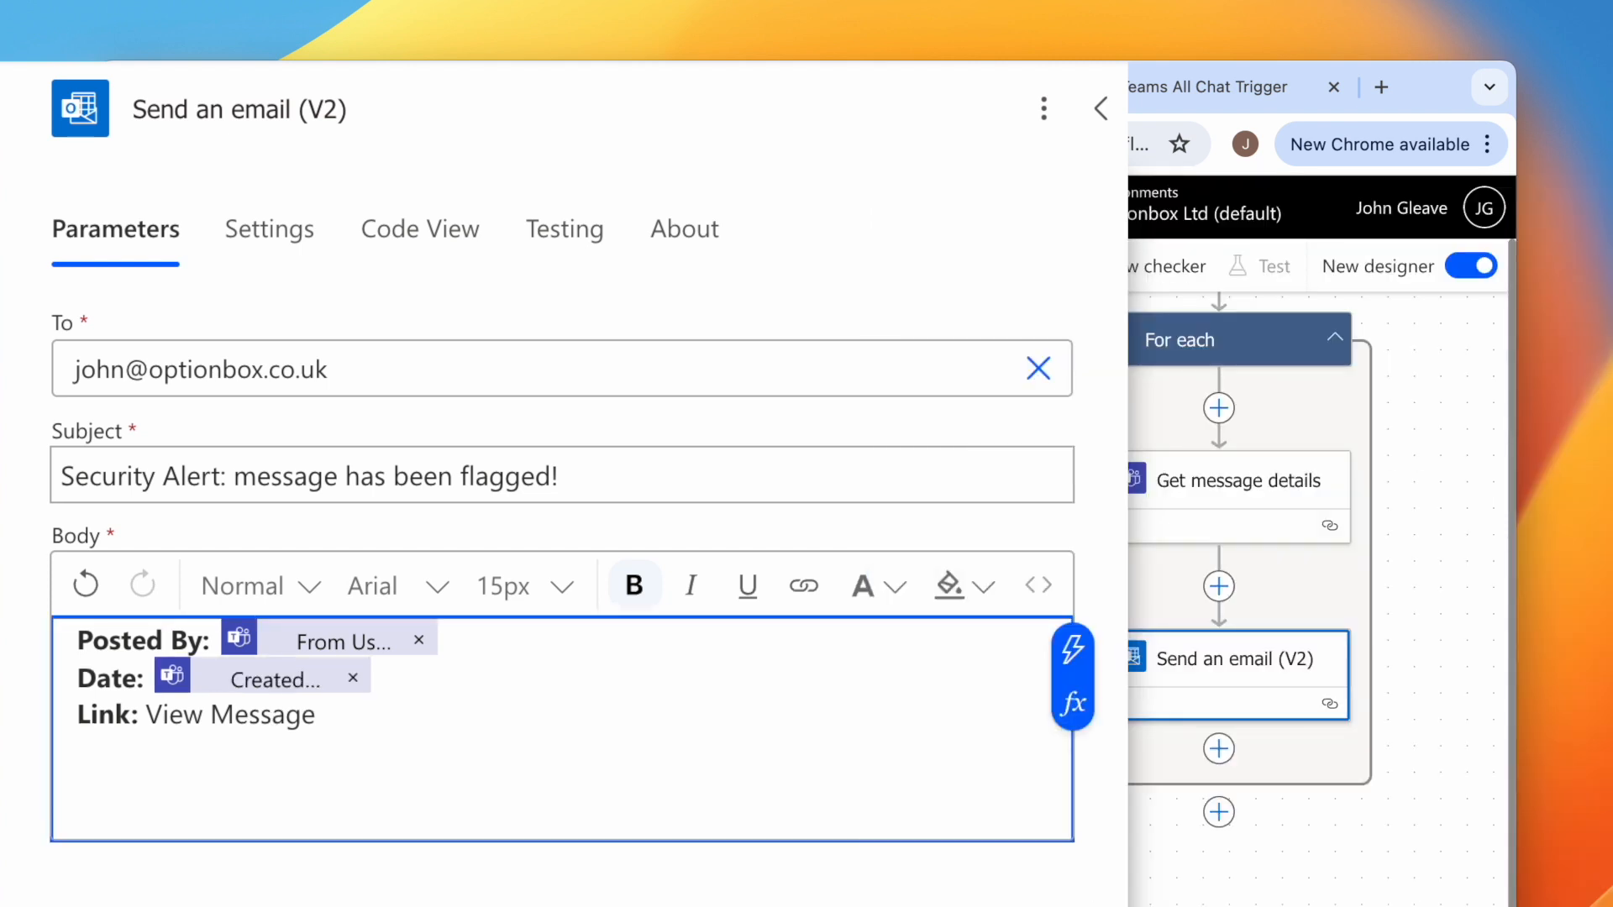
mouse_move(321, 722)
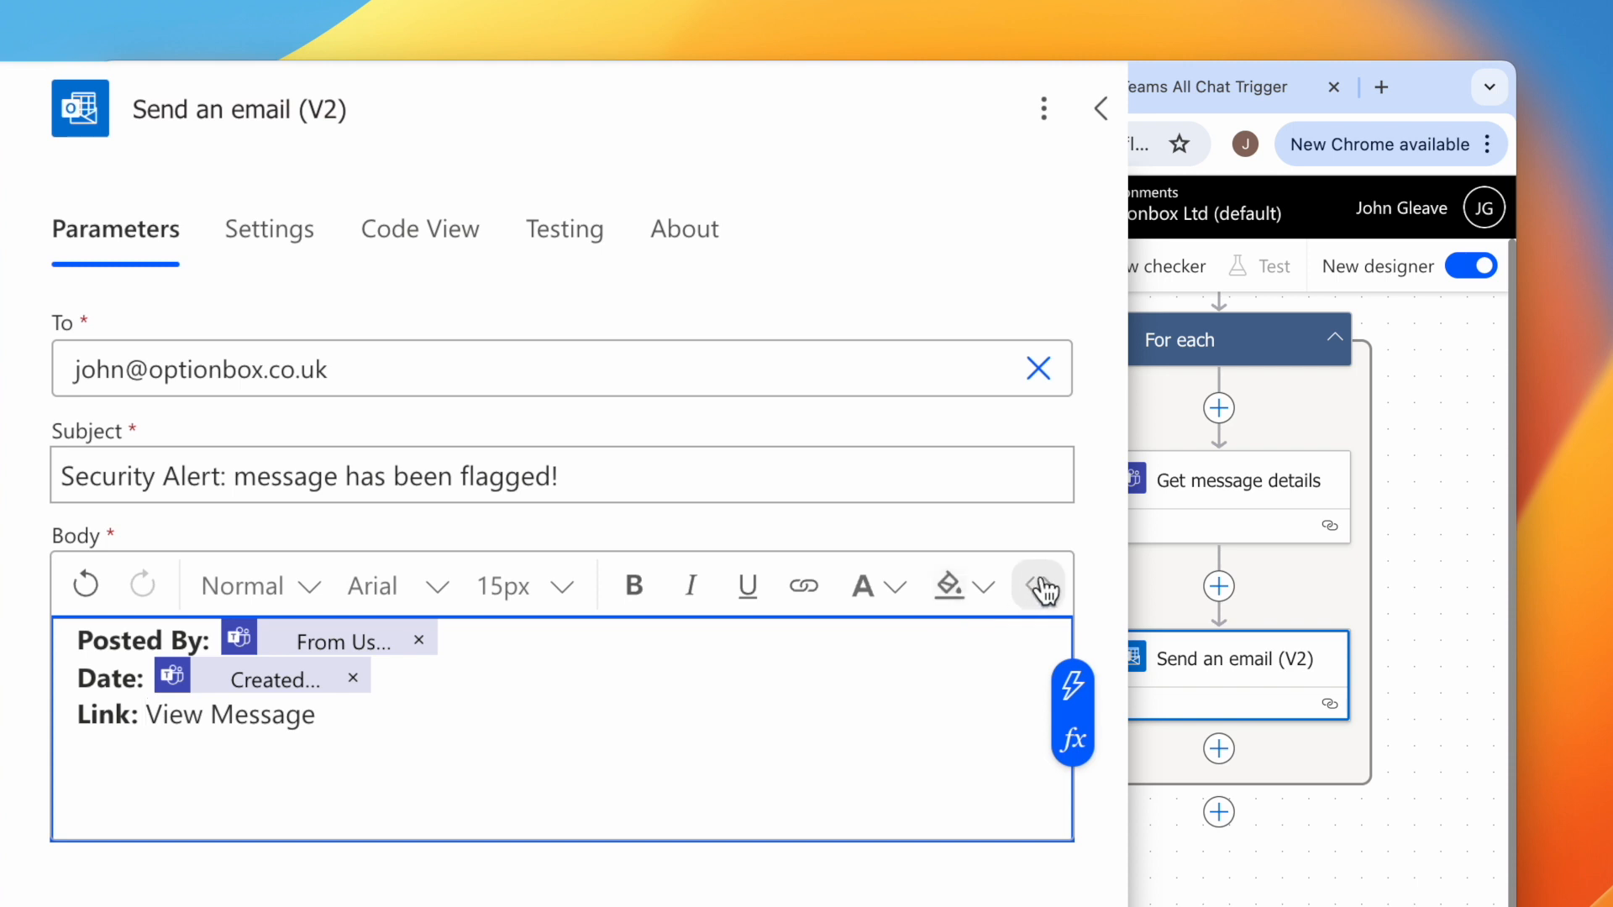
Step: In the body's code view, wrap View Message in an <a href=""> link tag
left_click(1040, 586)
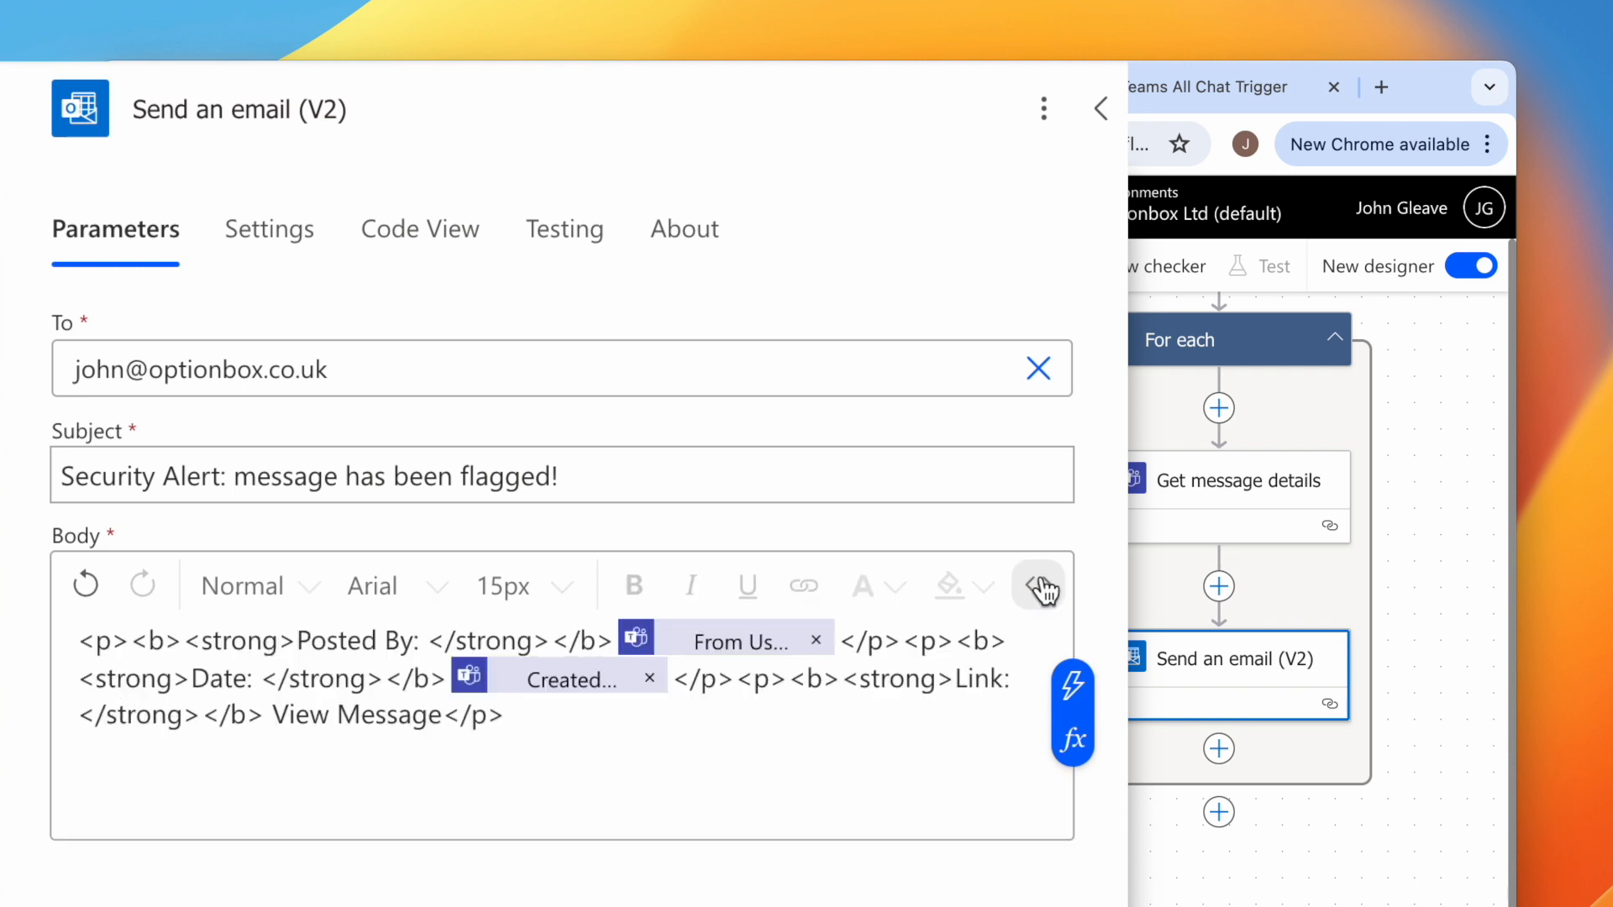
left_click(1038, 584)
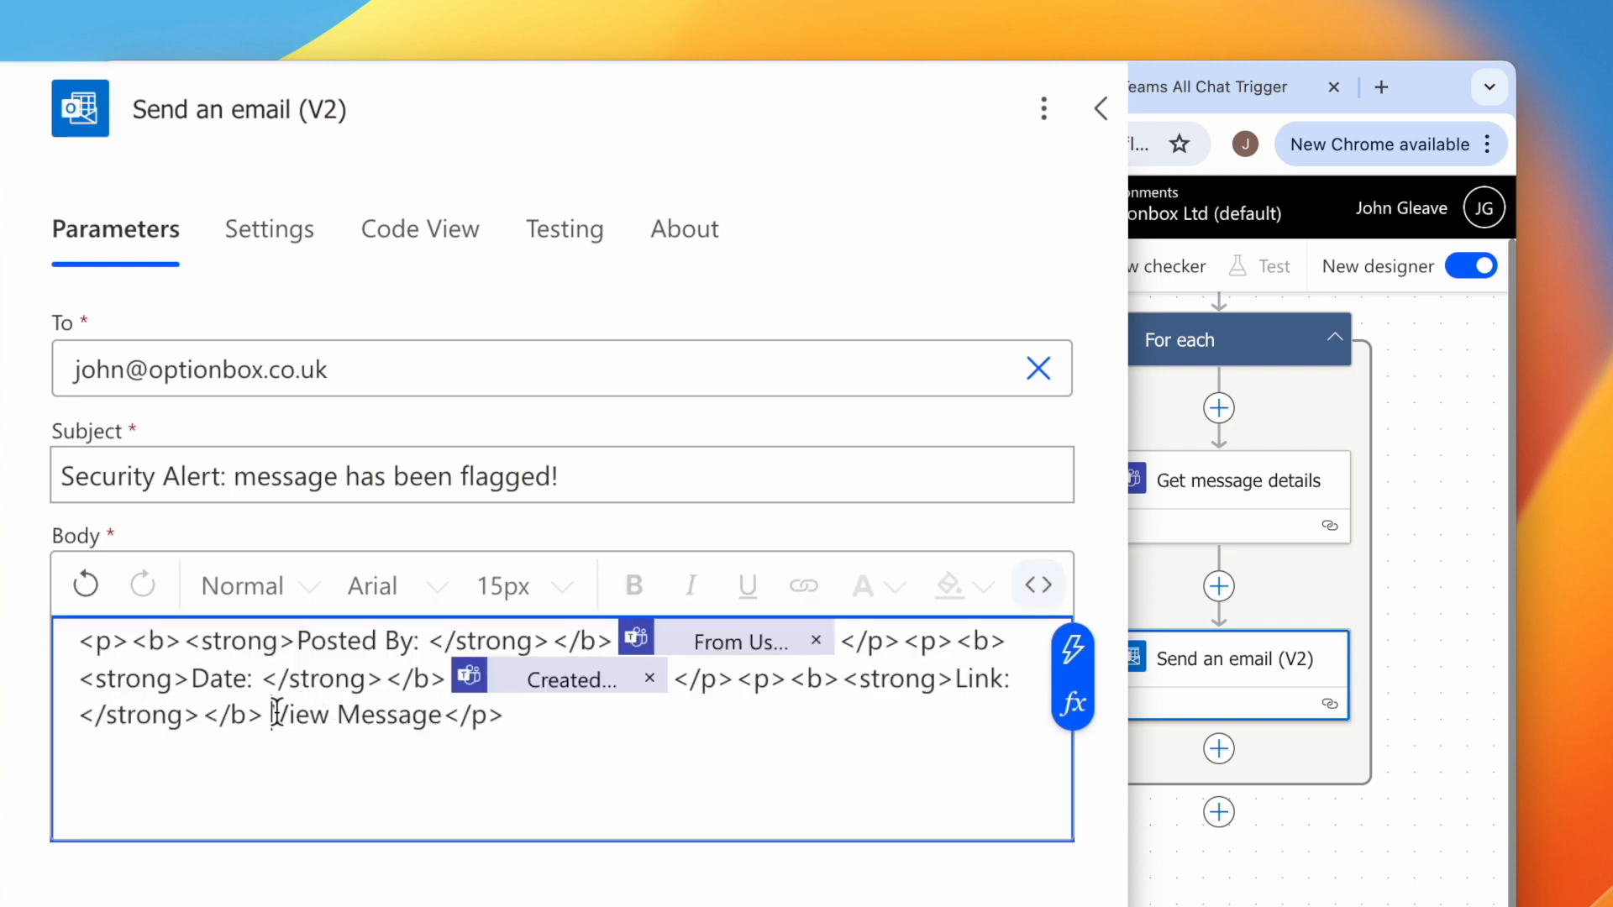
type("<a")
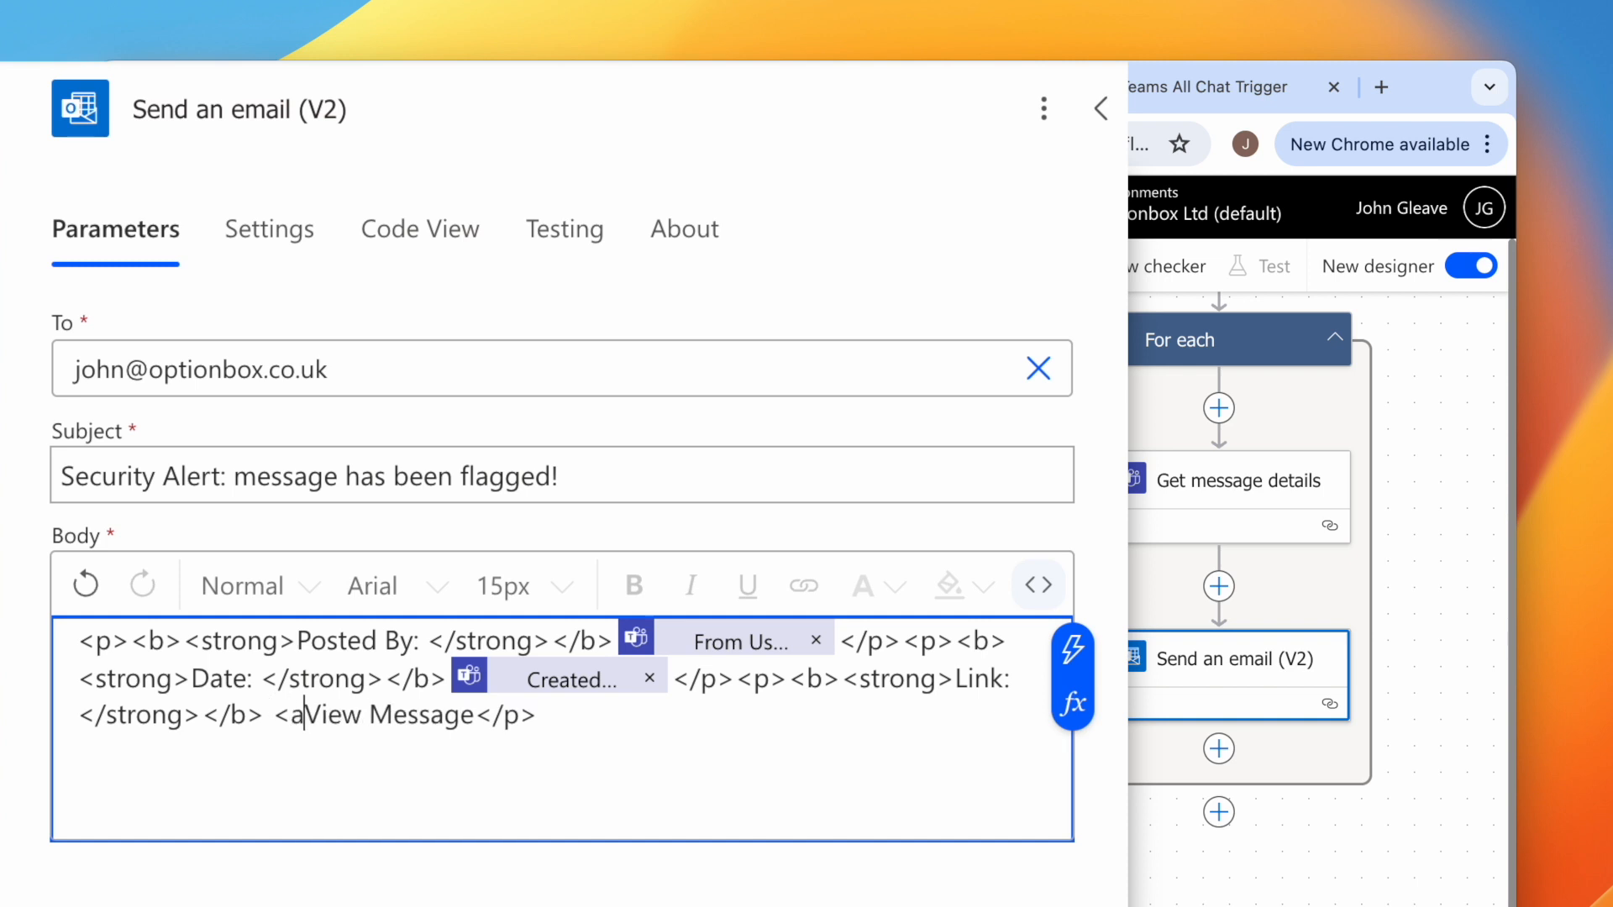
type("href=")
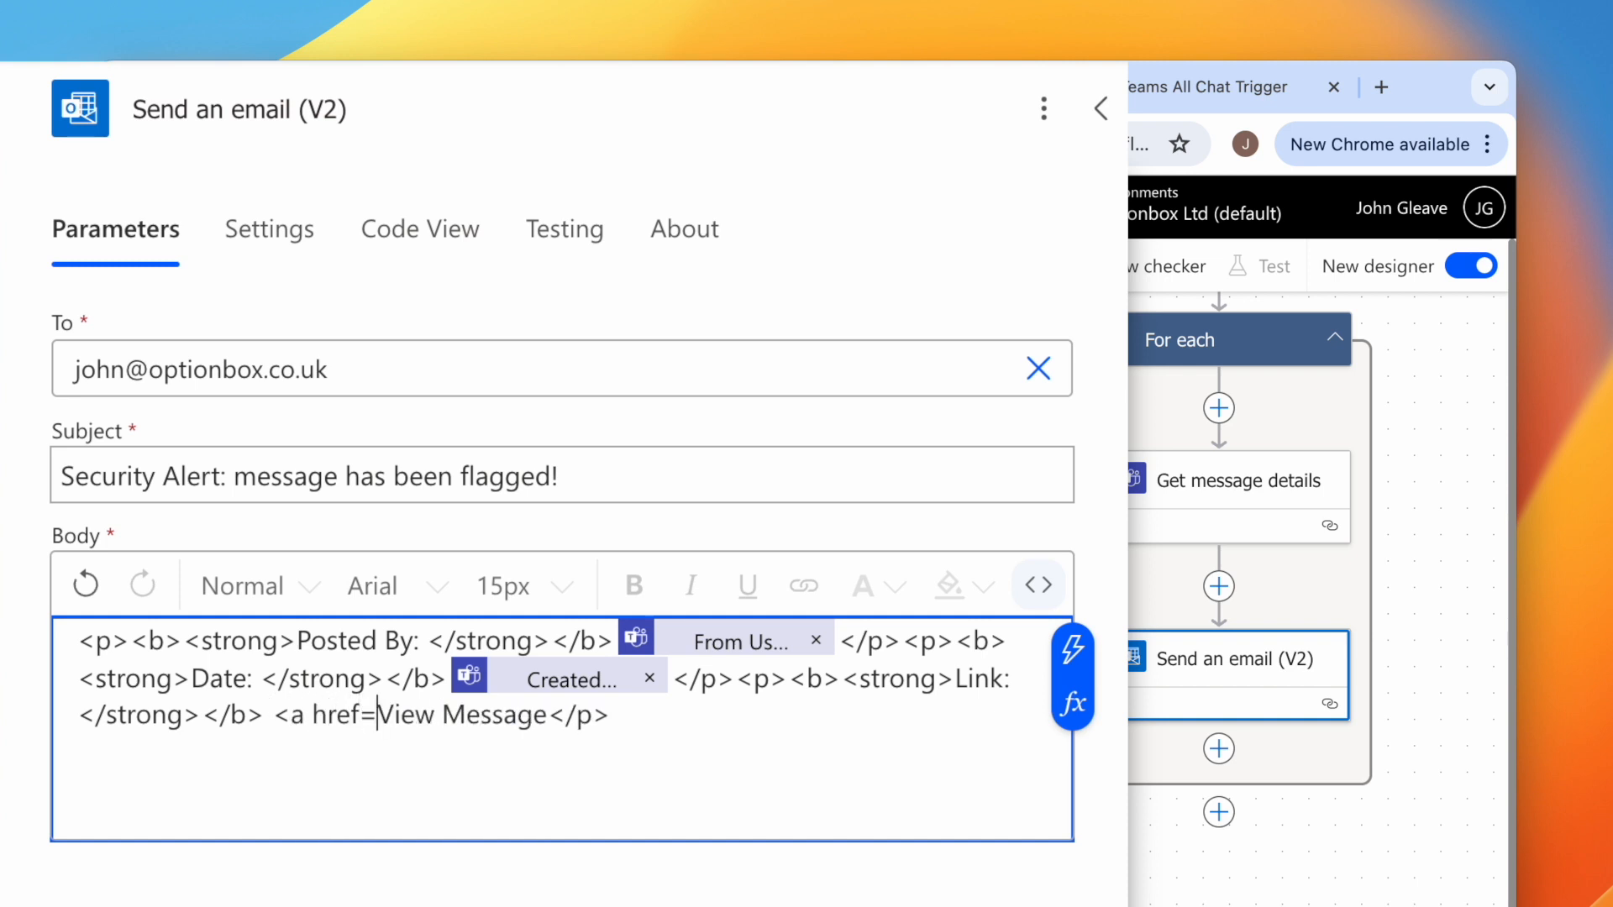
type("\"\">")
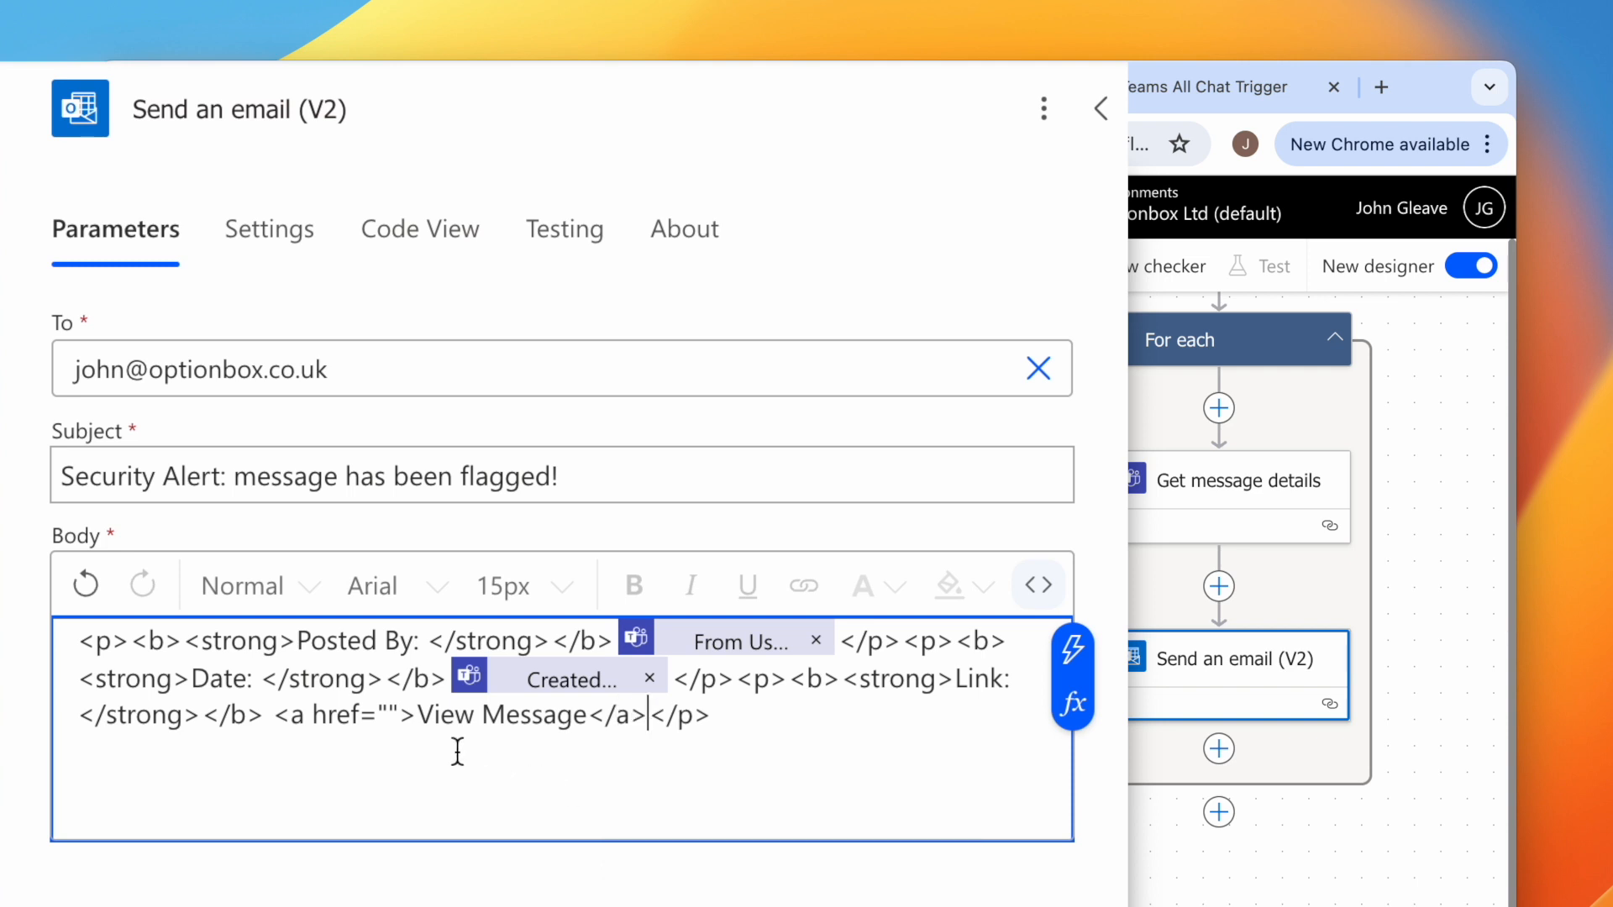
left_click(386, 715)
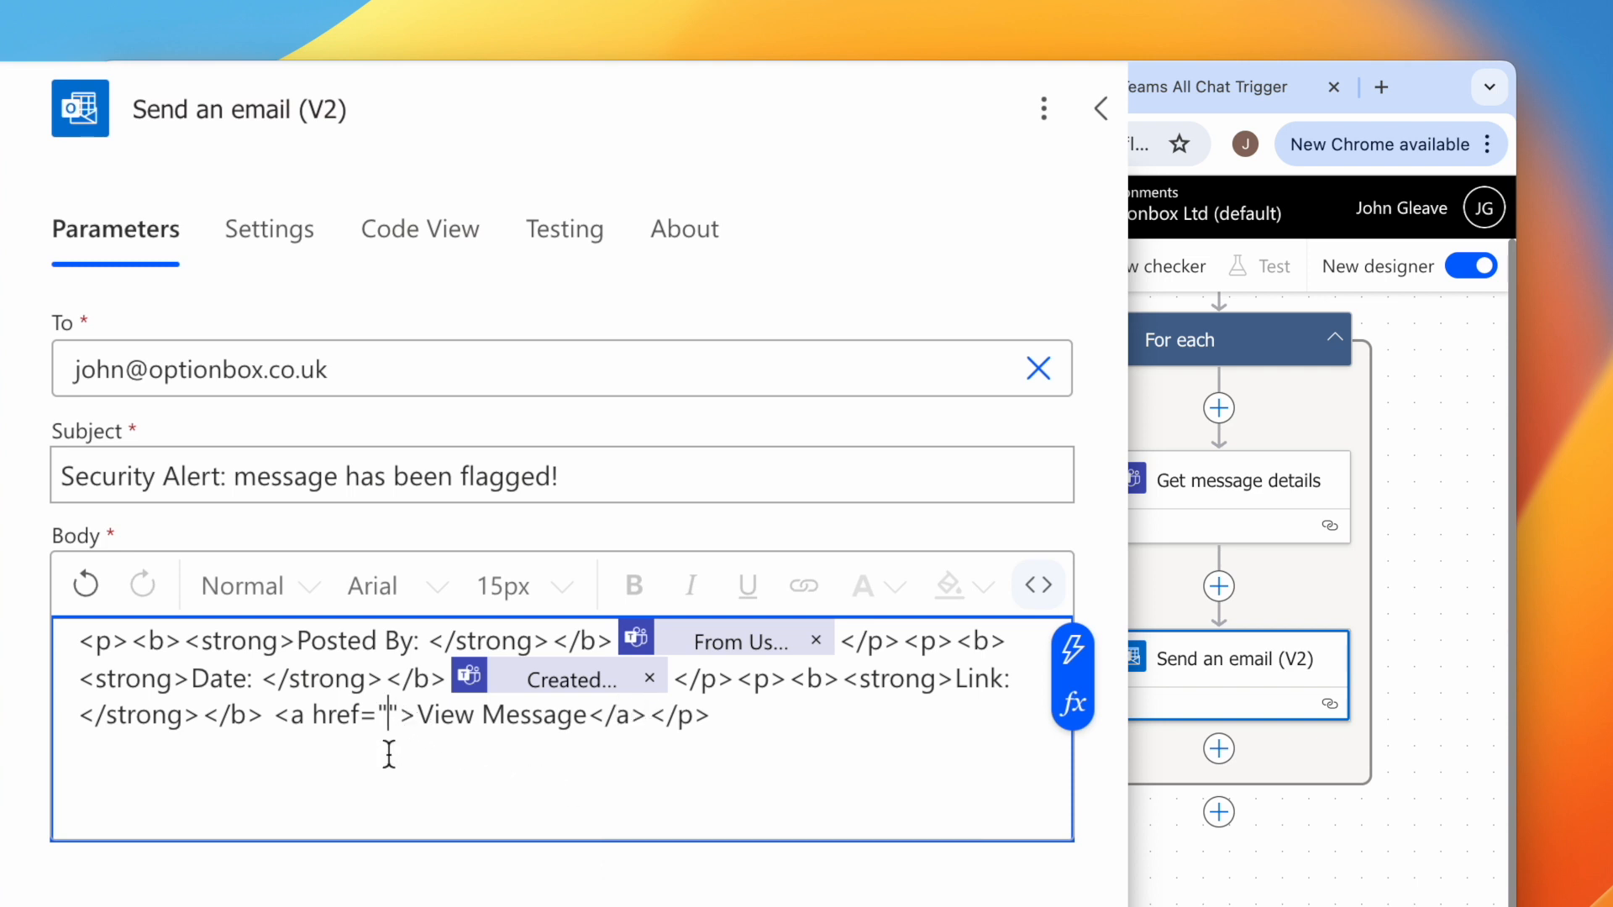
mouse_move(823, 681)
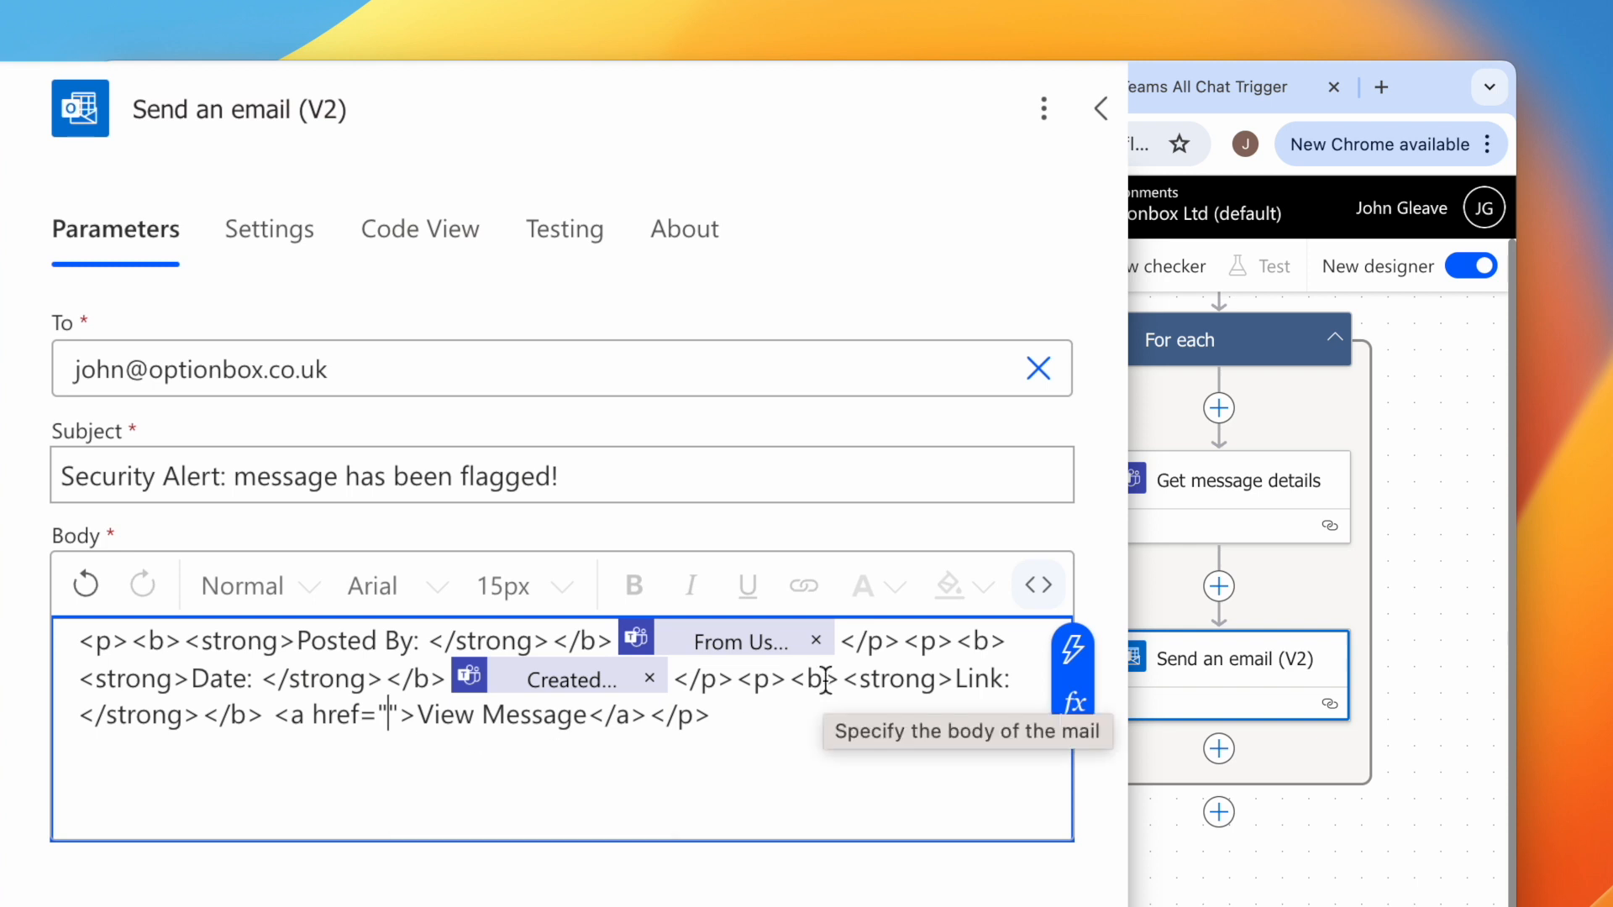
Step: Point the View Message href at Message Link and add Body PlainTextContent below it
left_click(1072, 679)
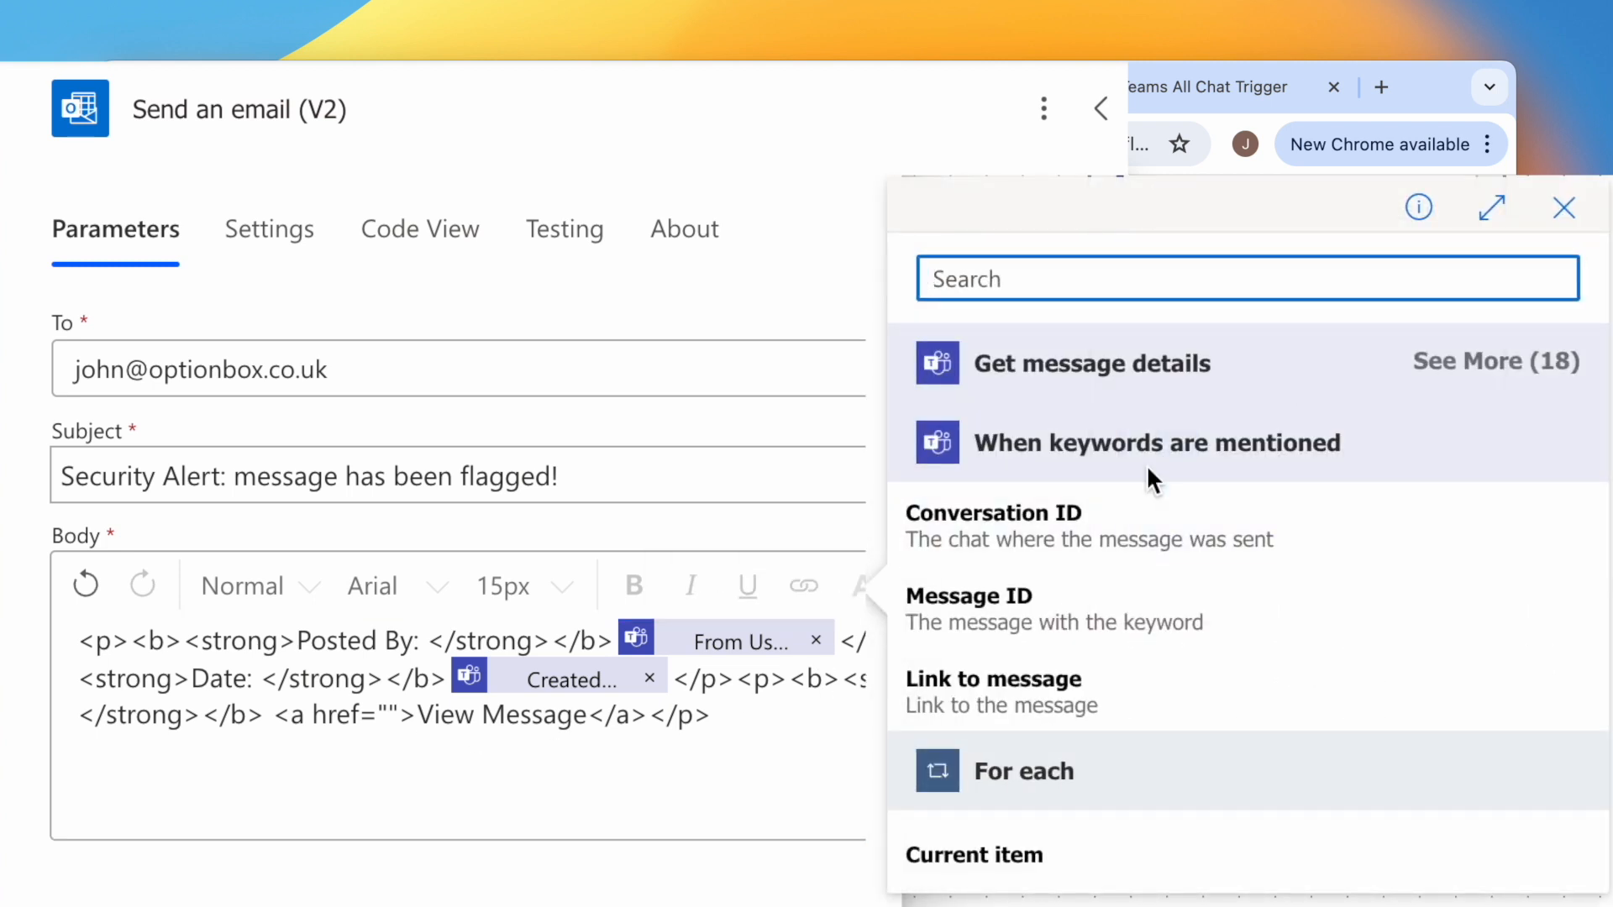
left_click(1496, 361)
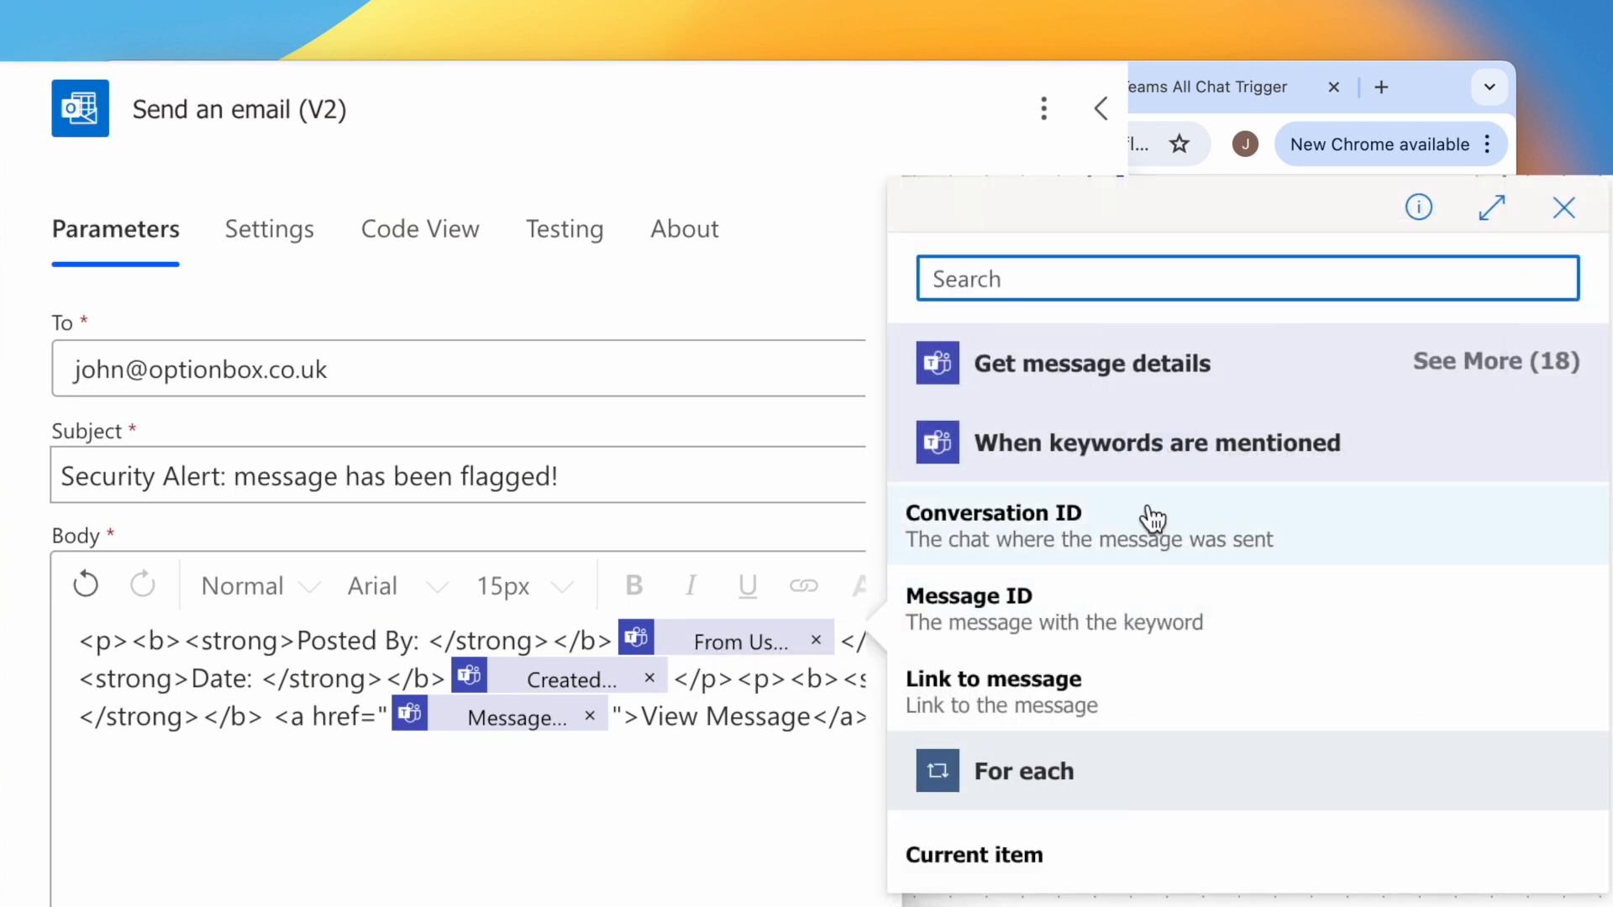
left_click(1496, 361)
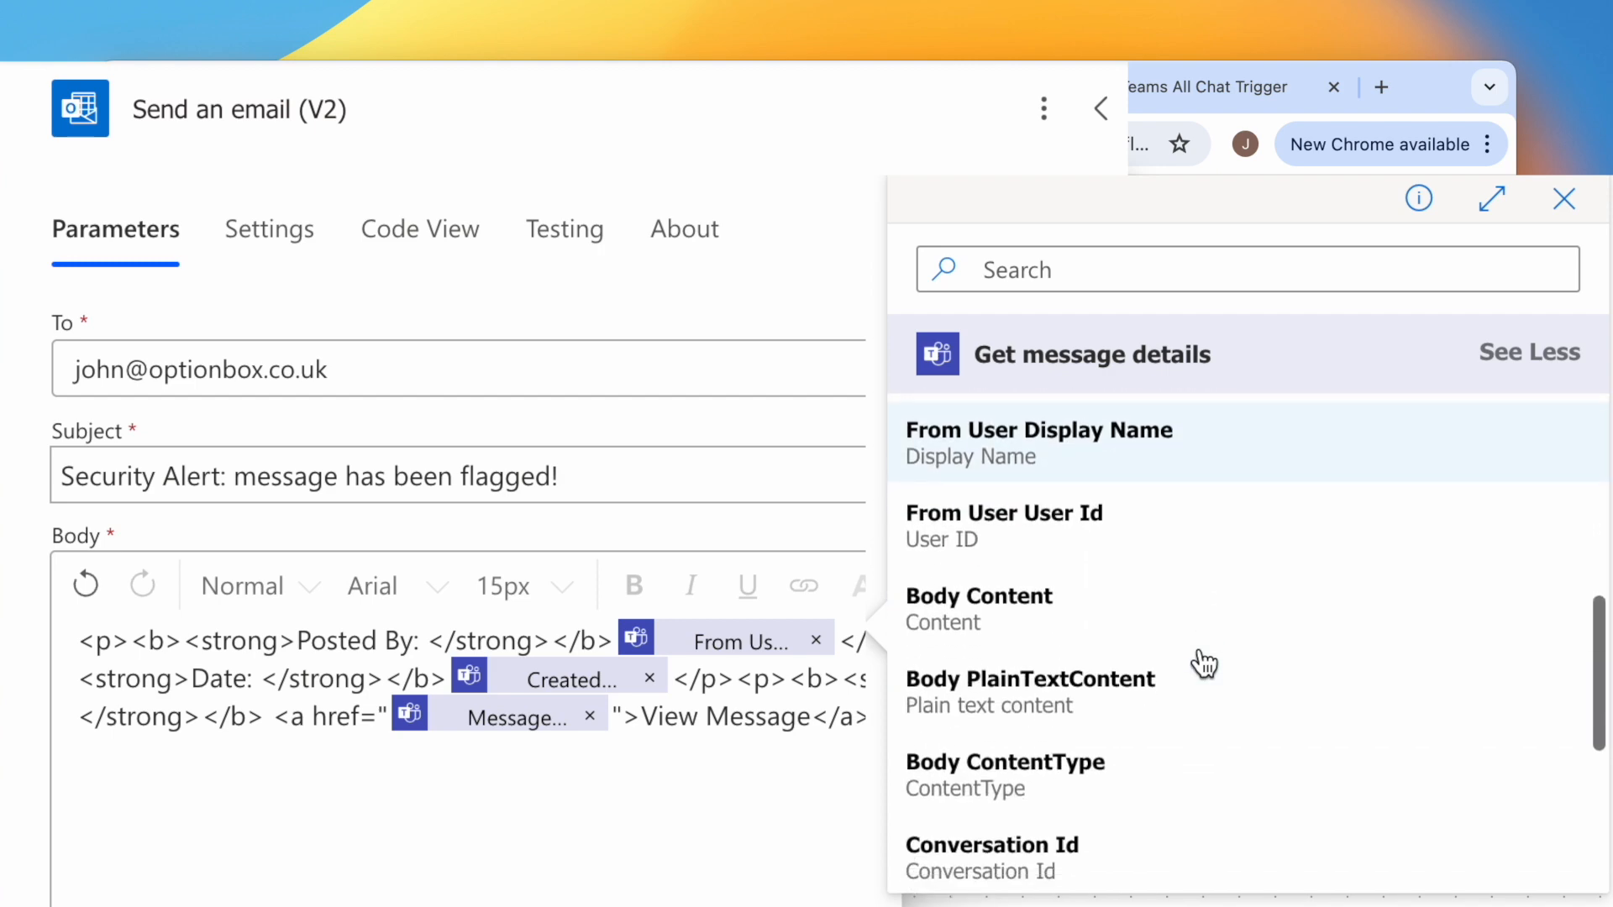
left_click(1029, 679)
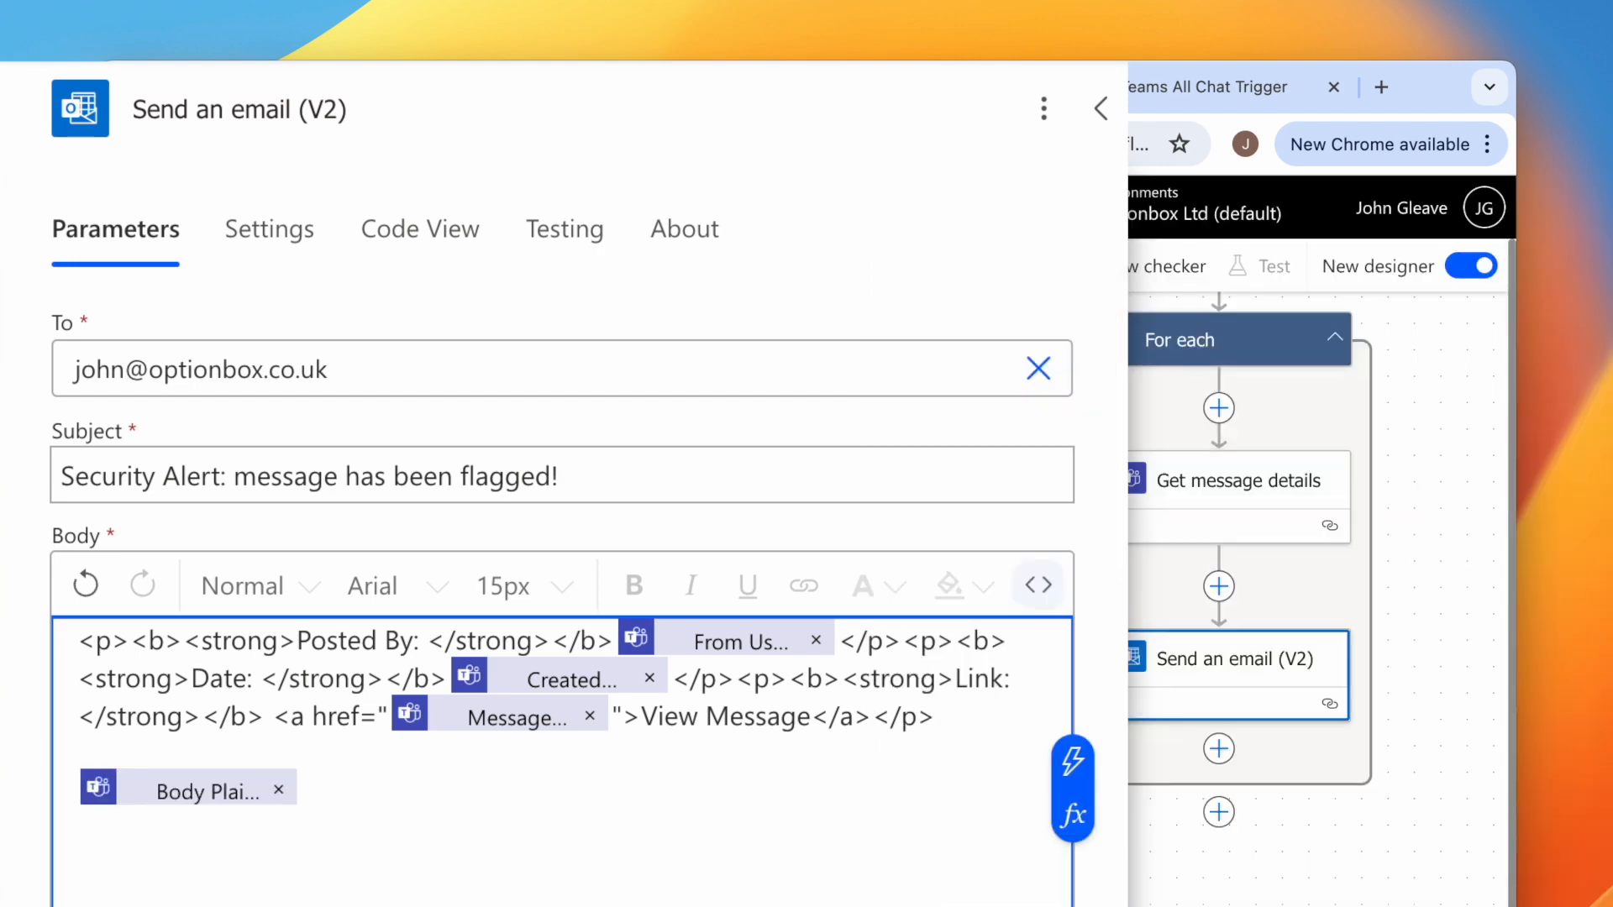
Step: Close the email action pane and save the Alerts flow
left_click(1101, 107)
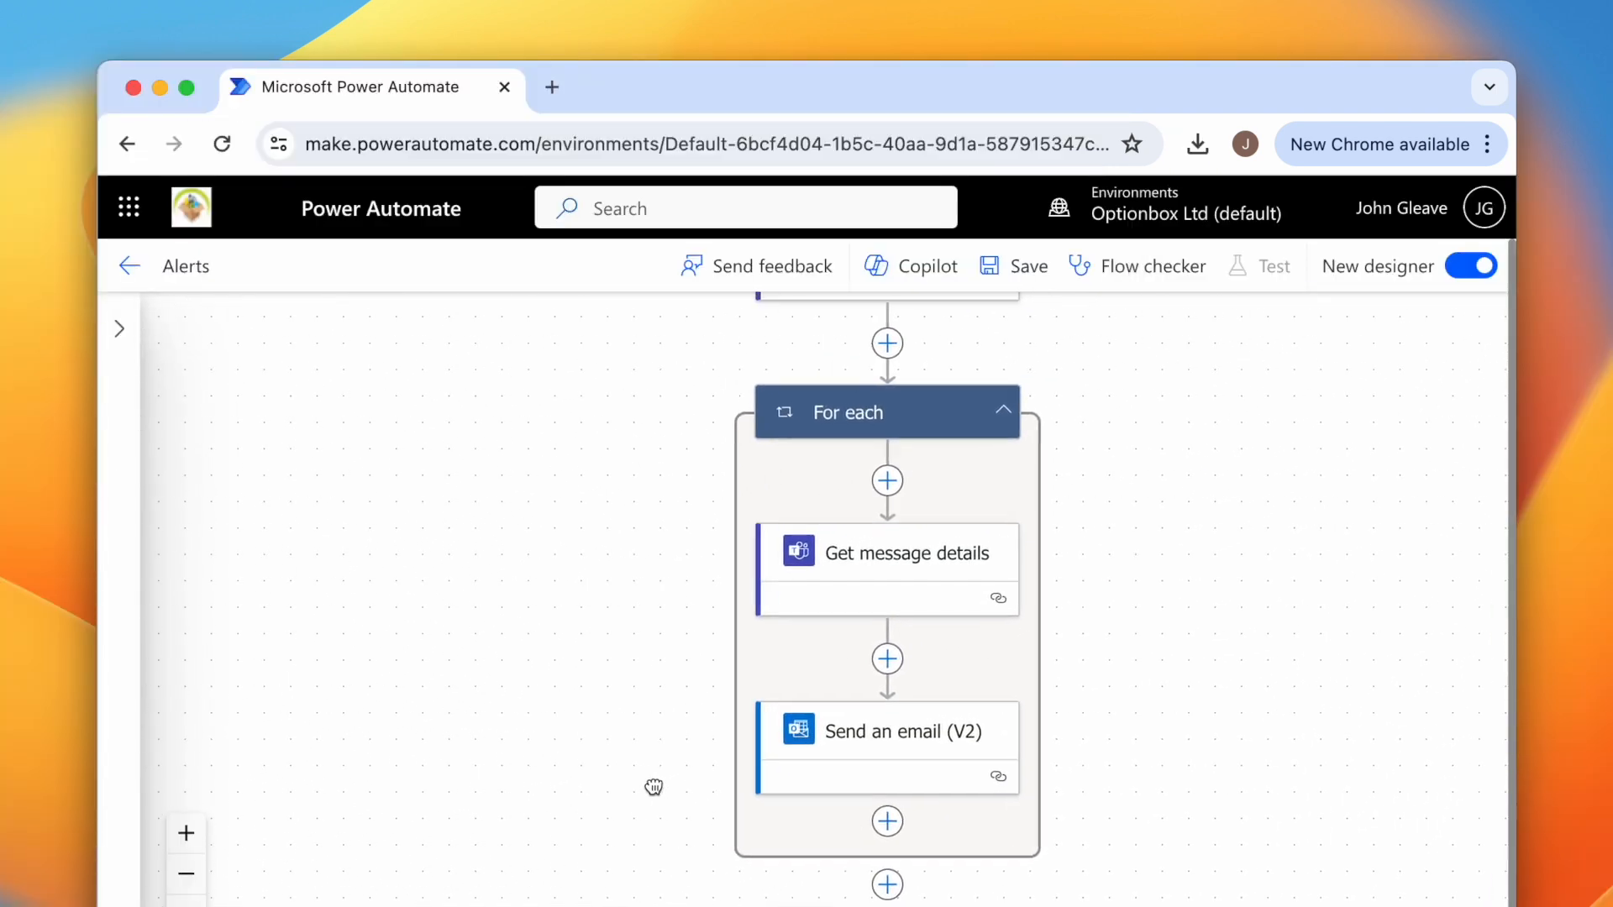
mouse_move(983, 297)
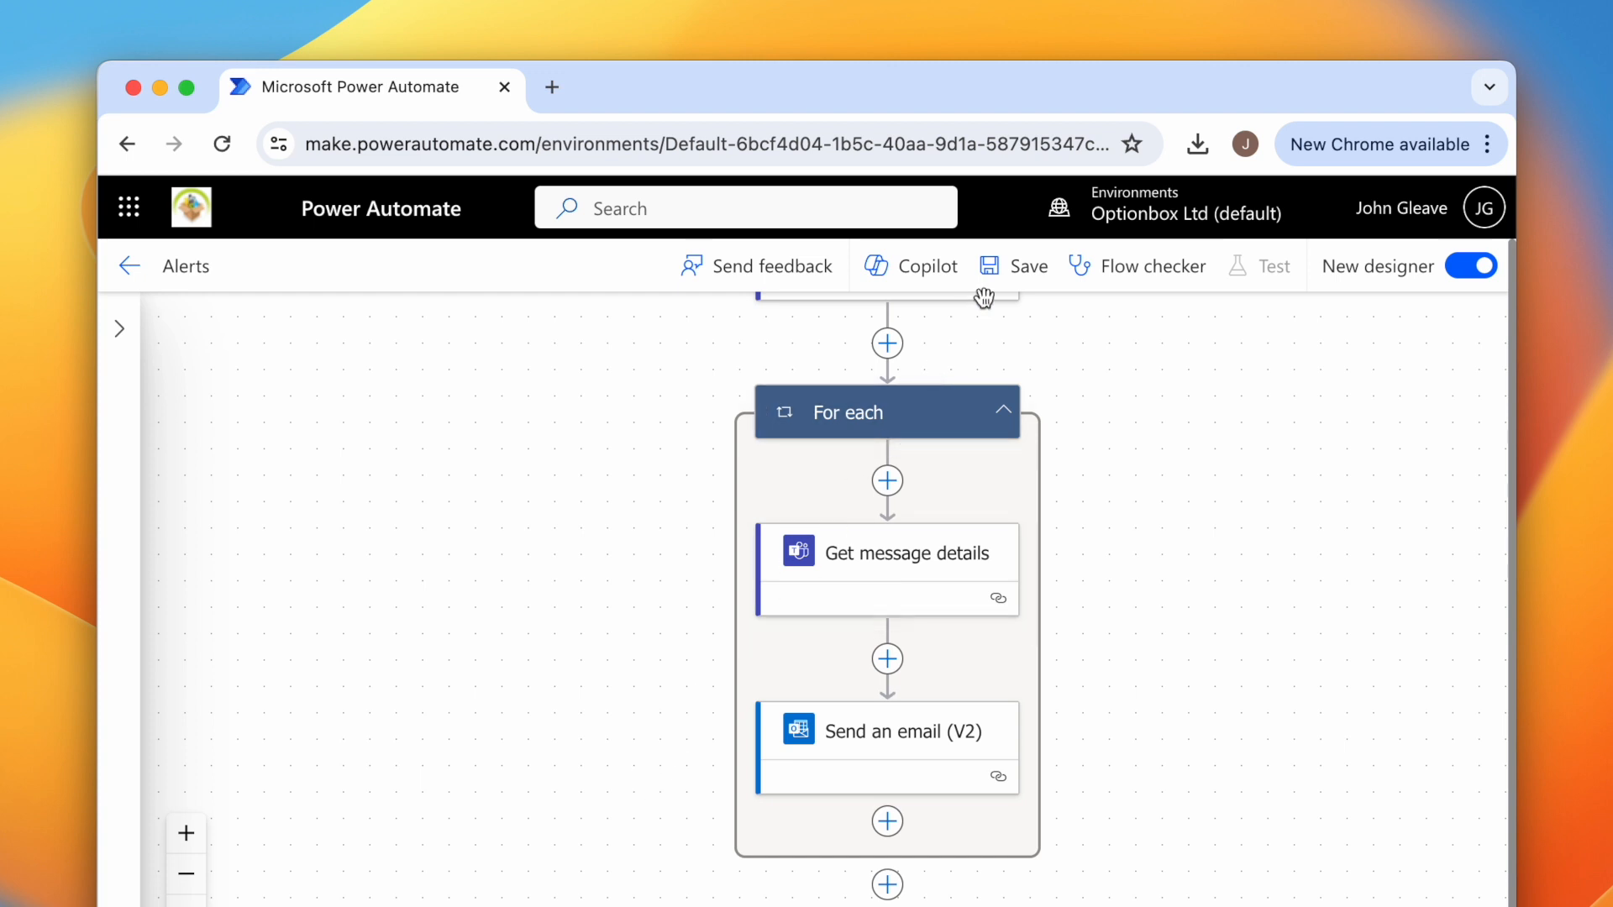
left_click(1015, 265)
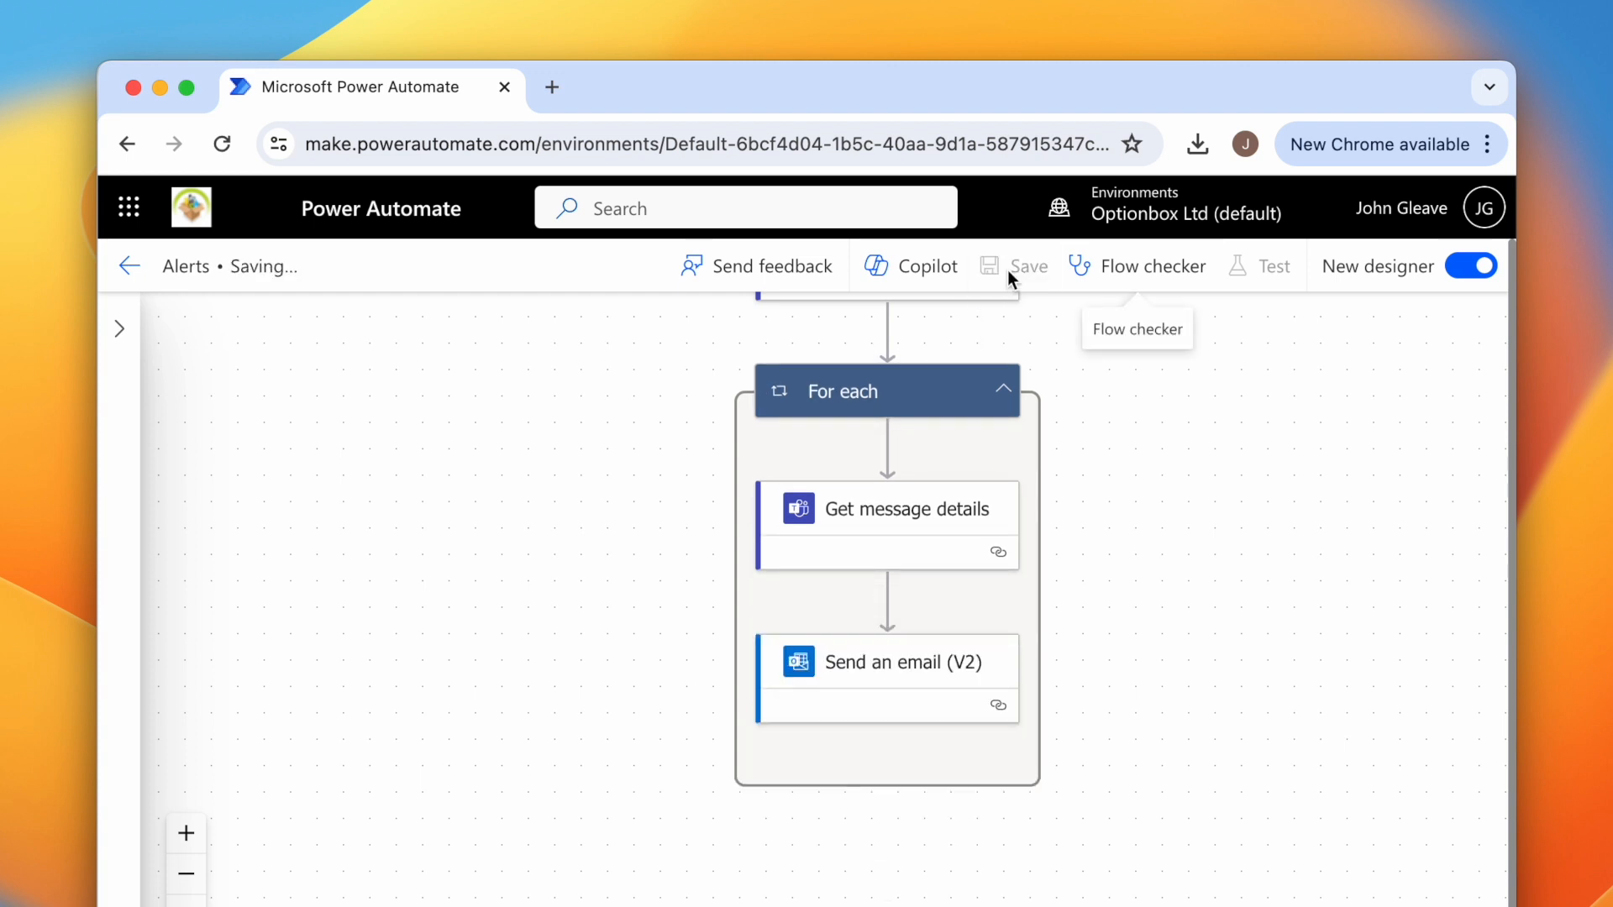
left_click(1011, 269)
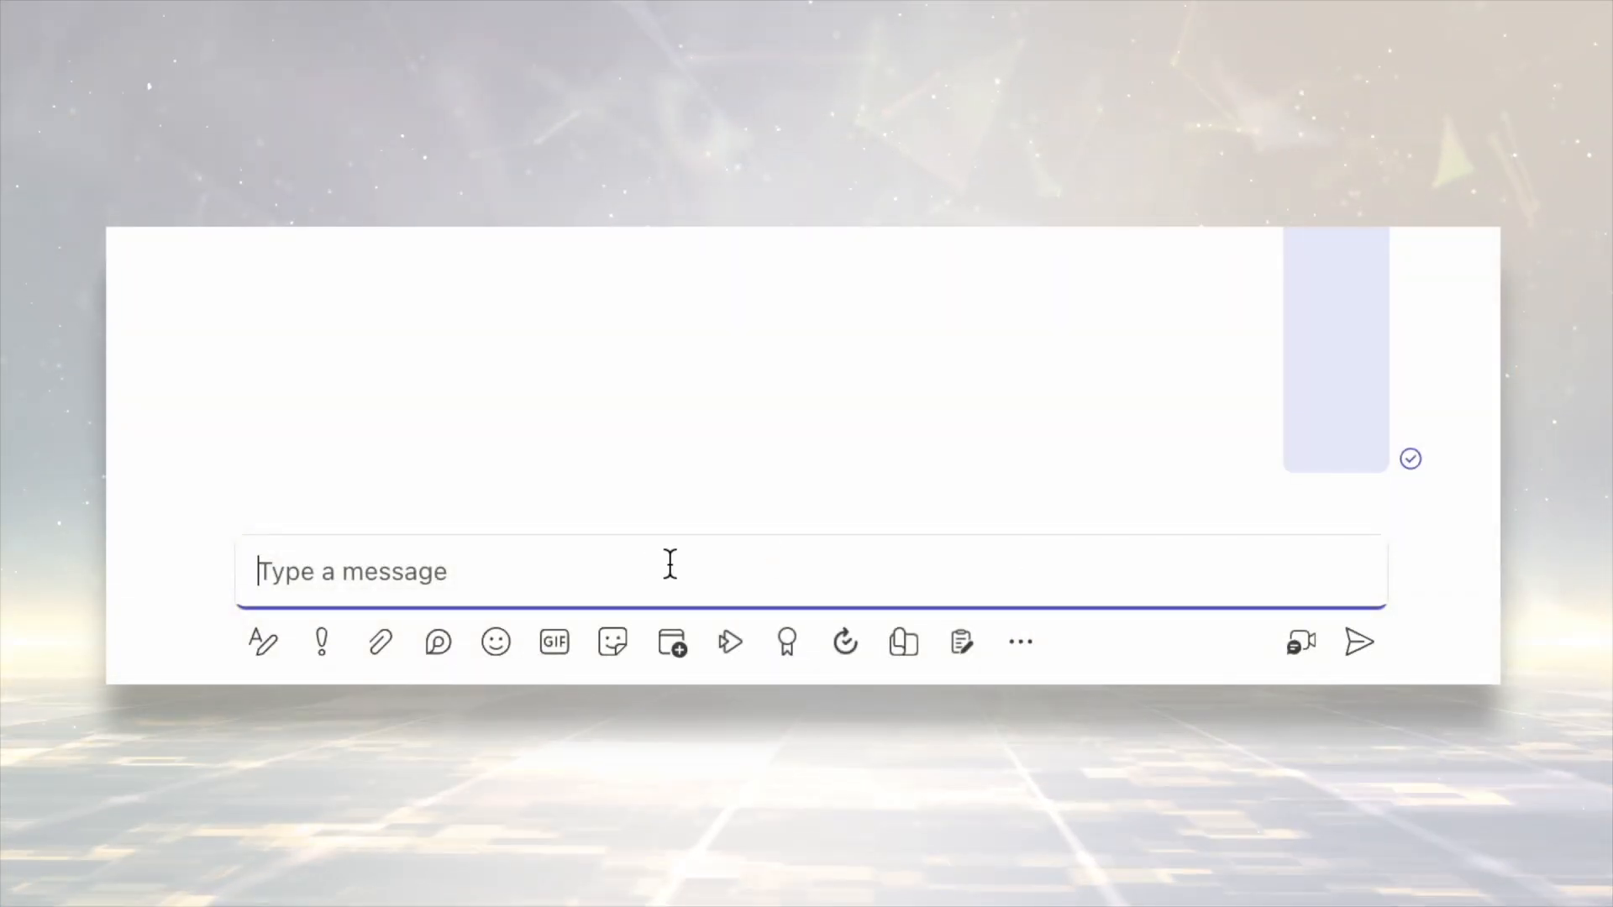
Step: Send a test message starting 'wha' in the Teams chat to trigger the flow
type("wha")
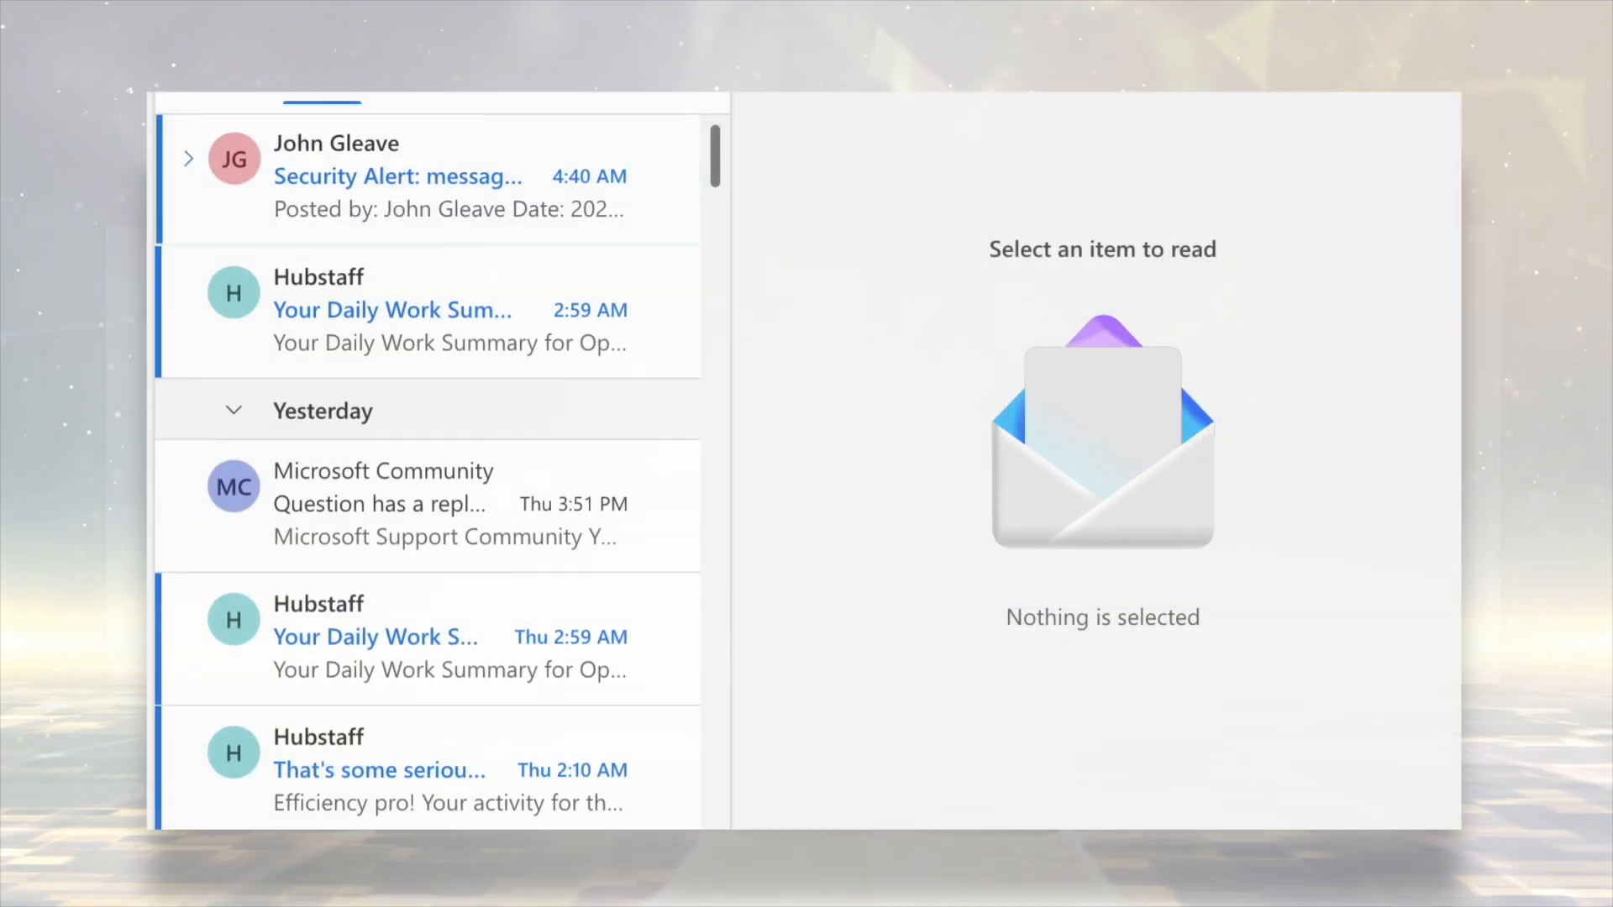
mouse_move(439, 228)
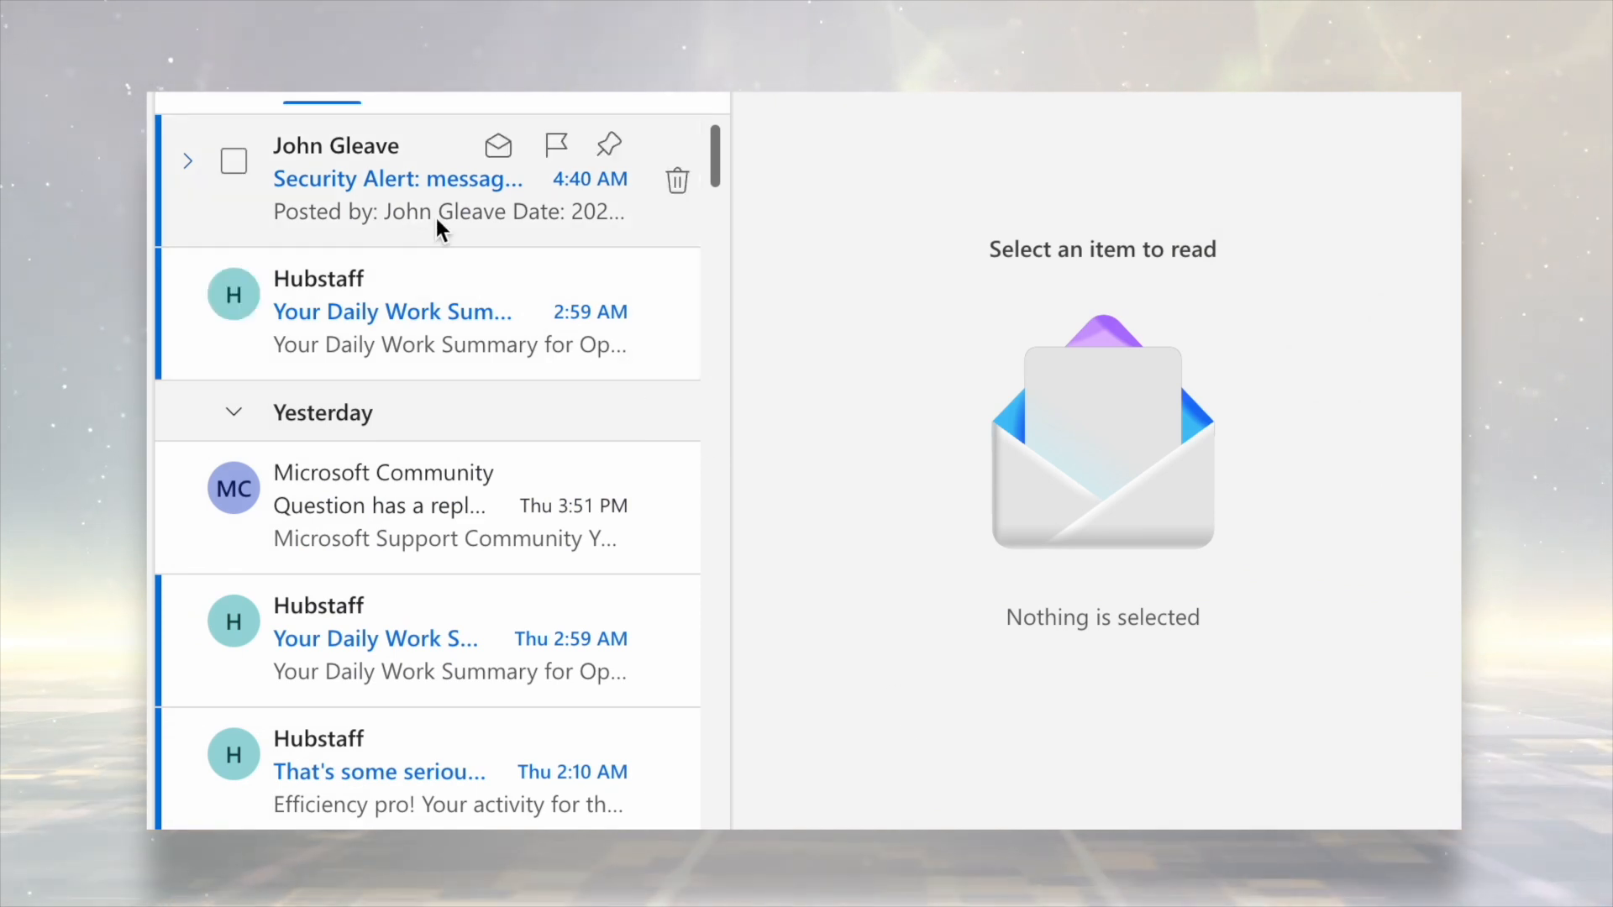
Step: Open the 'Security Alert: message has been flagged!' email in the Outlook inbox
left_click(413, 179)
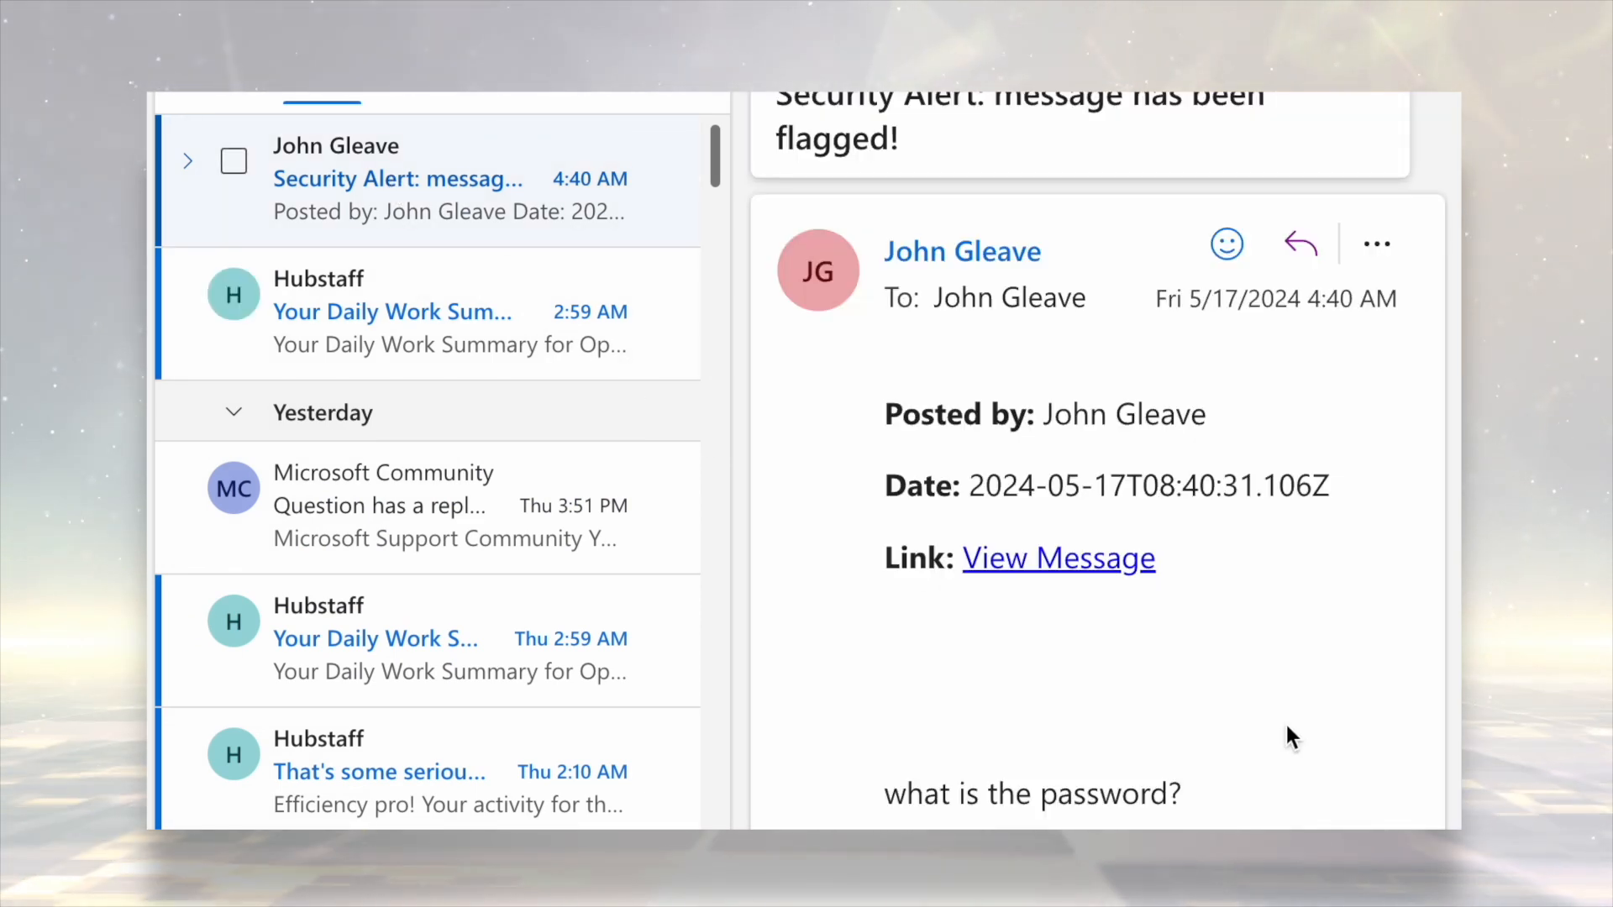